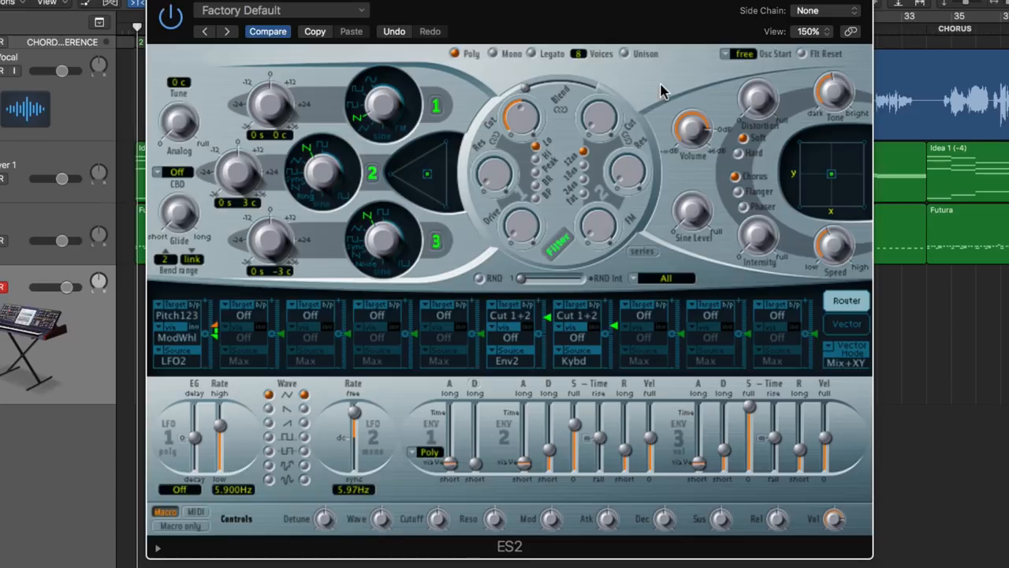
mouse_move(635, 95)
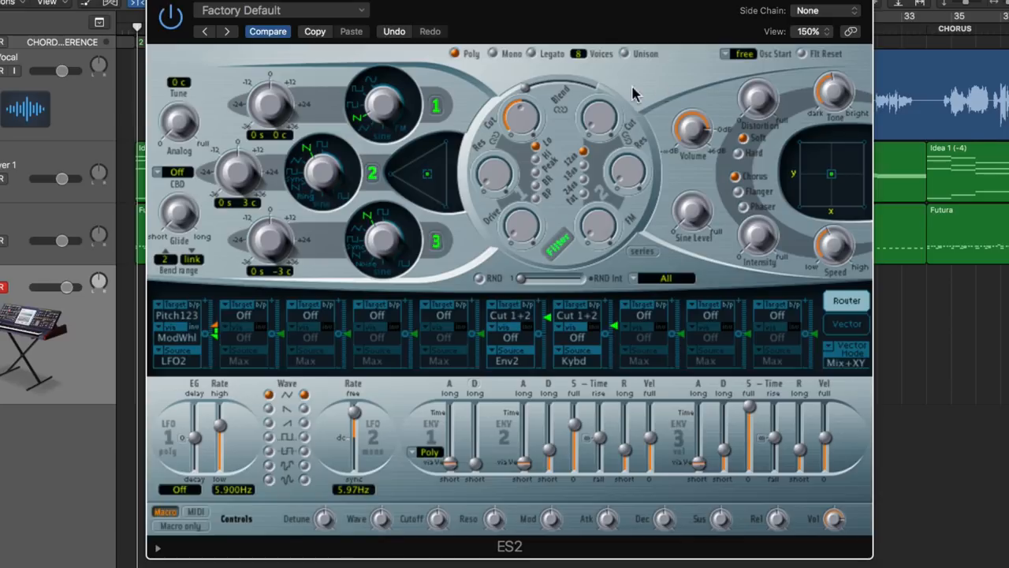
mouse_move(363, 130)
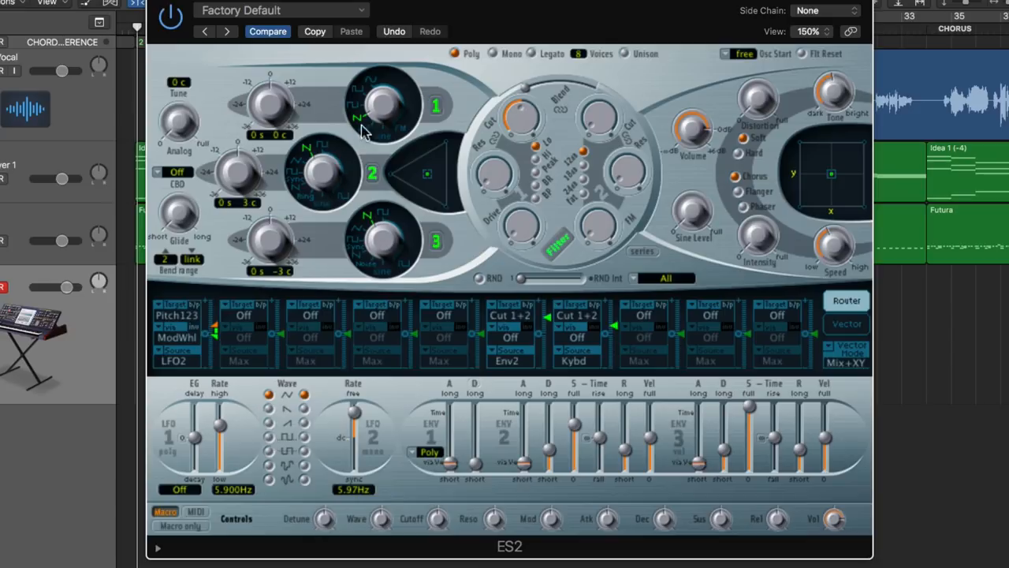
mouse_move(395, 240)
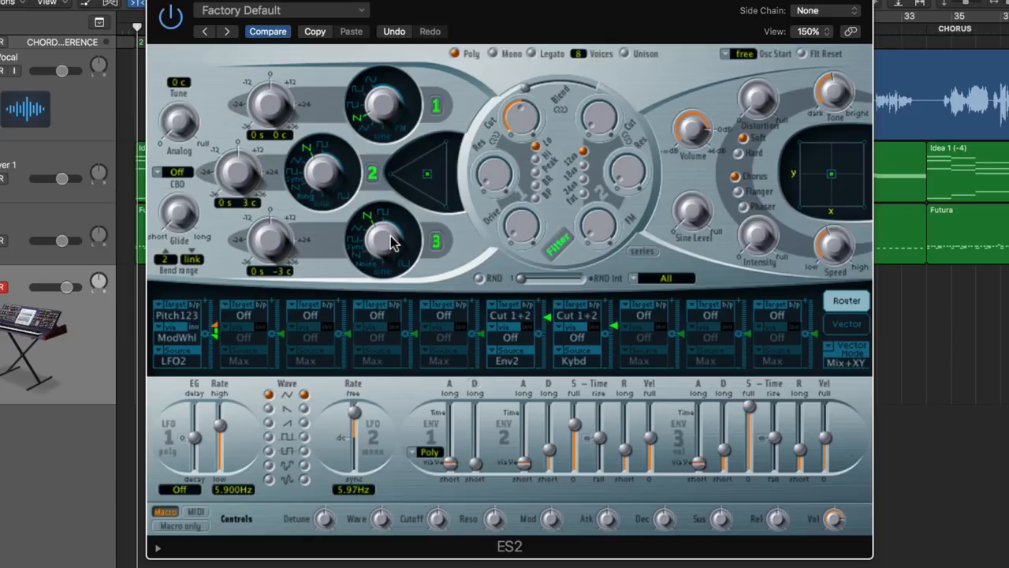
mouse_move(469, 252)
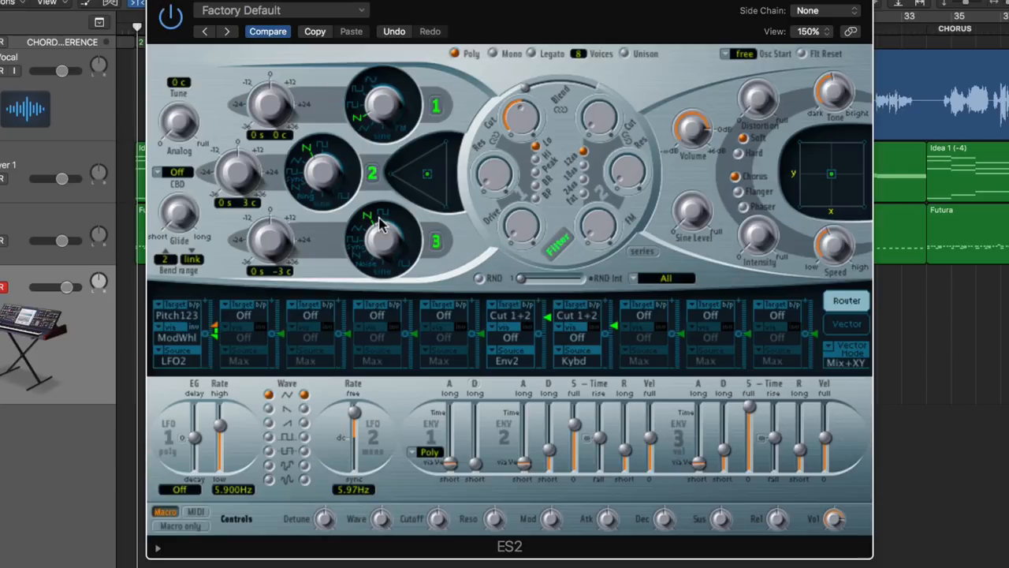
mouse_move(473, 244)
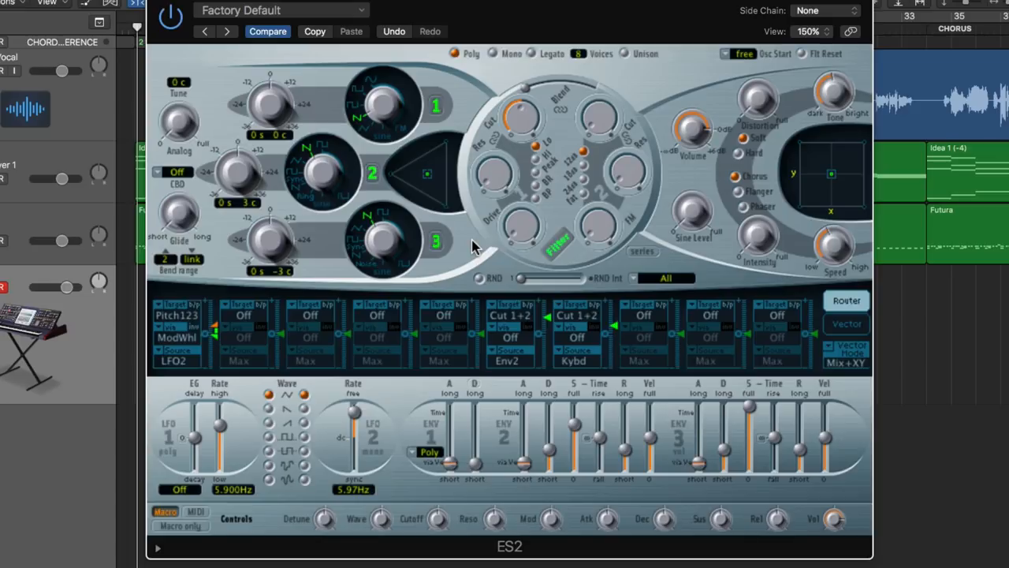
mouse_move(607, 134)
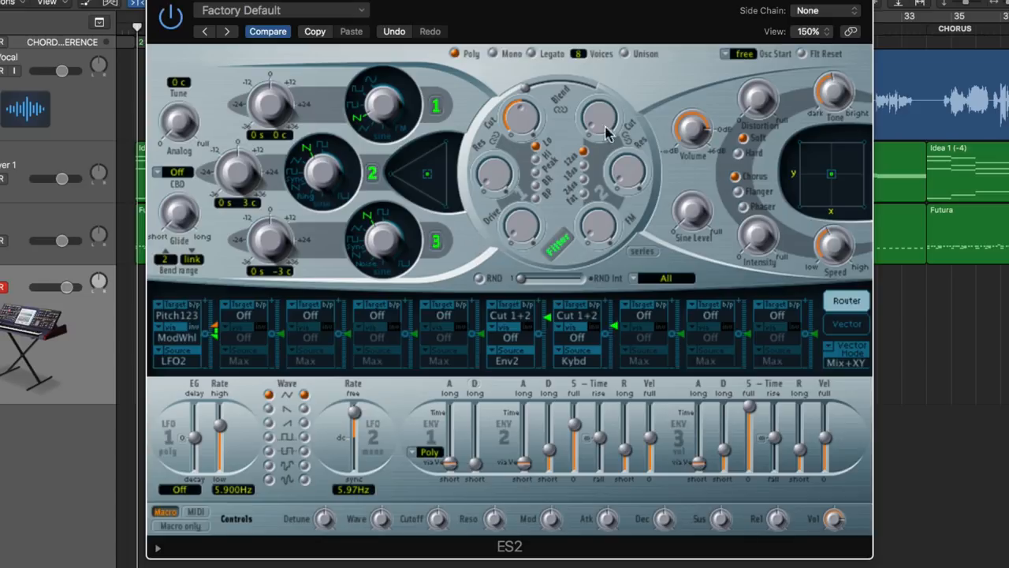
mouse_move(646, 70)
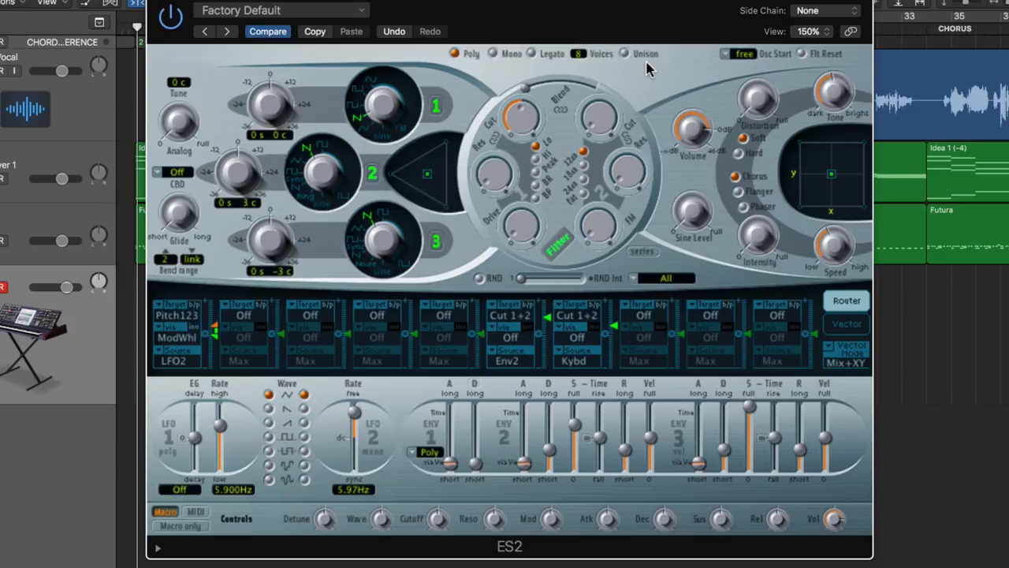
mouse_move(651, 89)
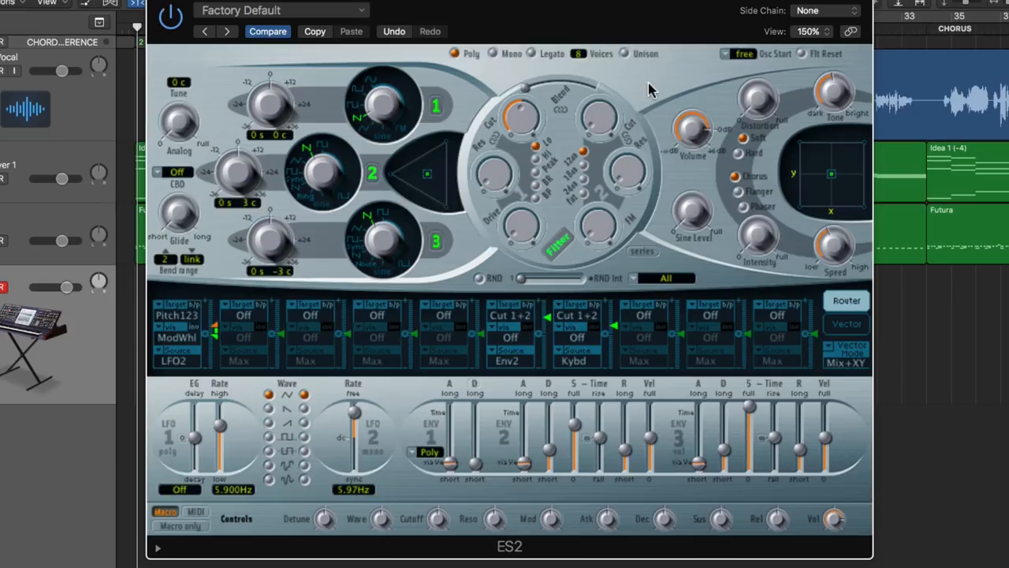
mouse_move(469, 248)
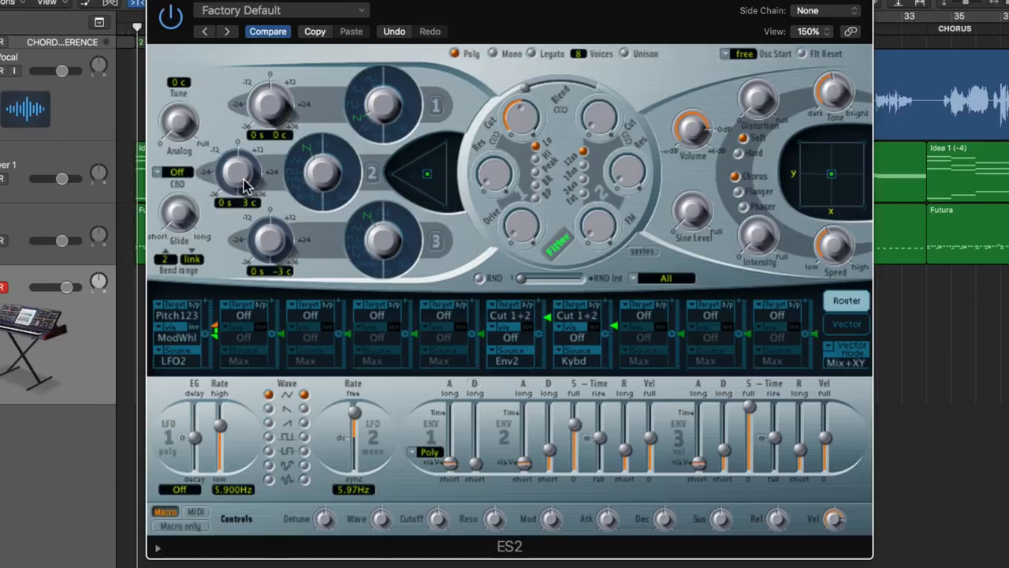
mouse_move(251, 227)
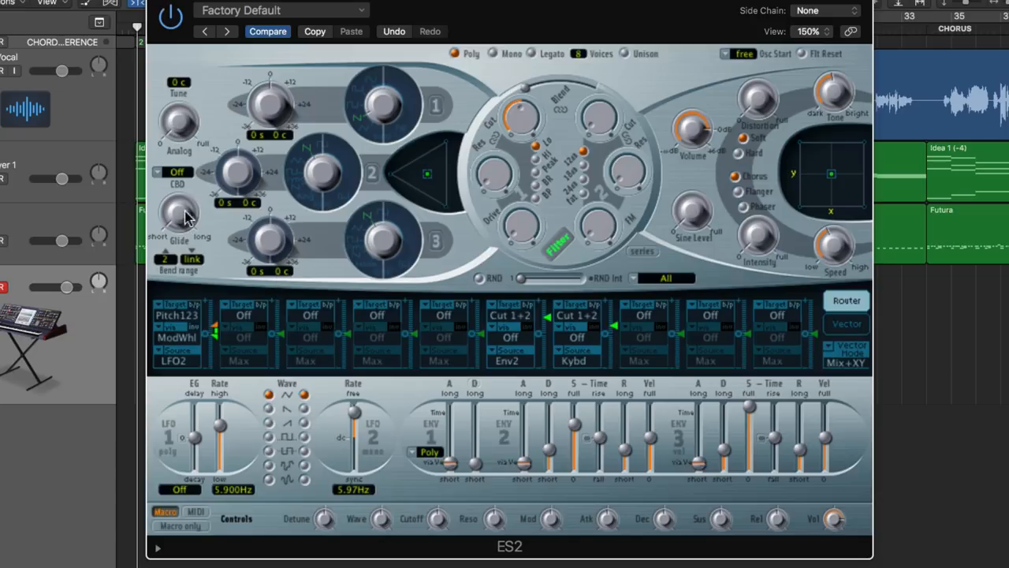
- Keep CBD switched off and set the oscillator start phase to soft
click(176, 171)
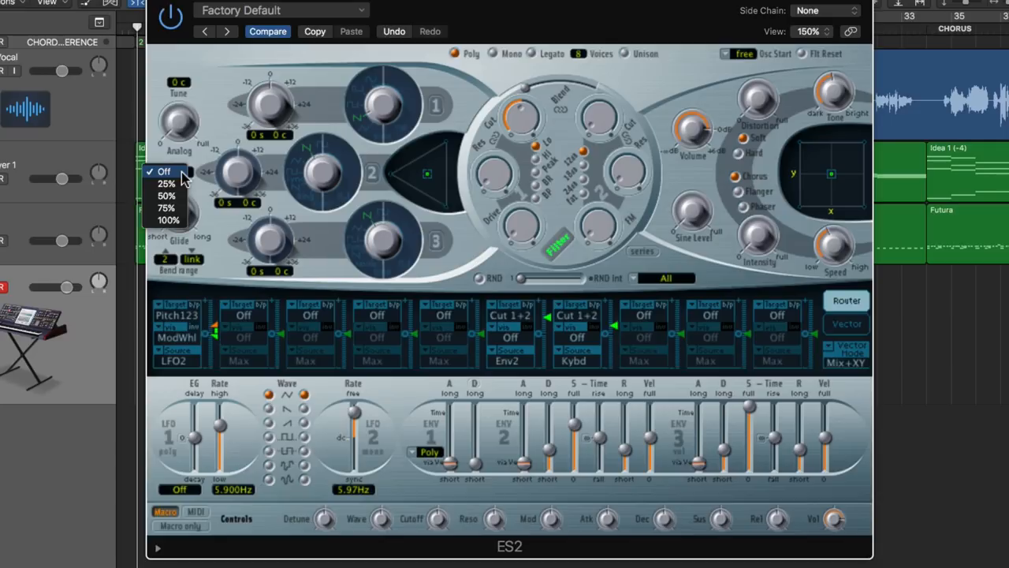
click(163, 172)
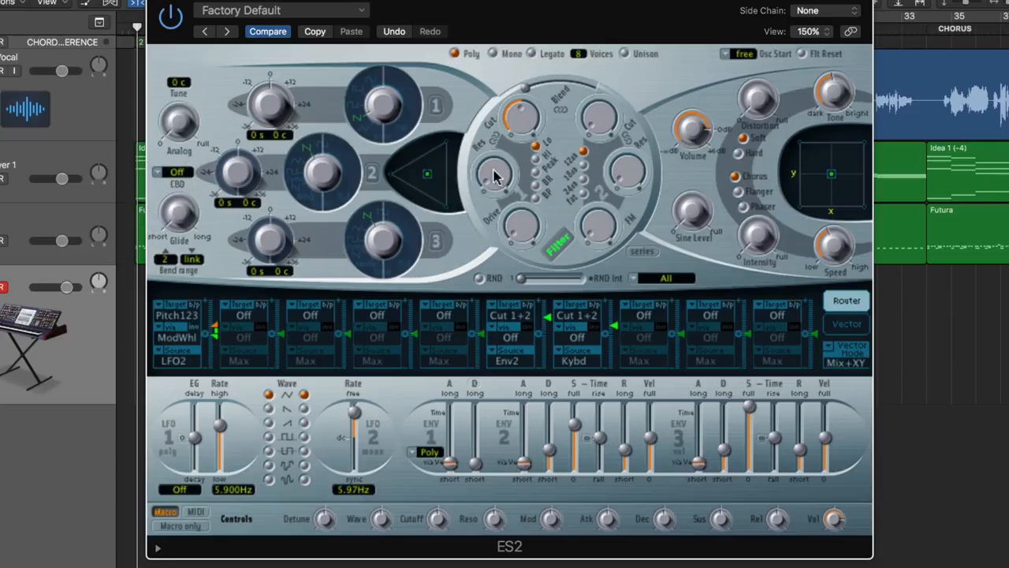
mouse_move(574, 217)
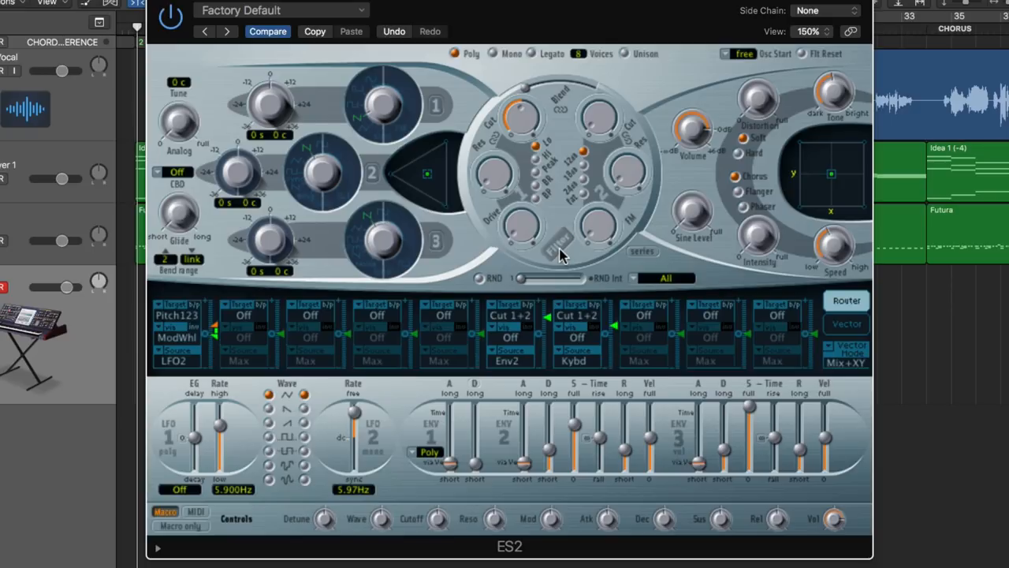
mouse_move(627, 64)
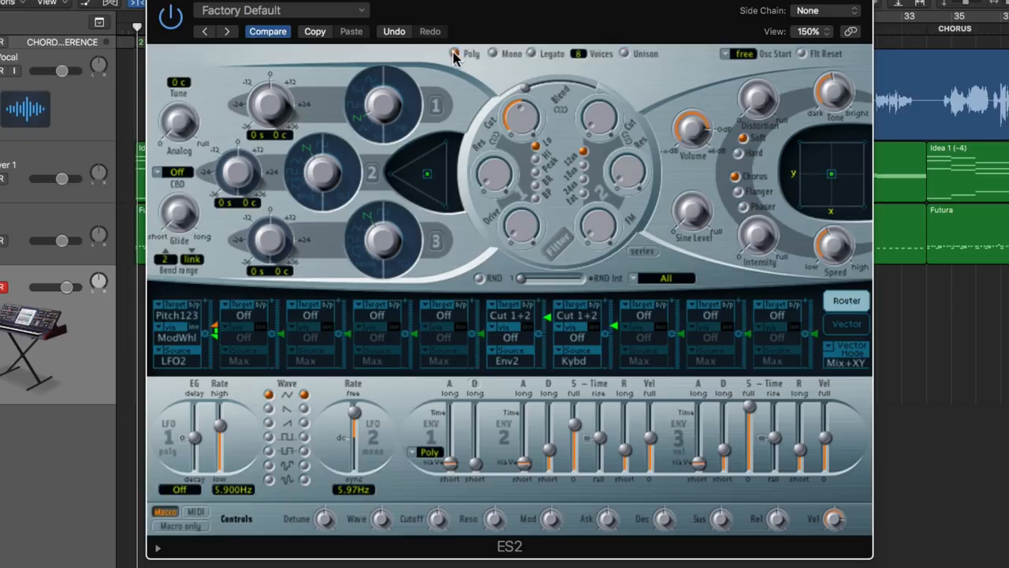
click(733, 53)
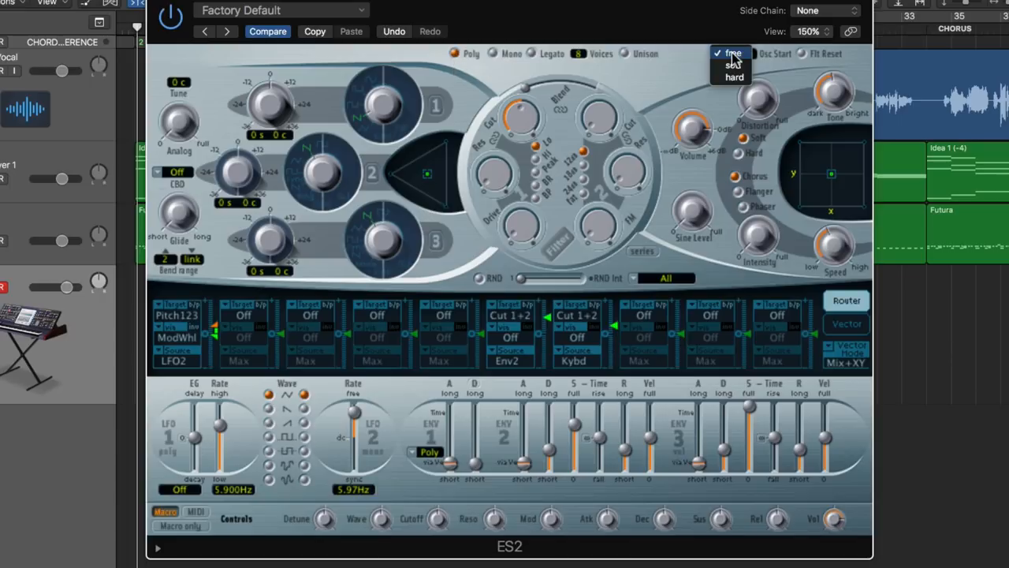
mouse_move(742, 59)
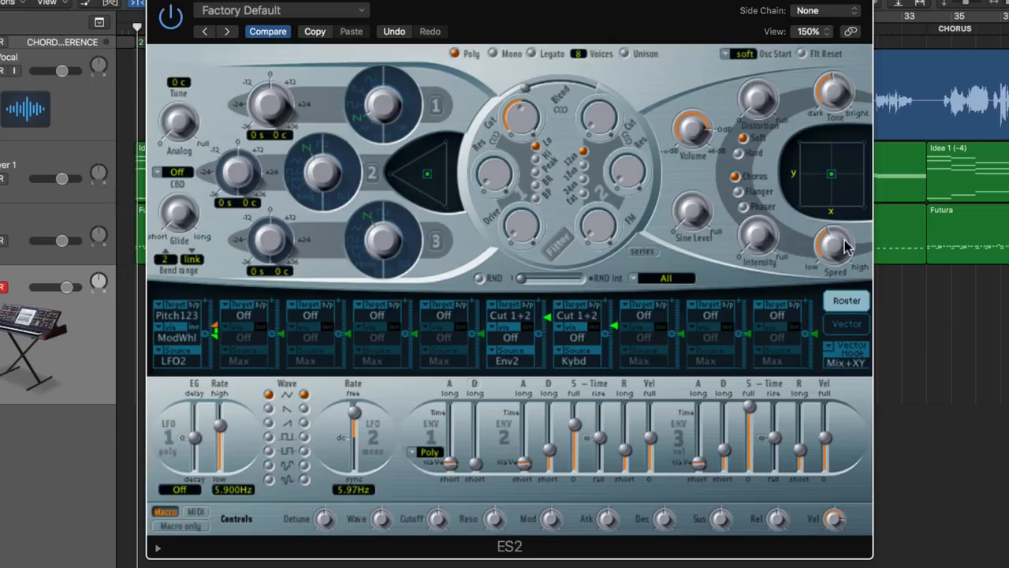
mouse_move(760, 108)
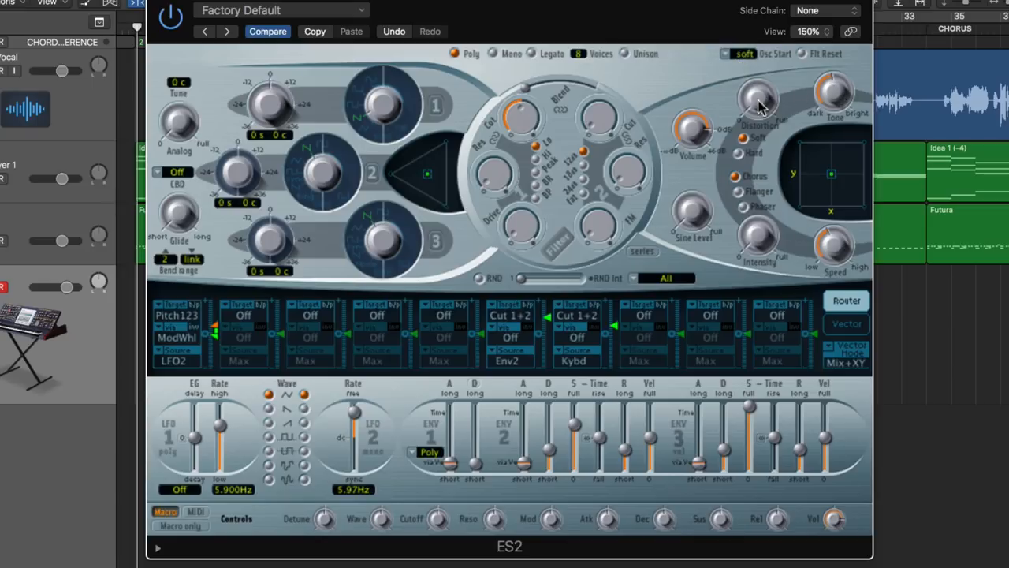
mouse_move(834, 252)
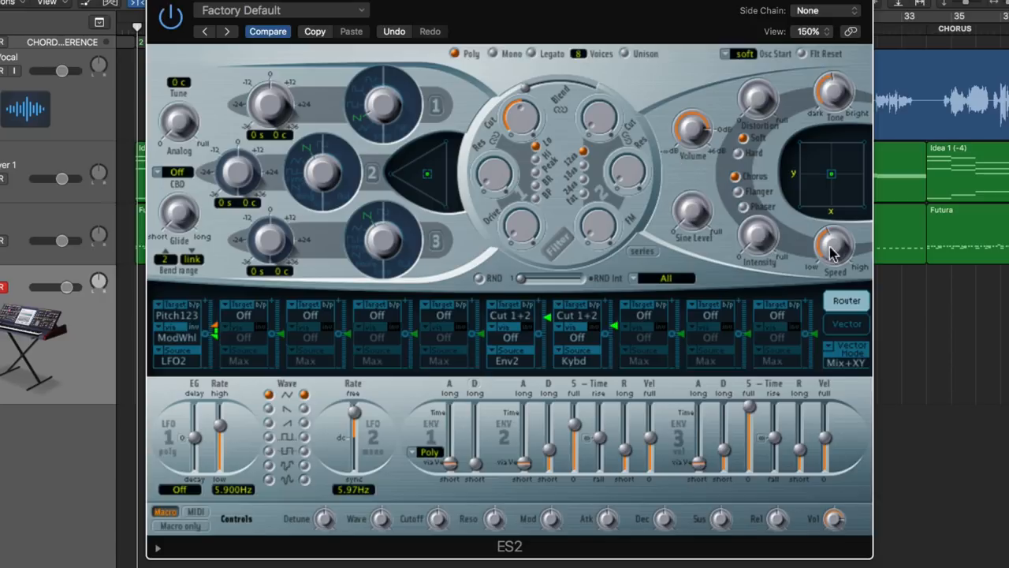
mouse_move(352, 316)
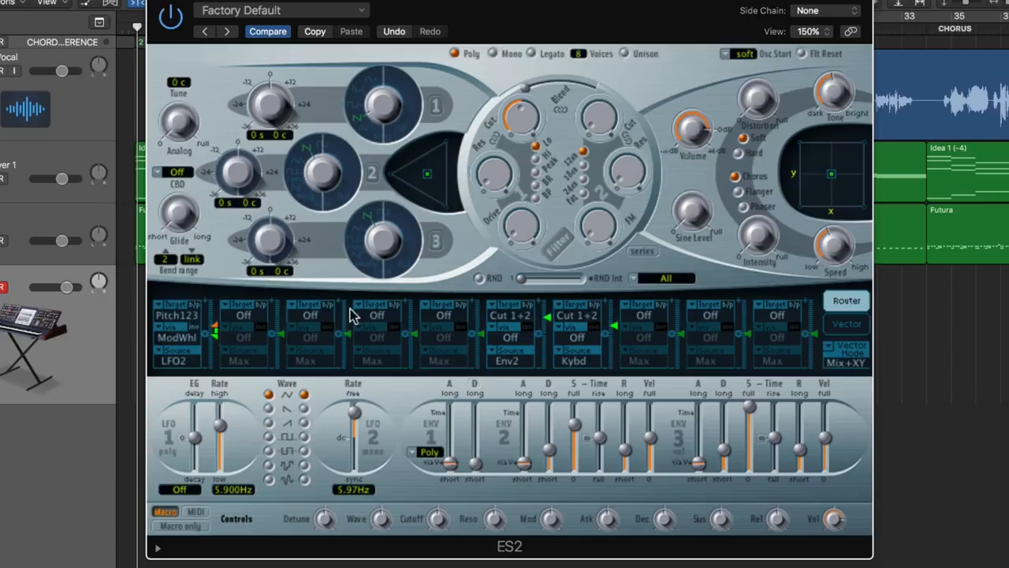
mouse_move(769, 340)
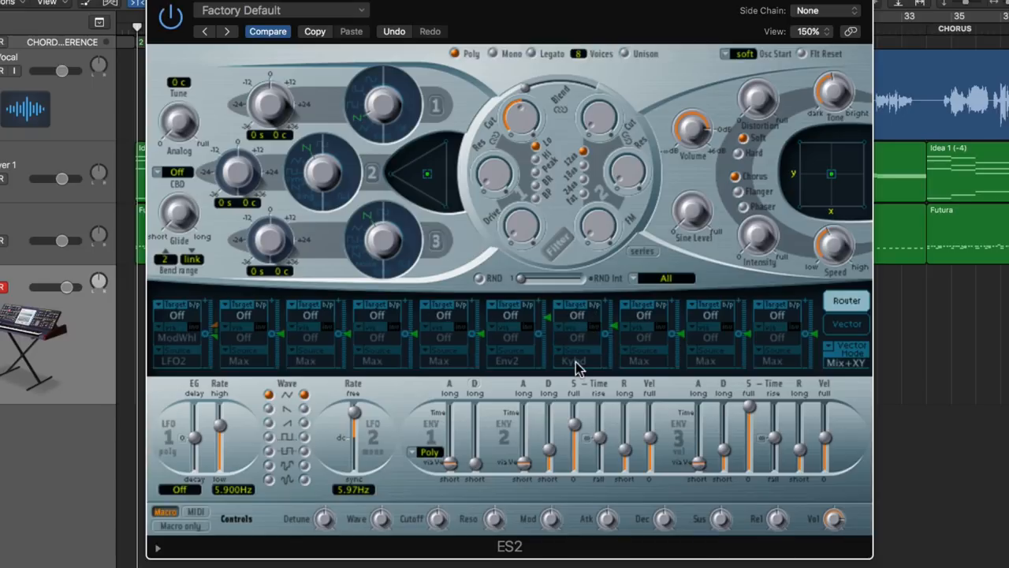
mouse_move(875, 359)
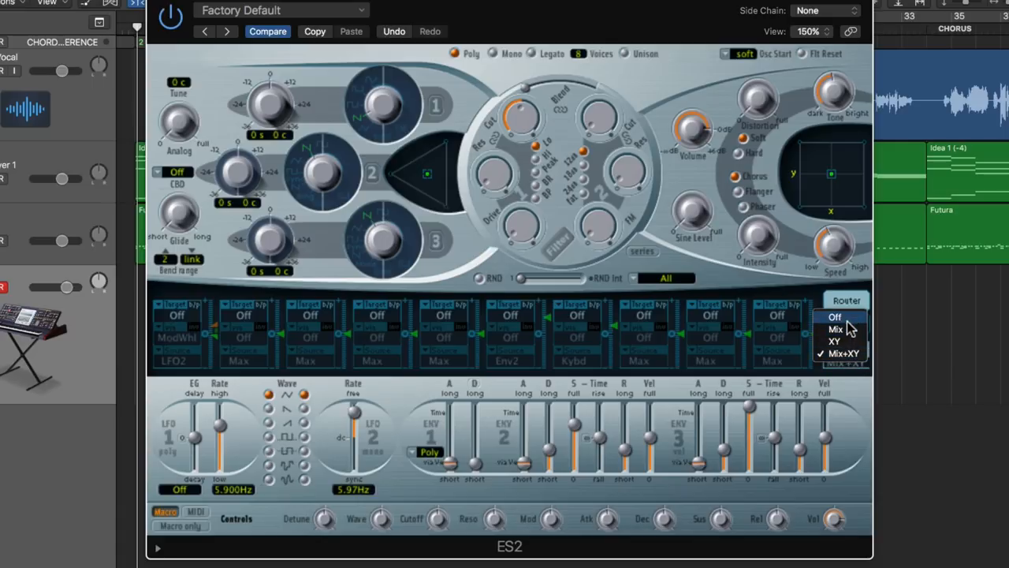
- Set the ES2 Vector Mode pop-up to Off
click(846, 341)
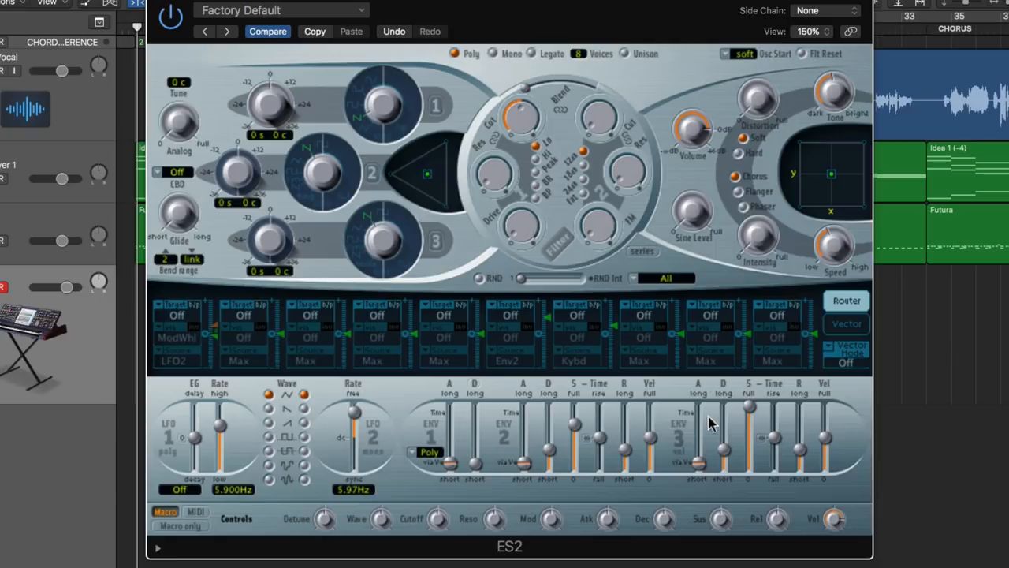
mouse_move(699, 397)
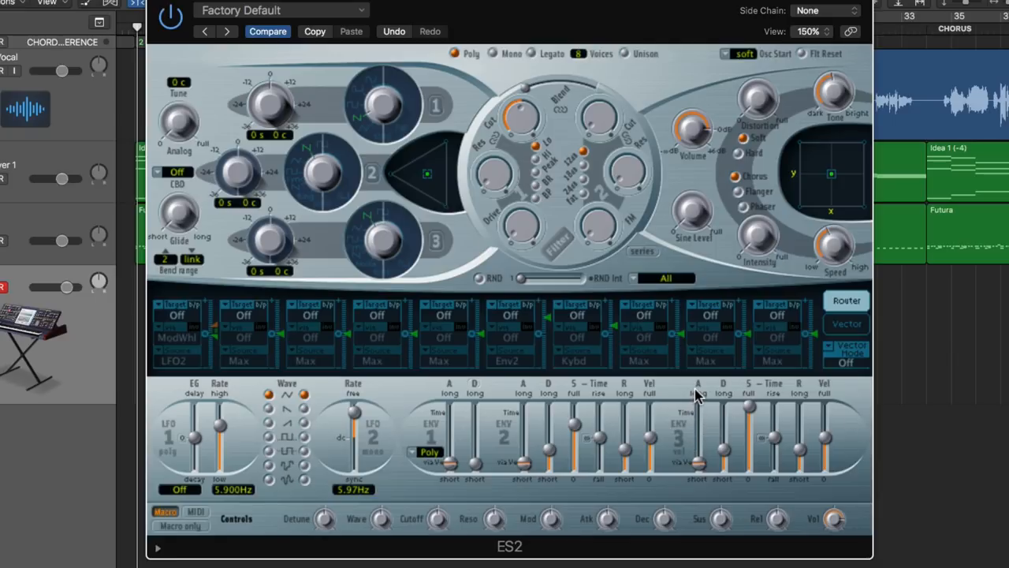
mouse_move(801, 394)
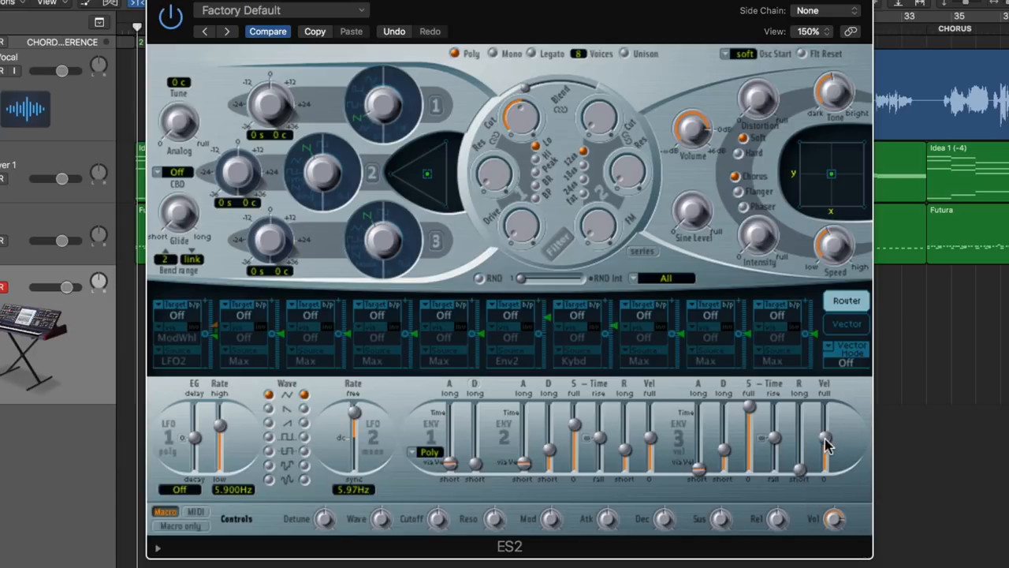
mouse_move(828, 463)
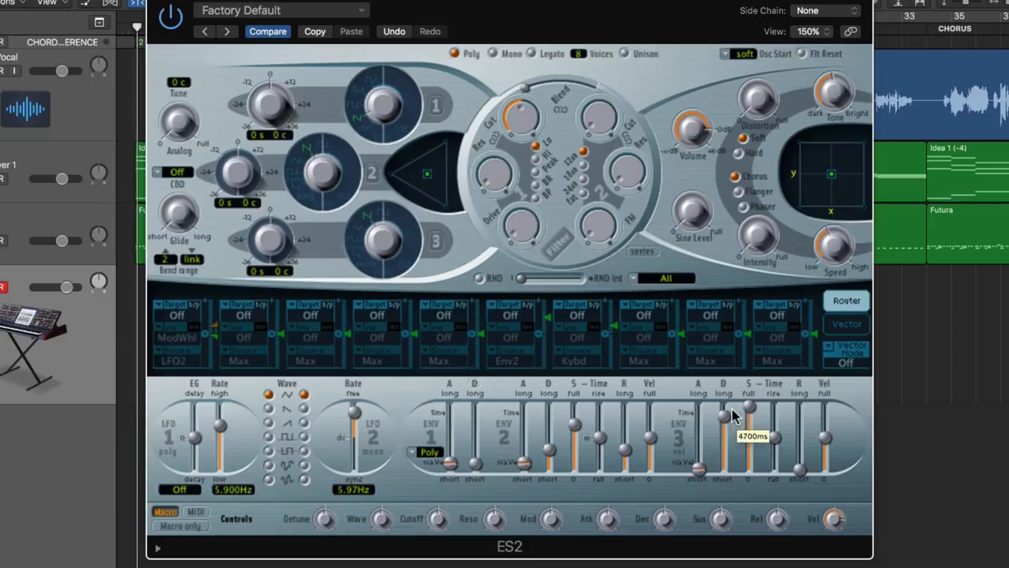
- Drag the ENV 3 decay slider to about 4700 ms
drag(725, 414, 724, 453)
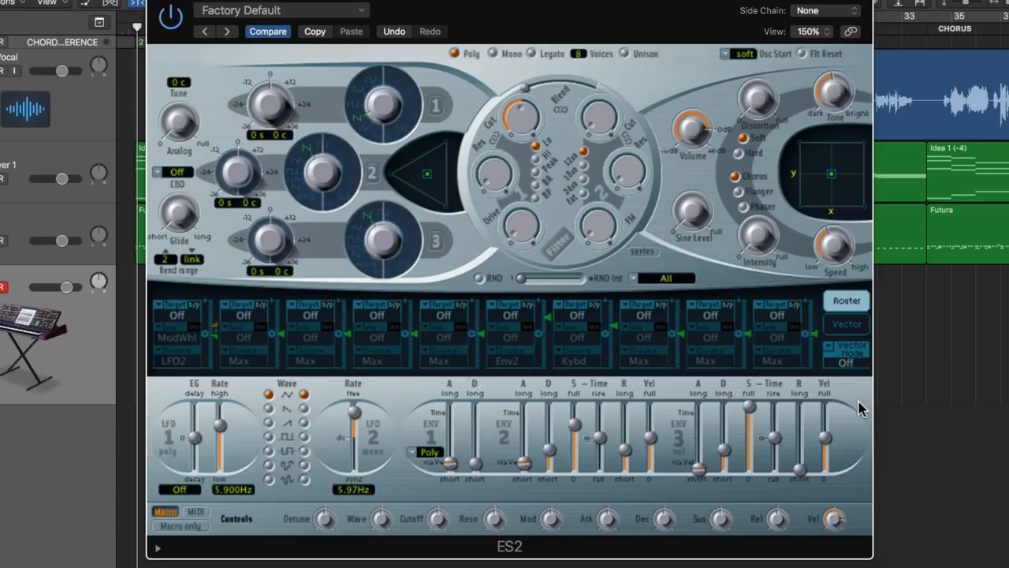
mouse_move(779, 353)
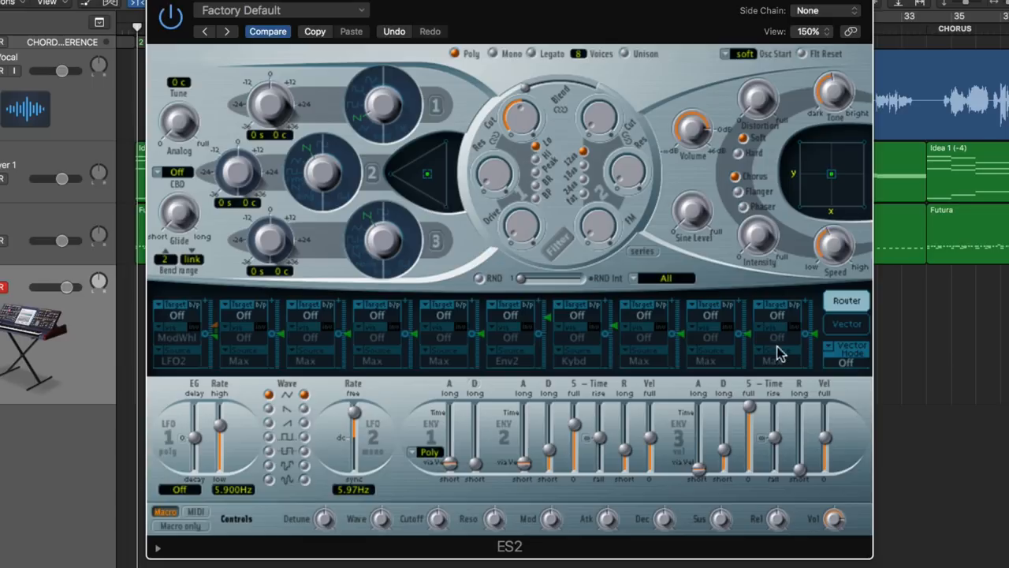
mouse_move(469, 248)
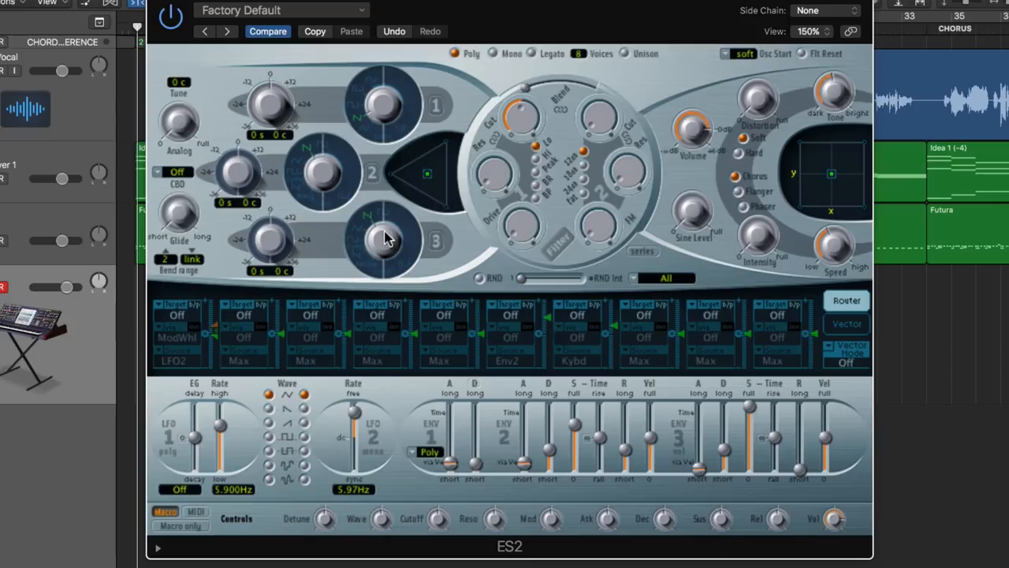
mouse_move(462, 87)
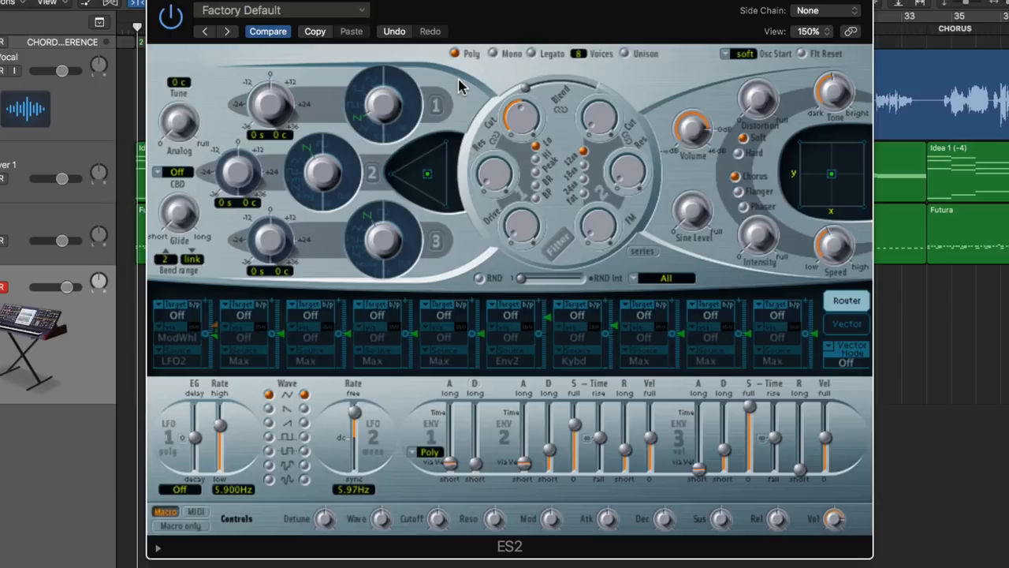
mouse_move(453, 146)
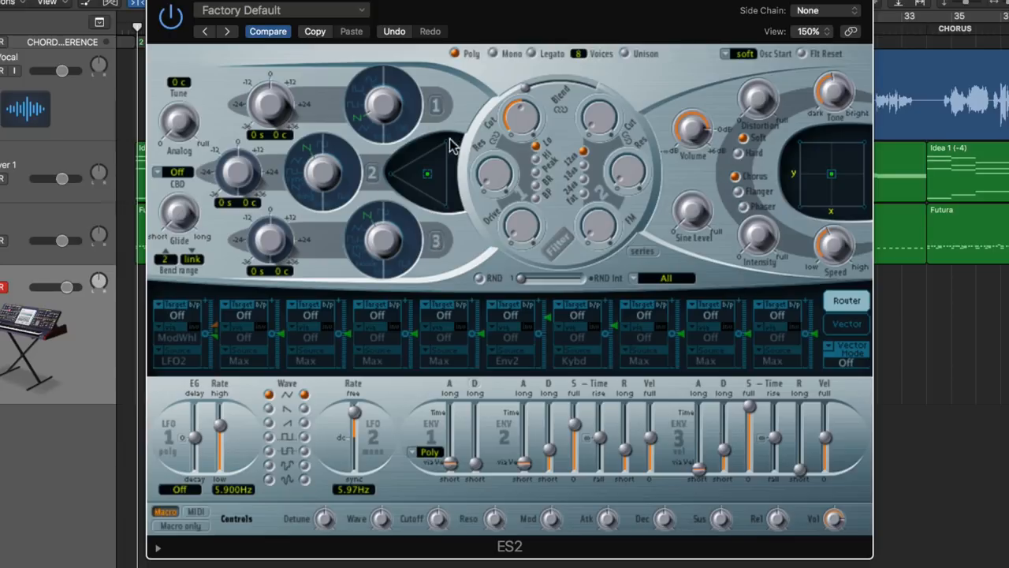
- Switch oscillator 1 back on so it sounds a sine wave
click(386, 102)
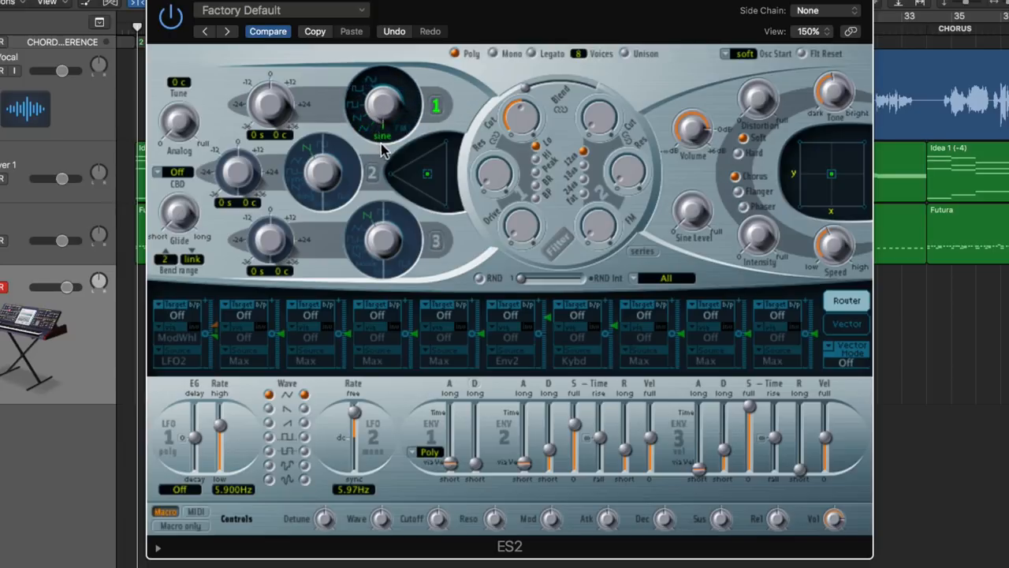
mouse_move(477, 103)
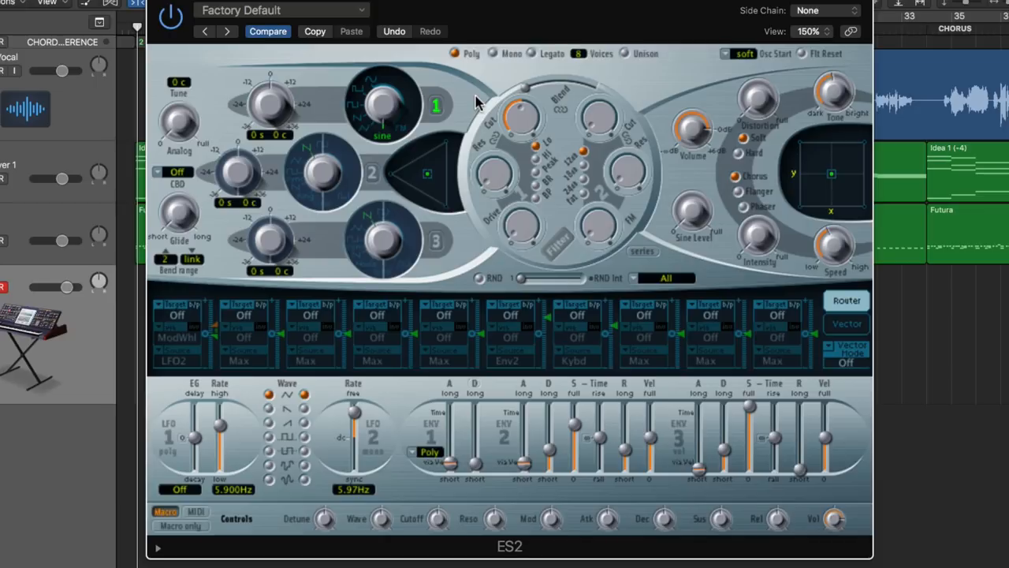
mouse_move(376, 146)
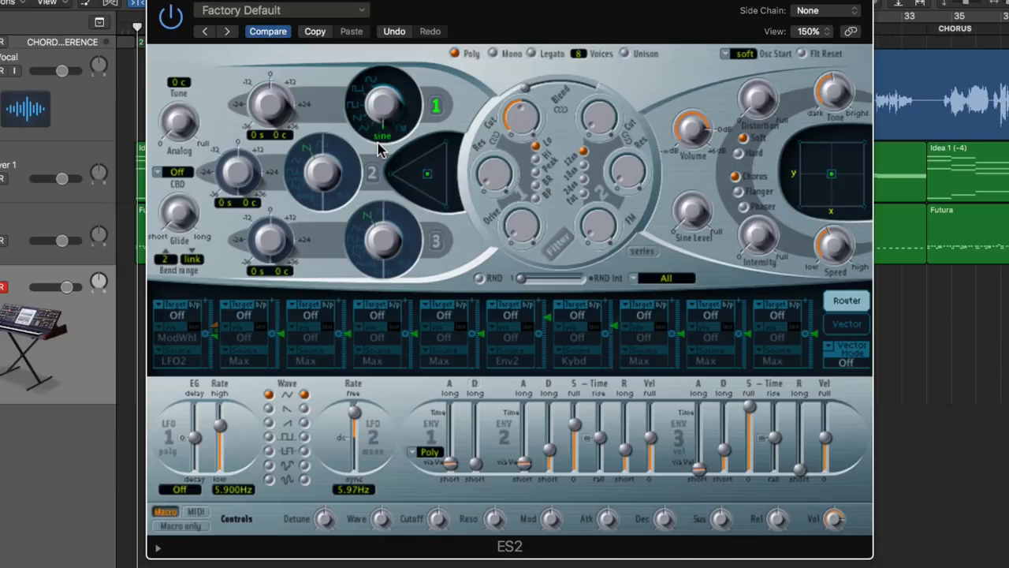
mouse_move(370, 136)
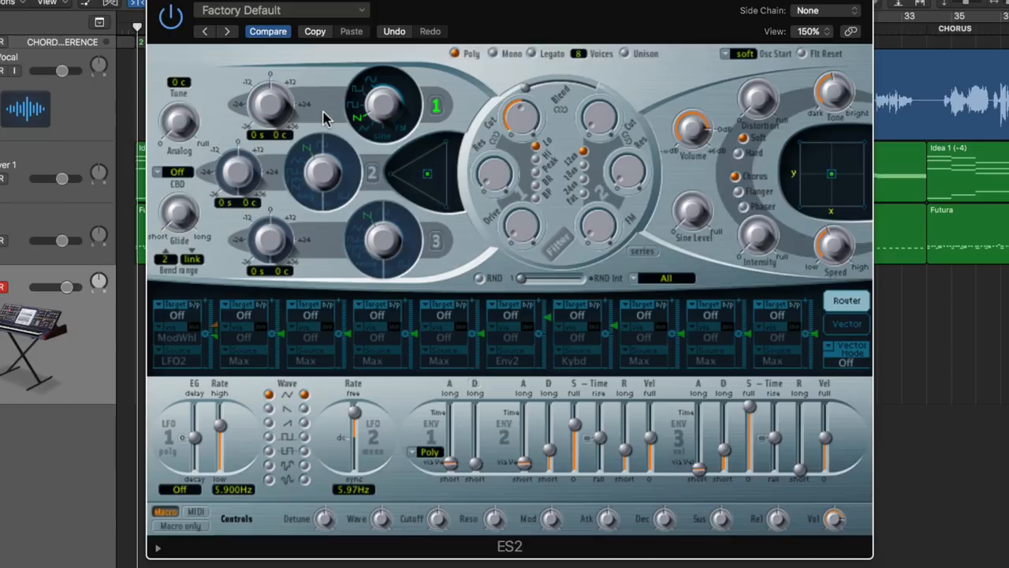
mouse_move(440, 118)
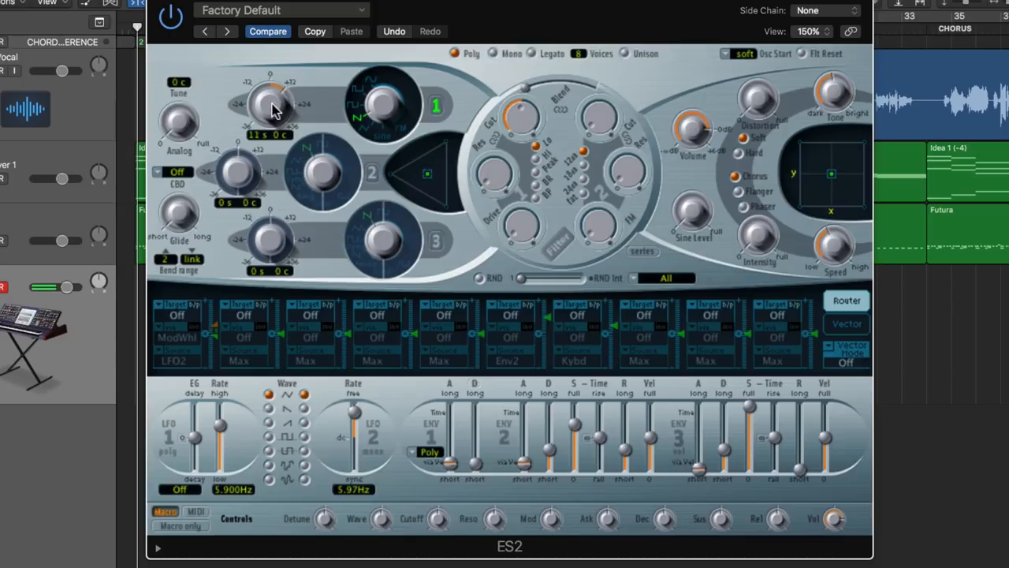
drag(272, 102, 268, 150)
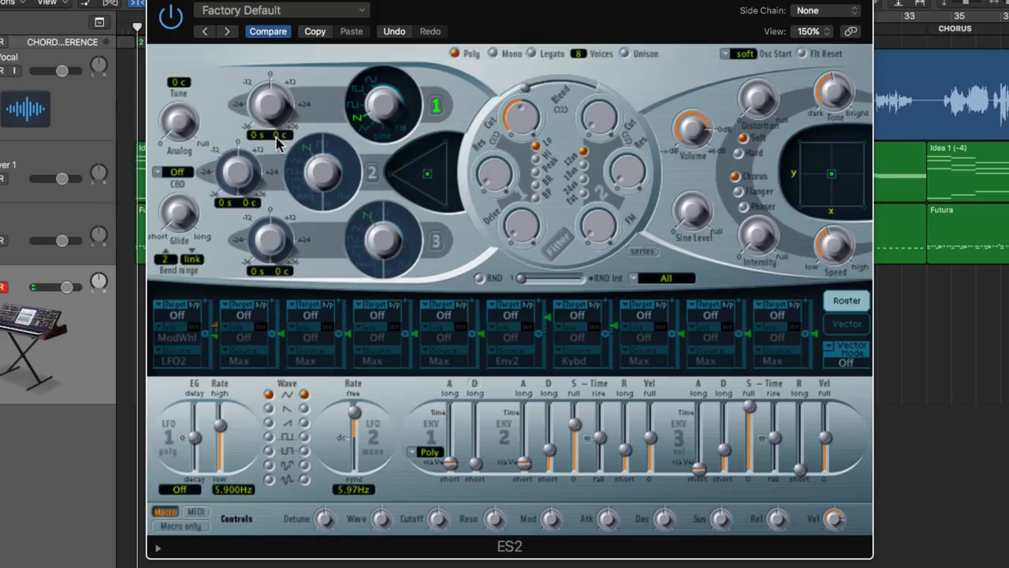
mouse_move(284, 146)
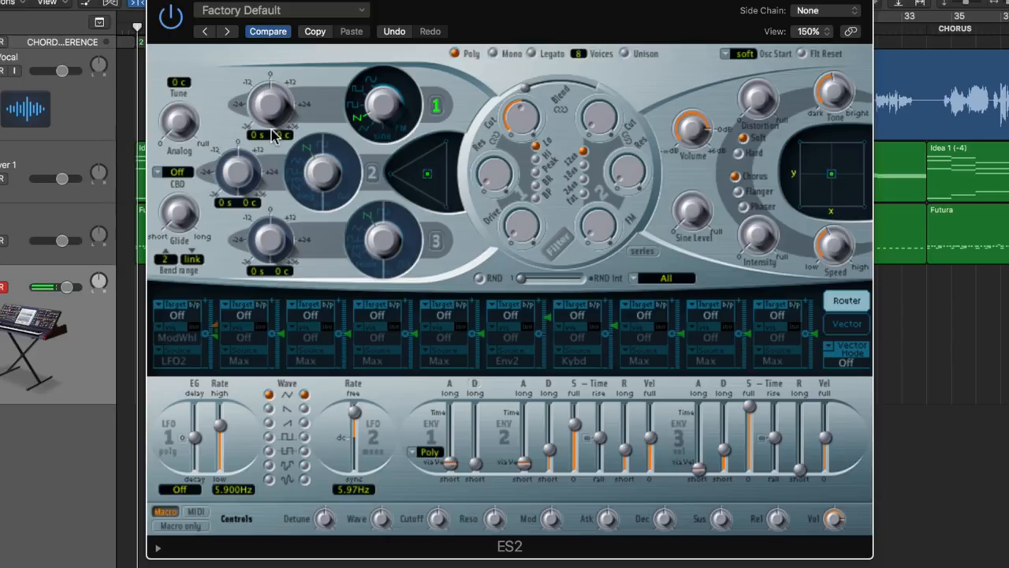
double_click(274, 134)
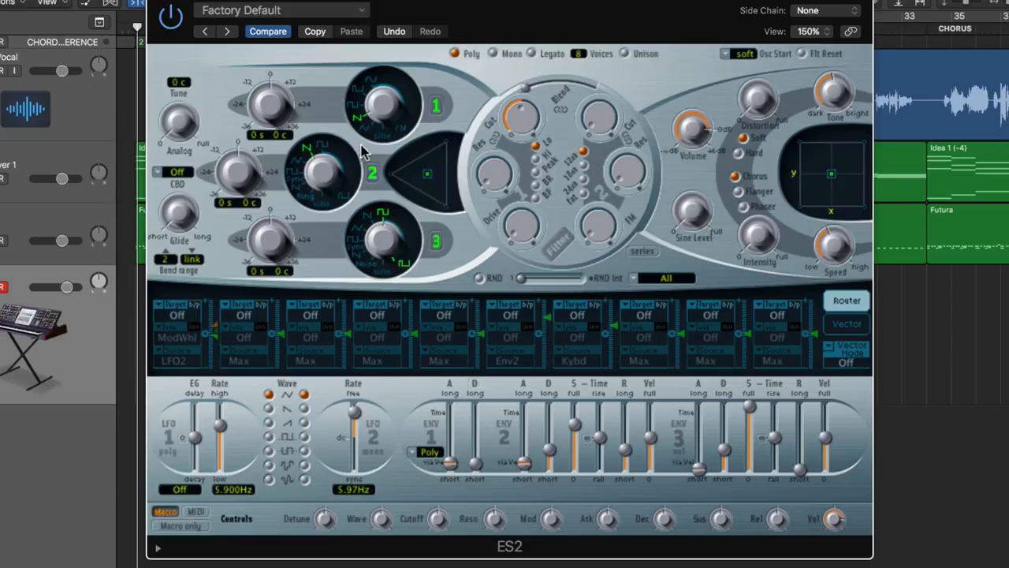
mouse_move(298, 238)
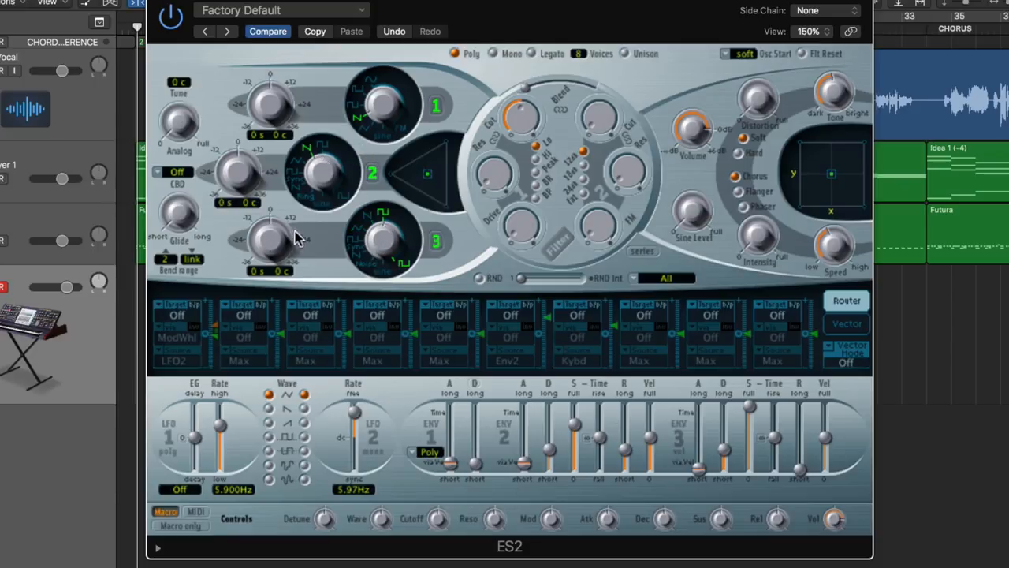
mouse_move(241, 175)
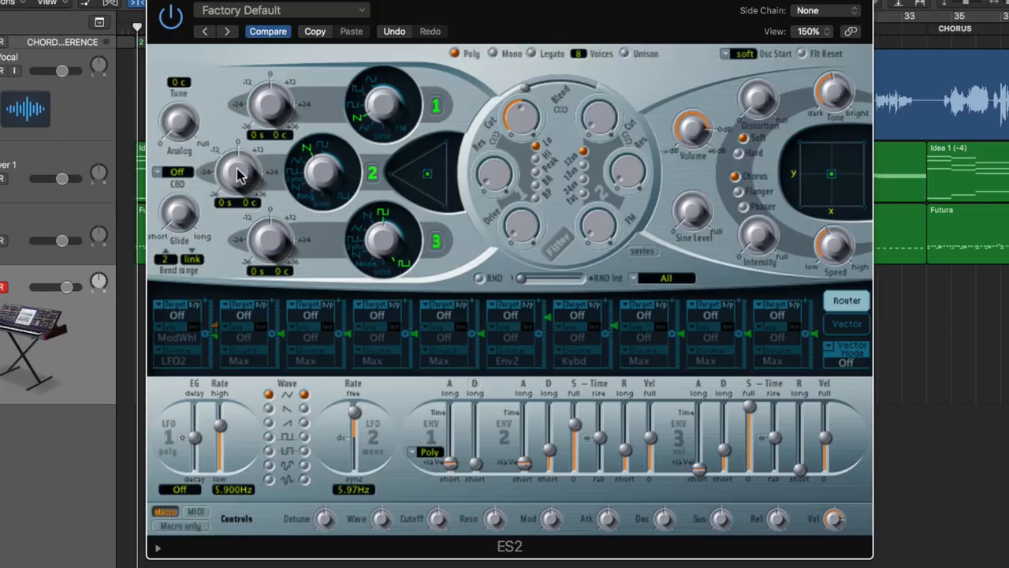
- Tune oscillator 2 to -12 semitones and oscillator 3 to +12 semitones
drag(241, 173, 235, 203)
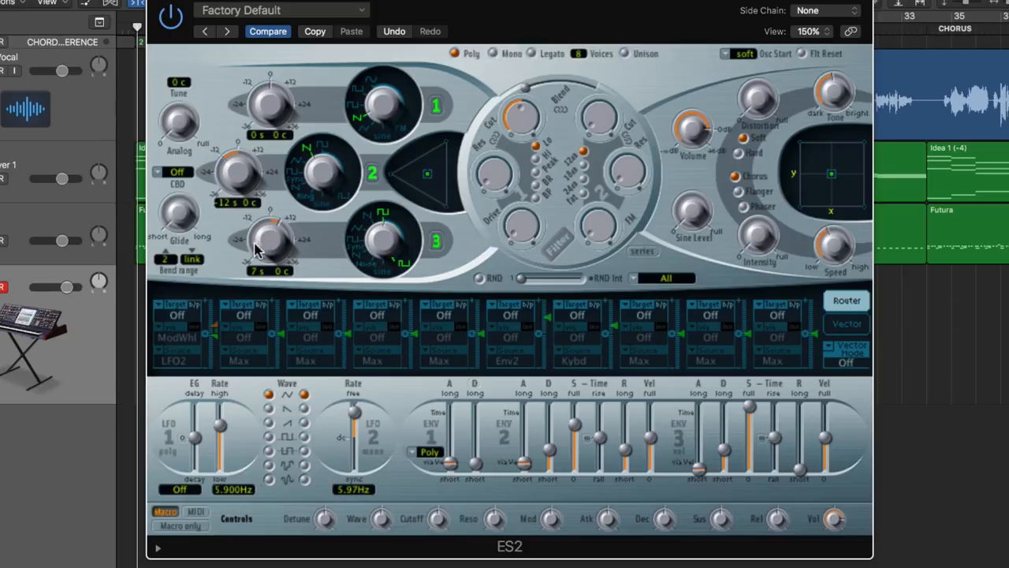
mouse_move(232, 274)
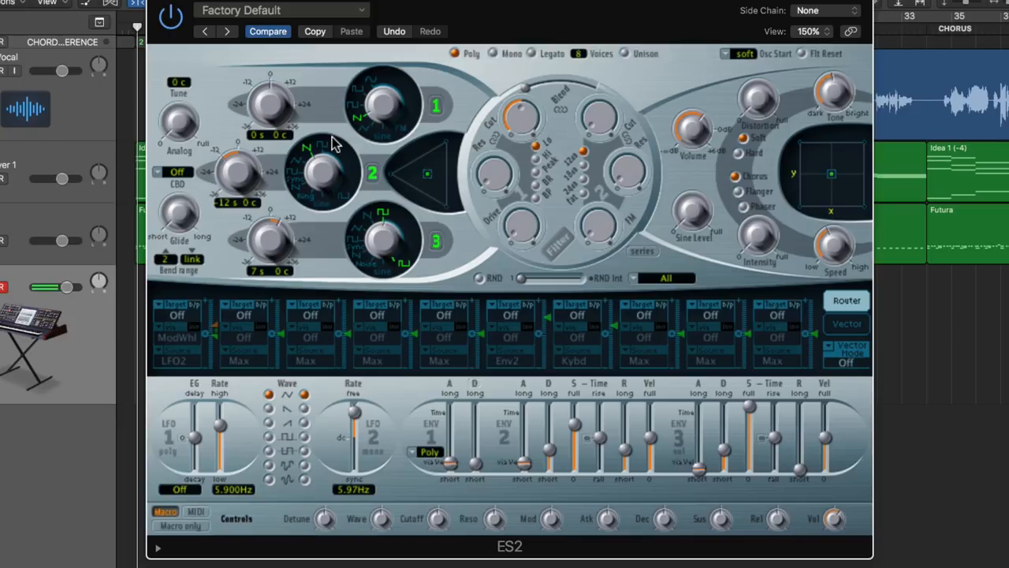
drag(272, 245, 272, 225)
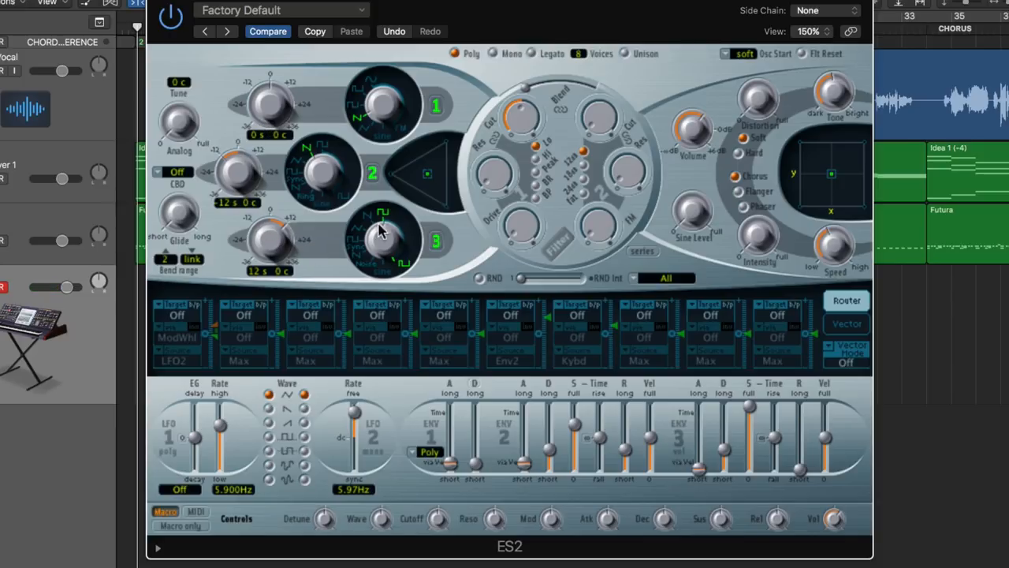
mouse_move(240, 165)
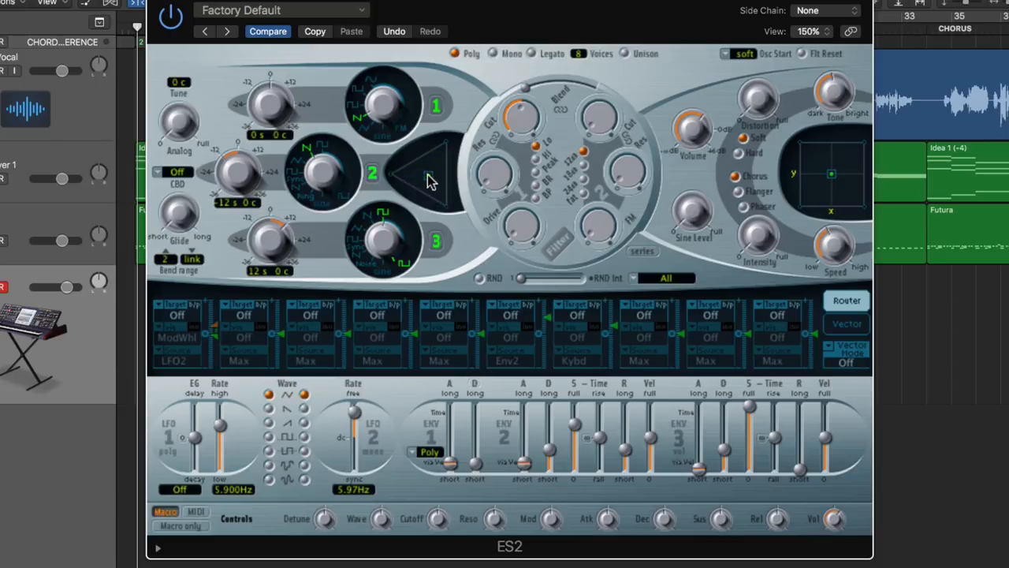
mouse_move(435, 171)
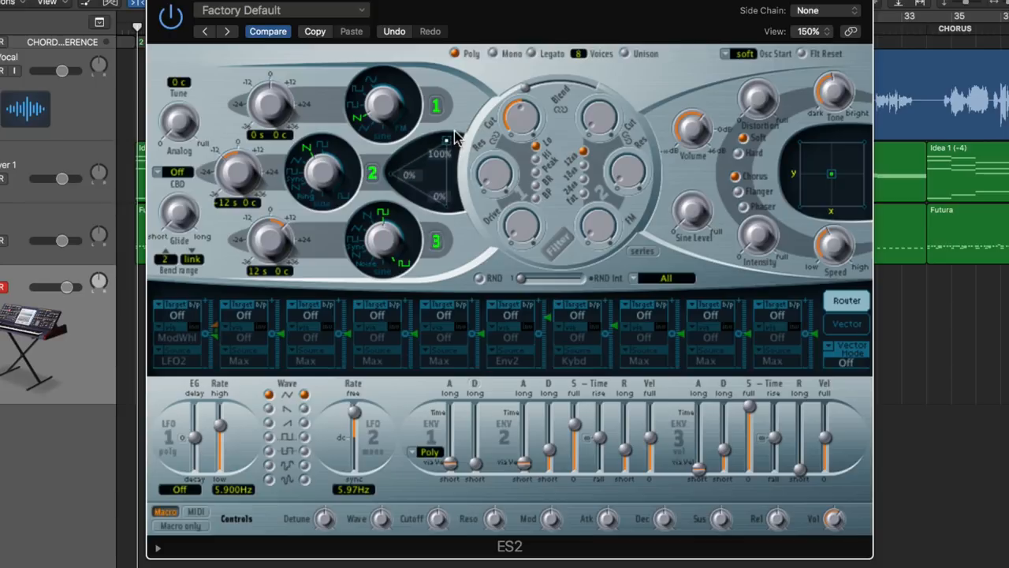
drag(437, 153, 387, 201)
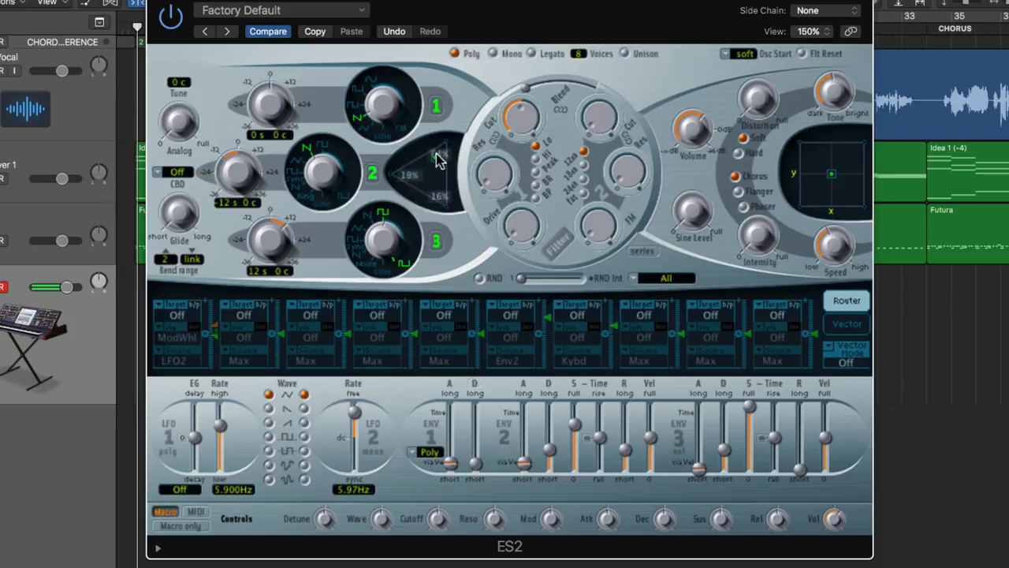
drag(440, 157, 432, 182)
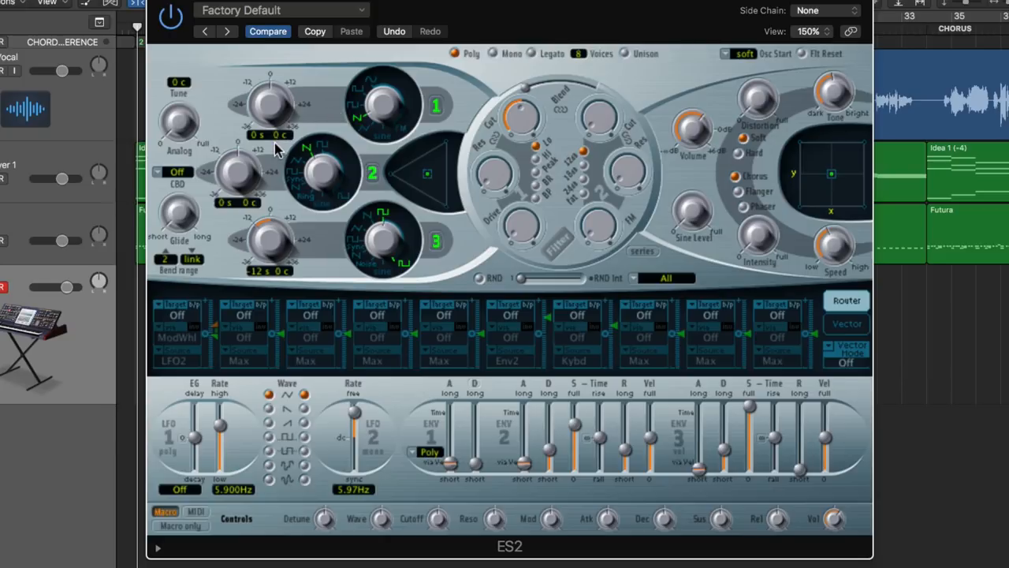
mouse_move(380, 118)
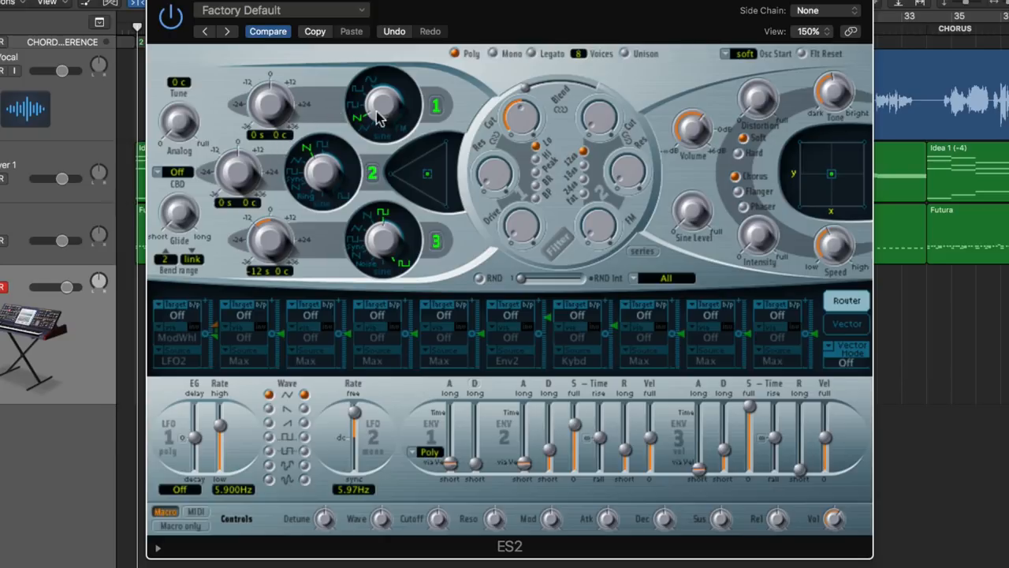
mouse_move(339, 161)
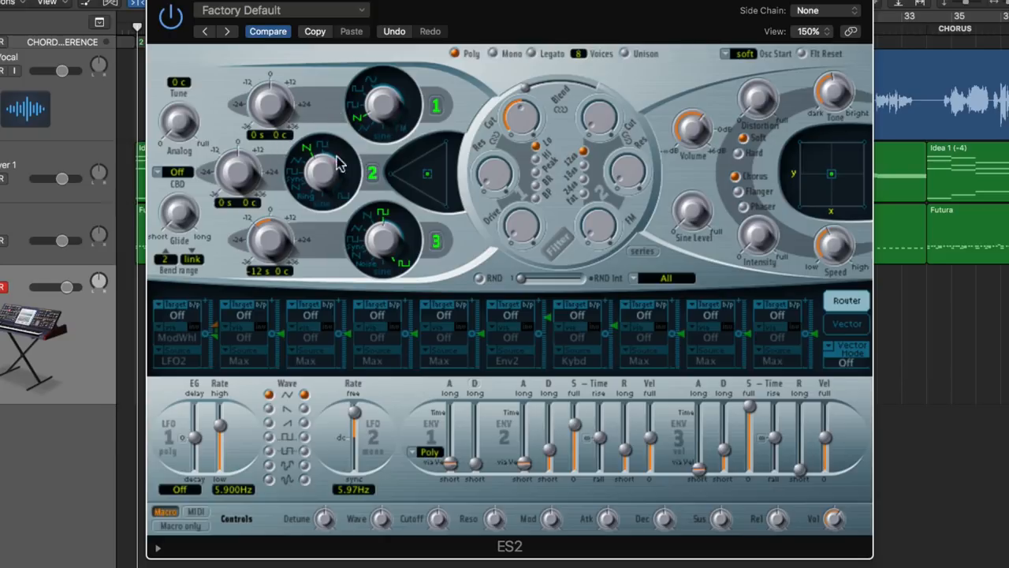
mouse_move(378, 101)
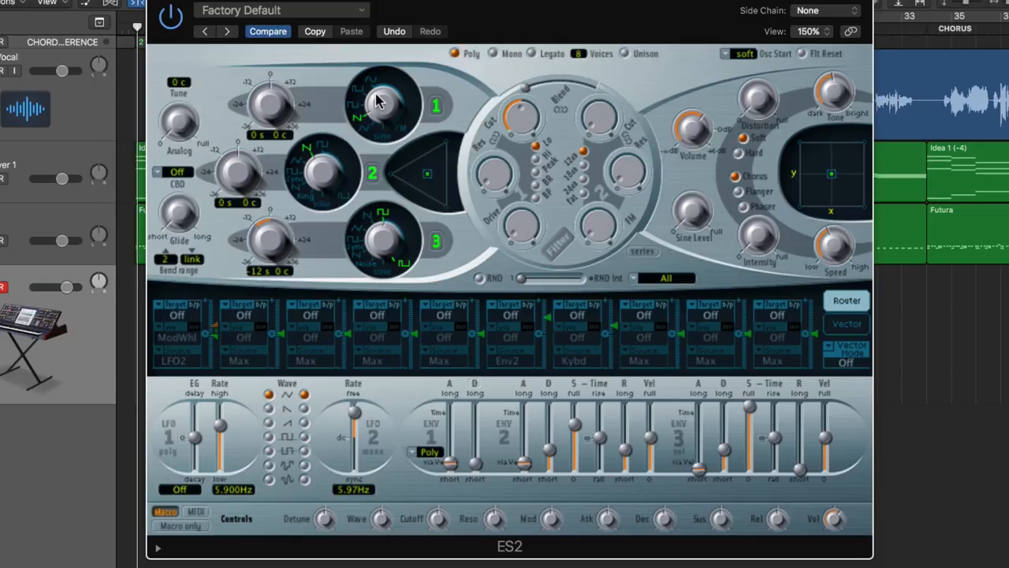
mouse_move(282, 138)
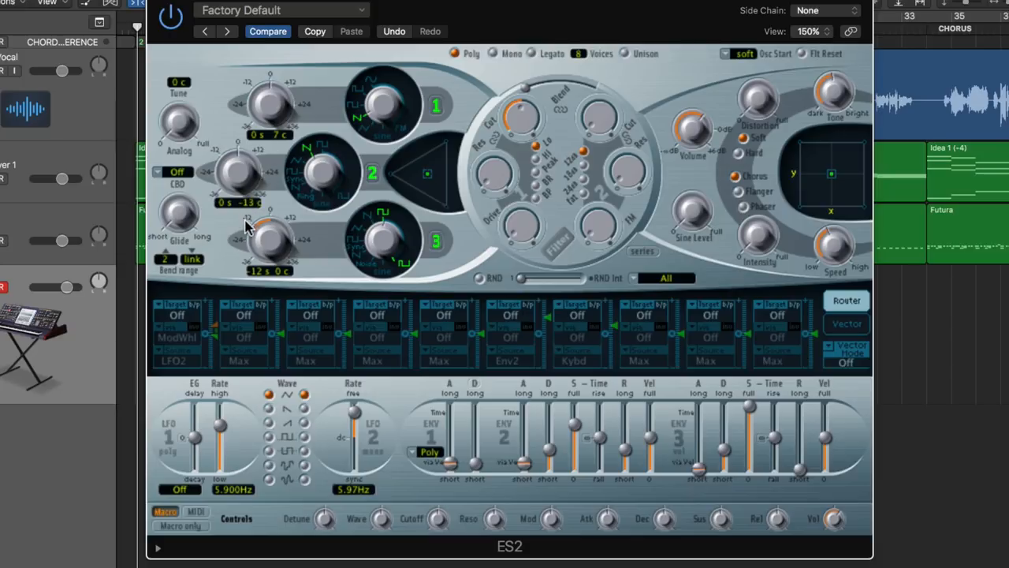
- Detune oscillator 2 down to -7 cents
drag(245, 213, 244, 197)
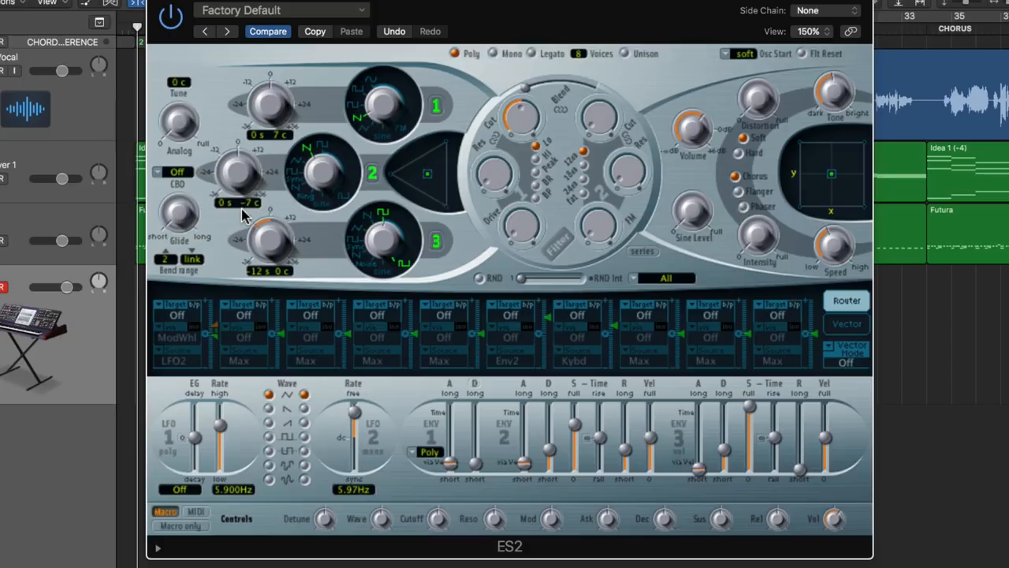
mouse_move(275, 154)
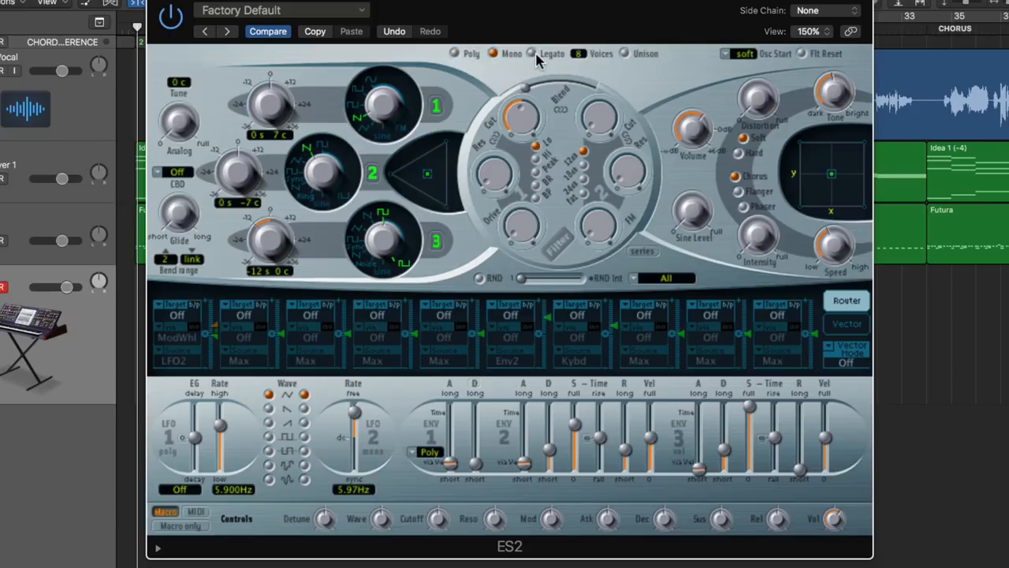
- Change the ES2 voice mode from Poly to Mono, then to Legato
click(455, 52)
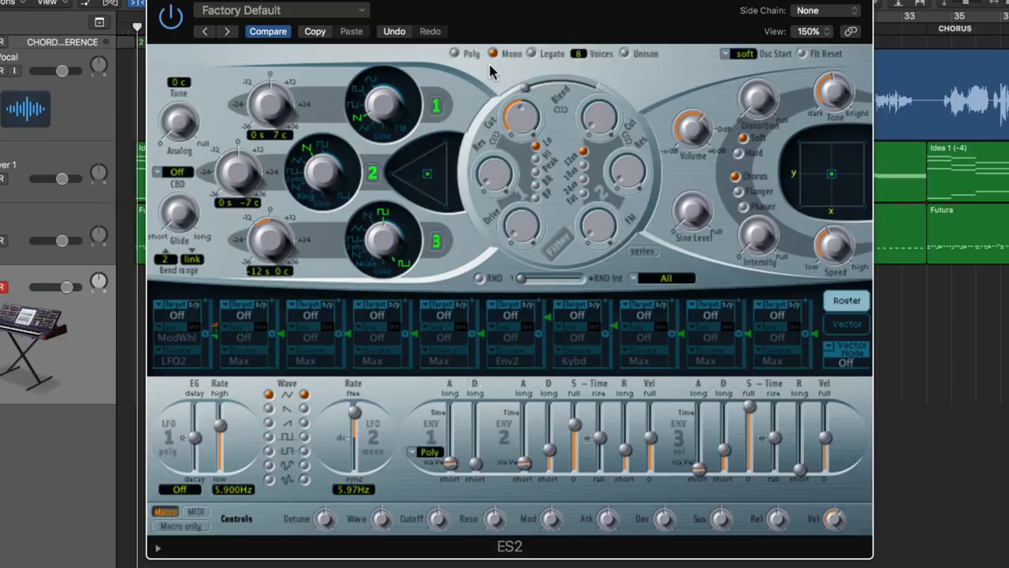
mouse_move(506, 69)
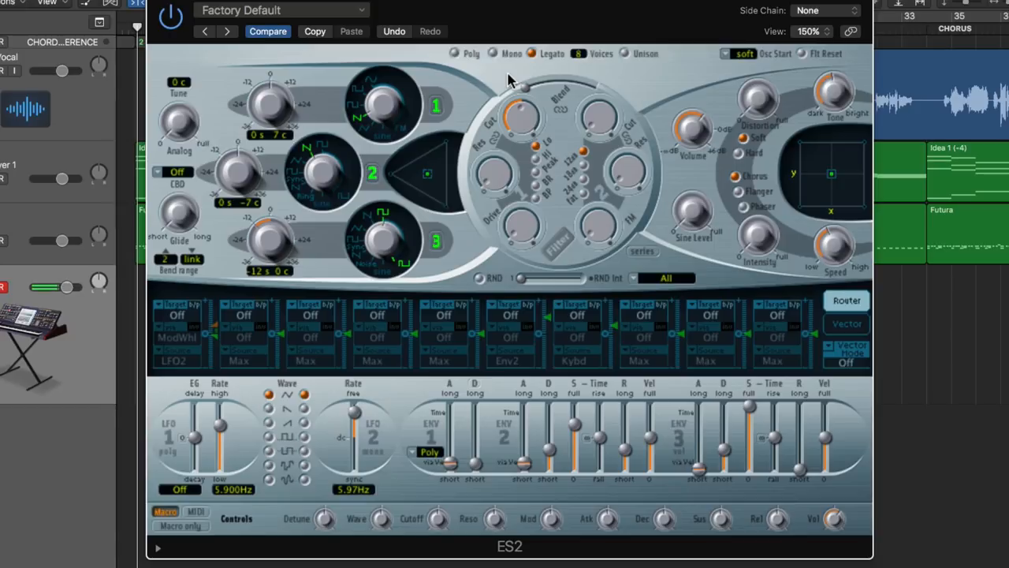
click(492, 53)
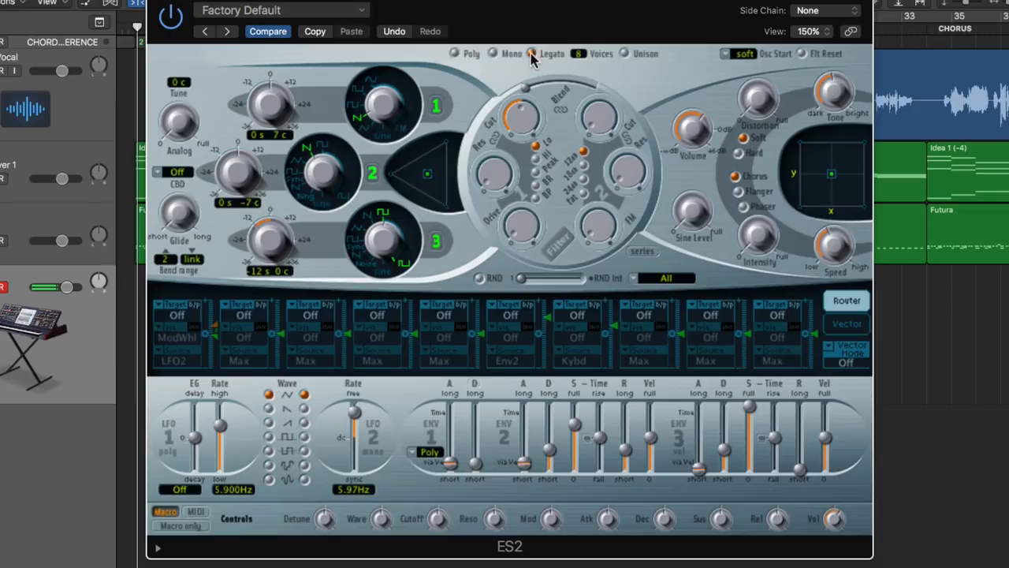
mouse_move(505, 84)
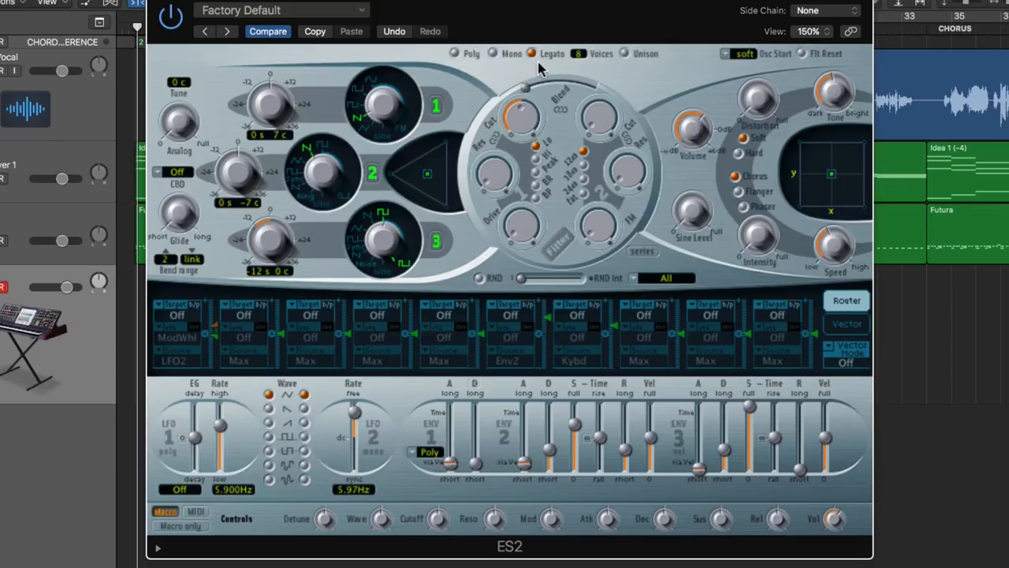
mouse_move(544, 65)
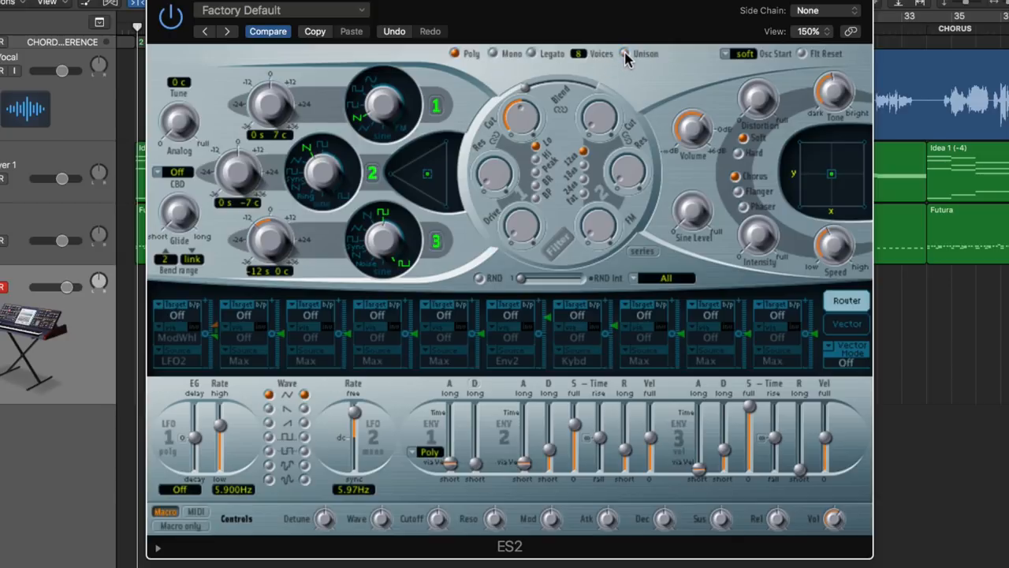
- Adjust the Voices field, return to Legato mode, and set the voice count to 8
click(579, 53)
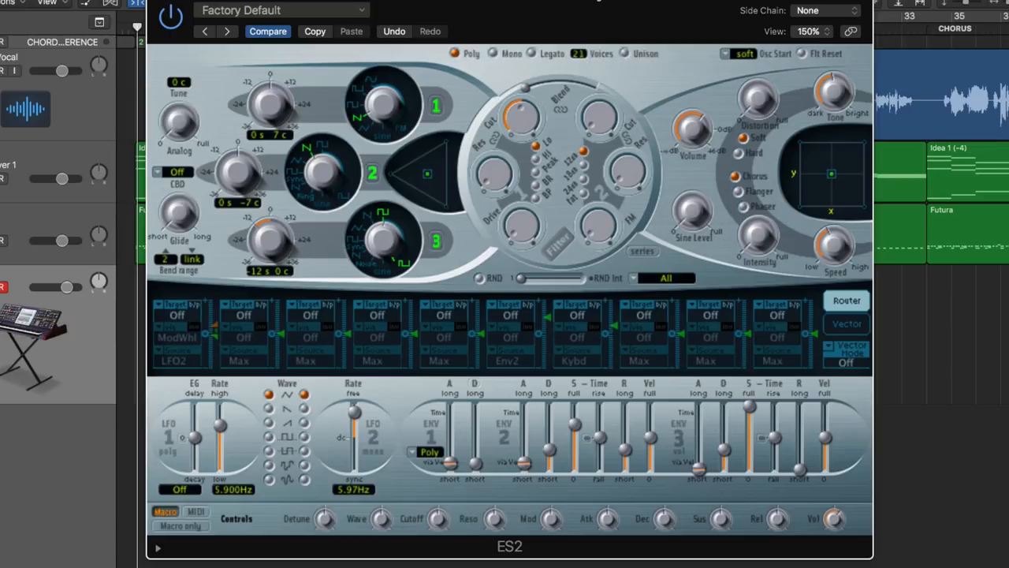
click(577, 53)
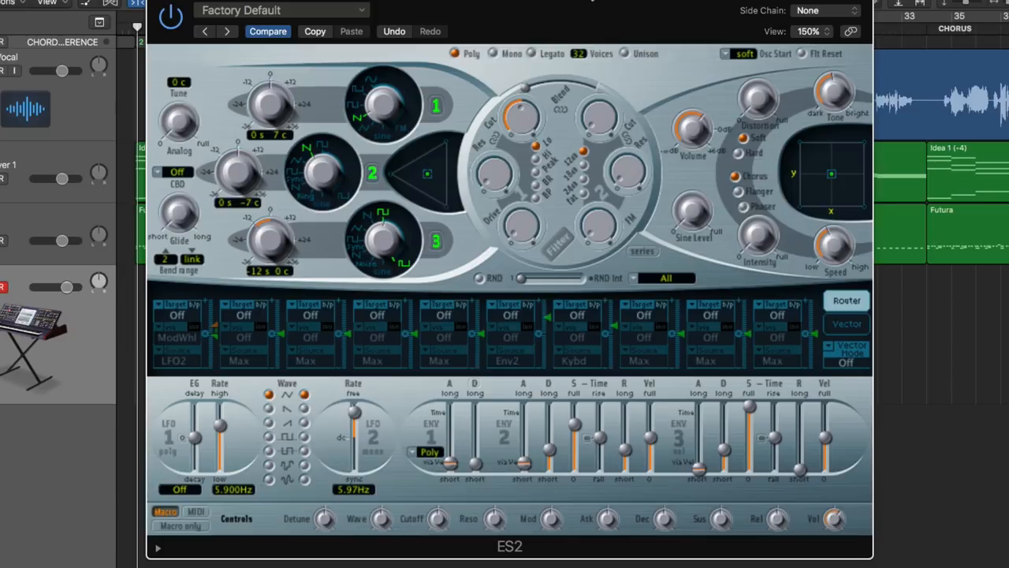
mouse_move(582, 57)
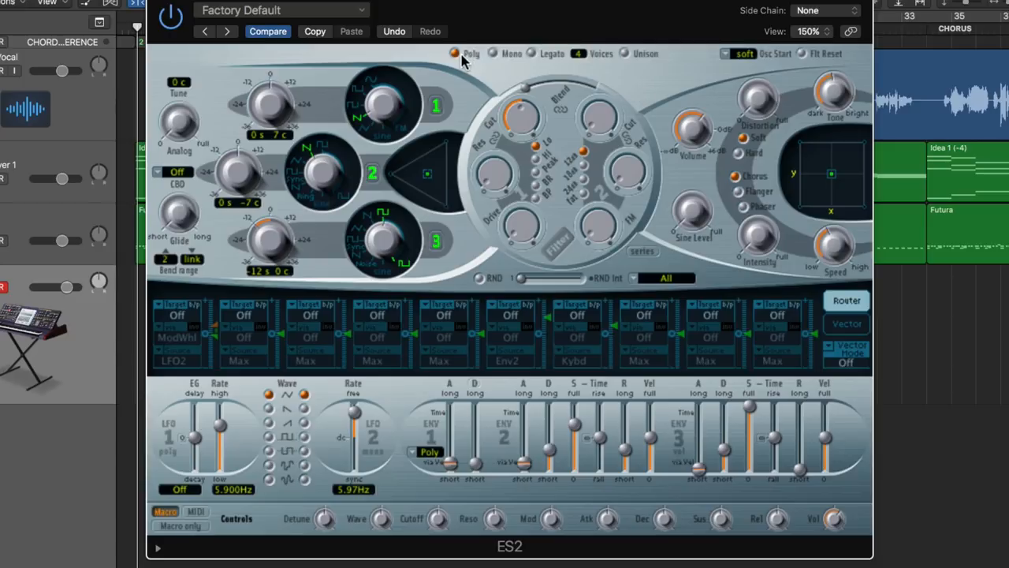
mouse_move(579, 57)
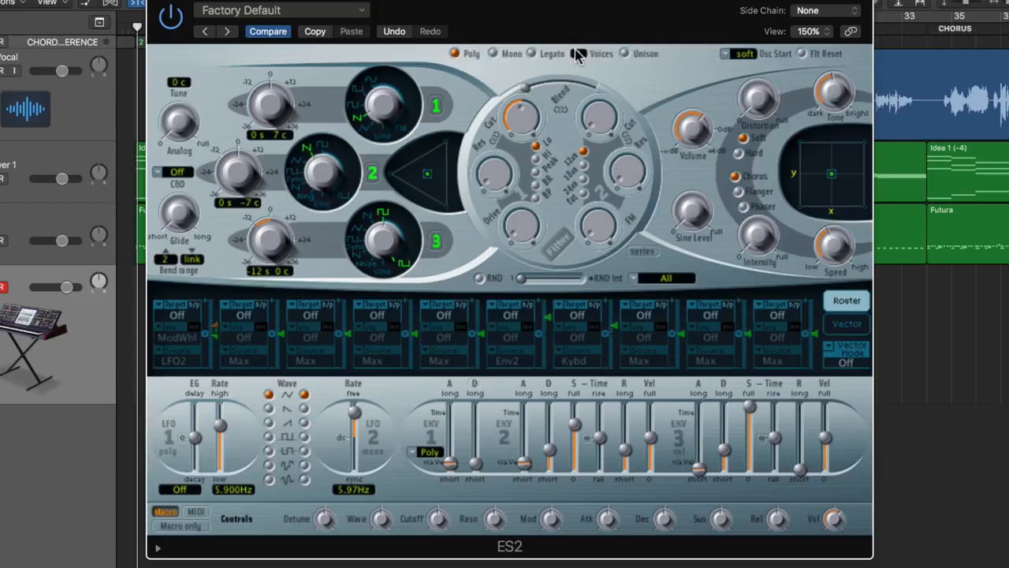
click(493, 53)
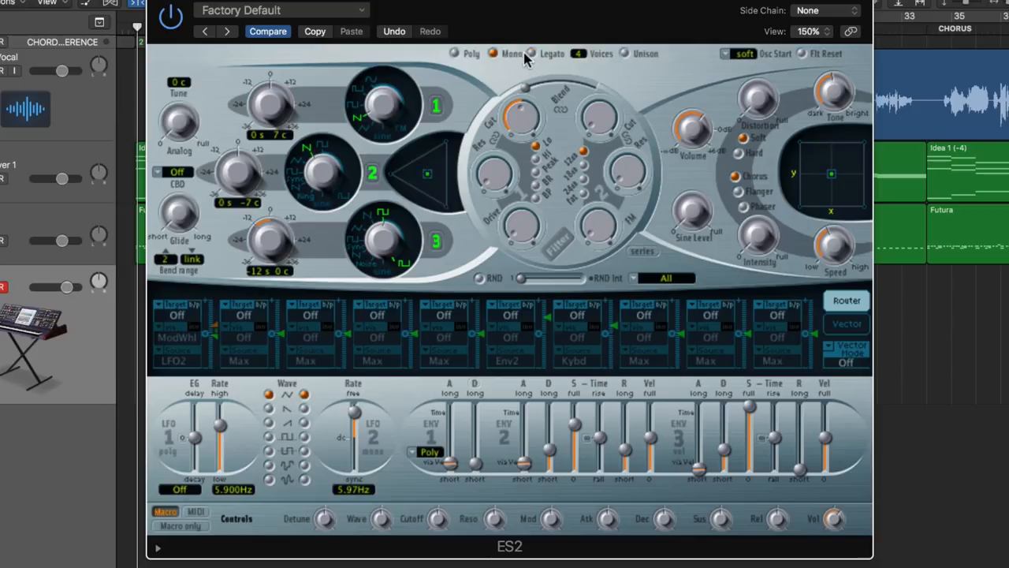
click(533, 52)
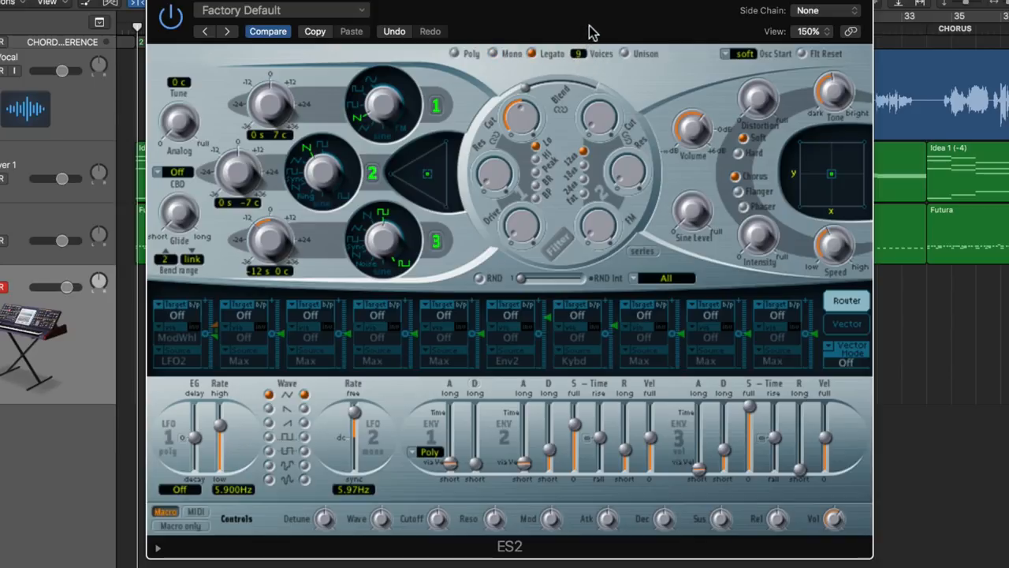
click(579, 53)
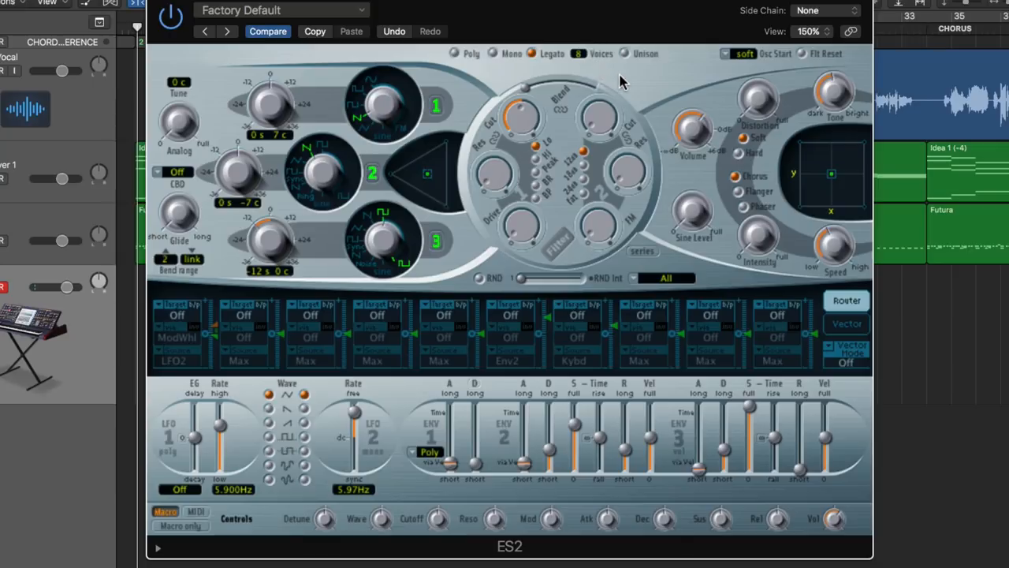
mouse_move(627, 62)
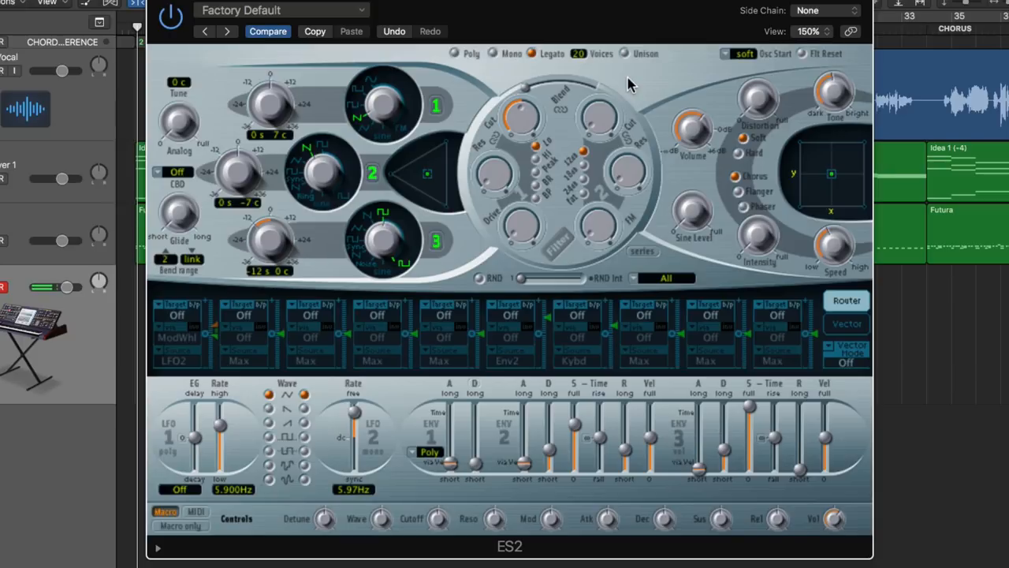
mouse_move(629, 85)
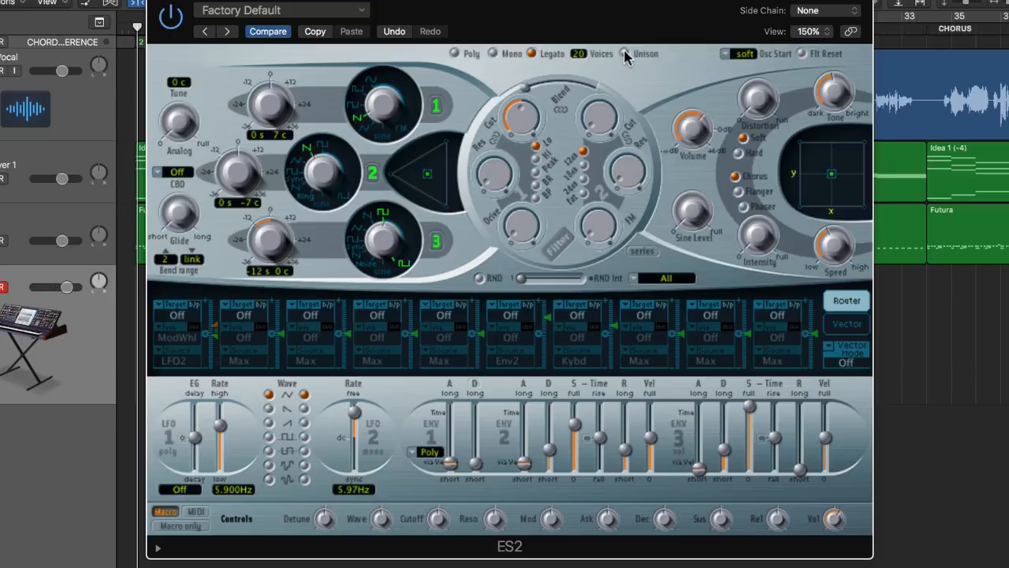
mouse_move(653, 69)
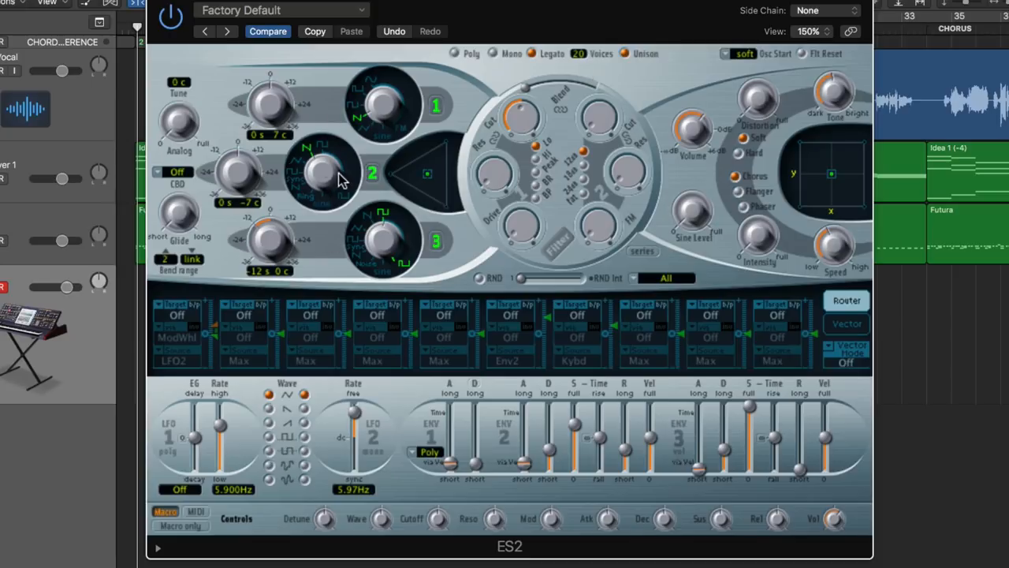
mouse_move(645, 85)
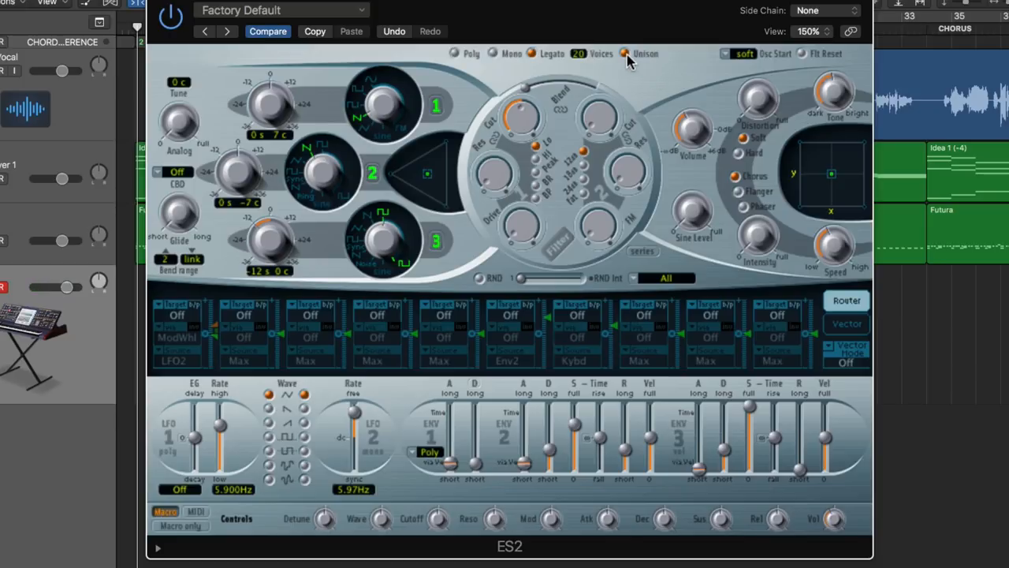
mouse_move(209, 118)
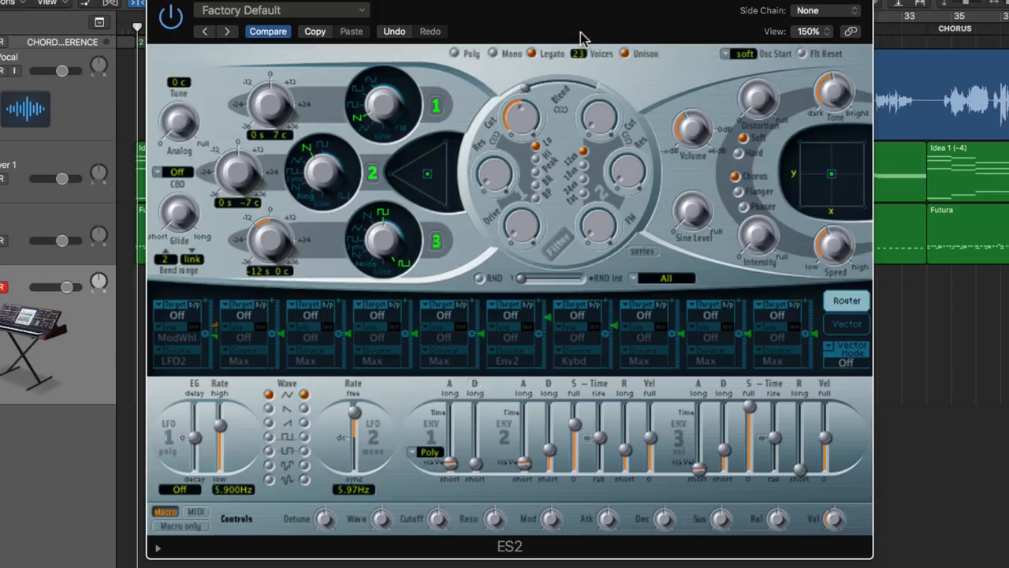
mouse_move(337, 87)
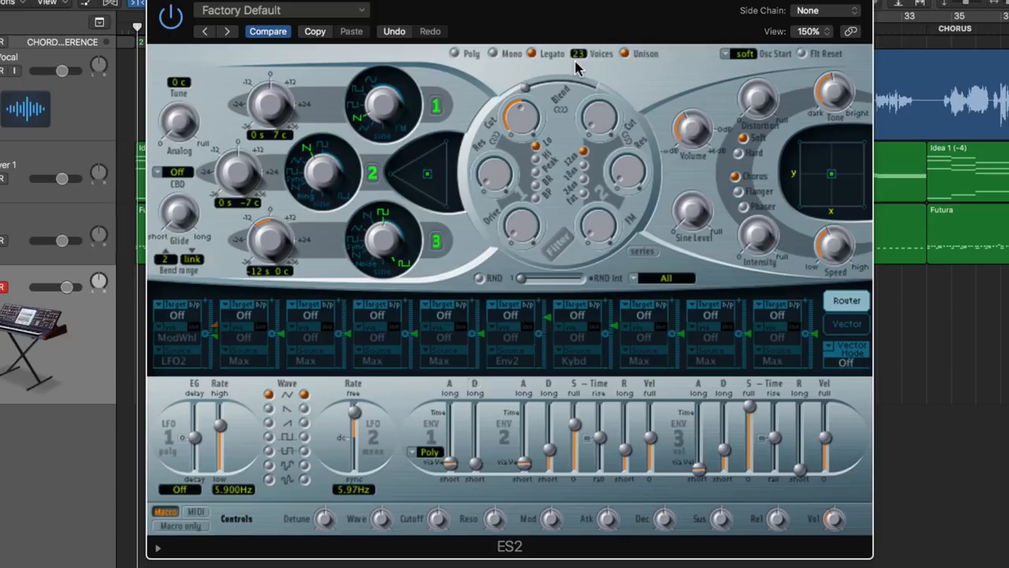
mouse_move(248, 174)
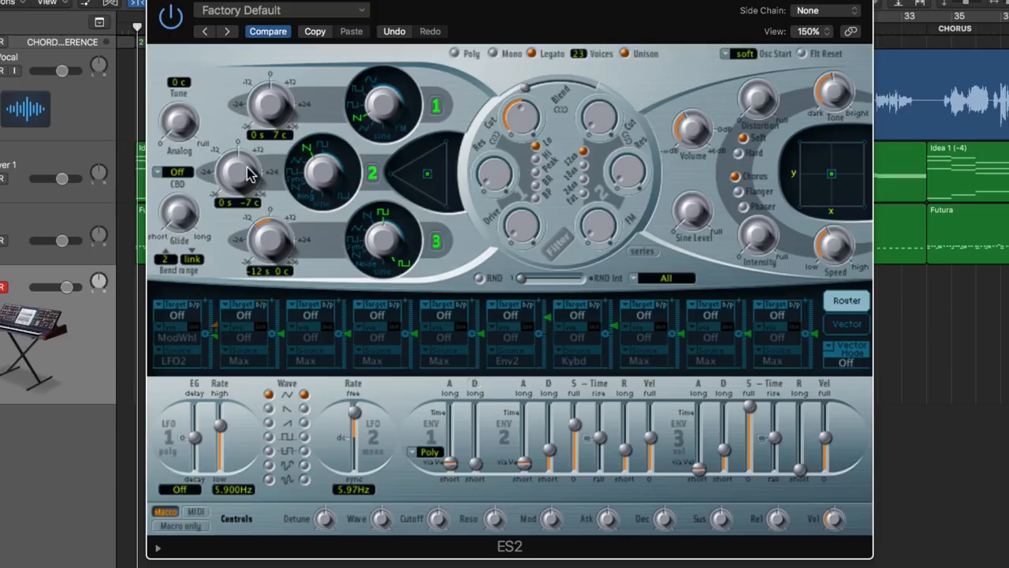
mouse_move(180, 128)
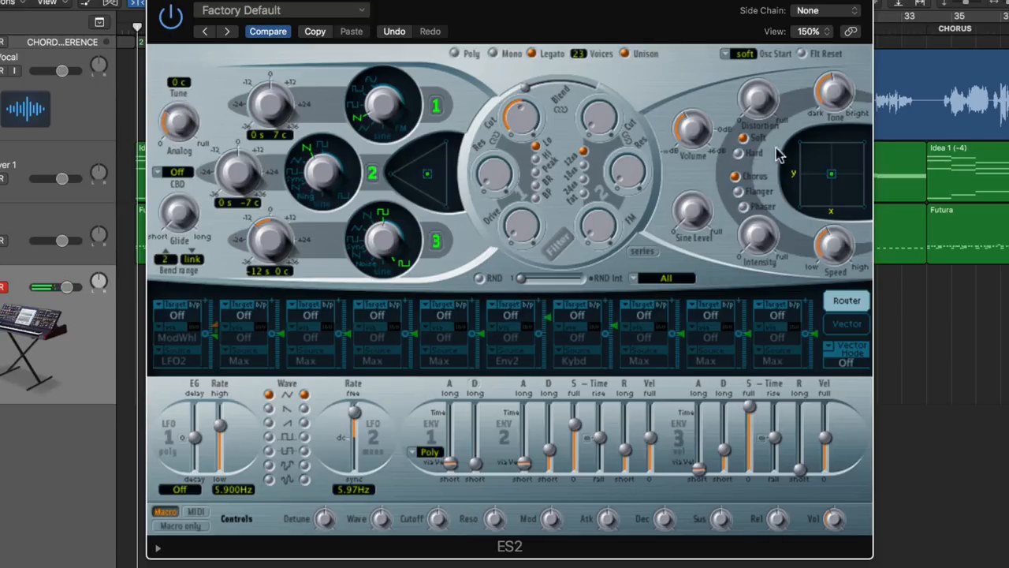
mouse_move(236, 95)
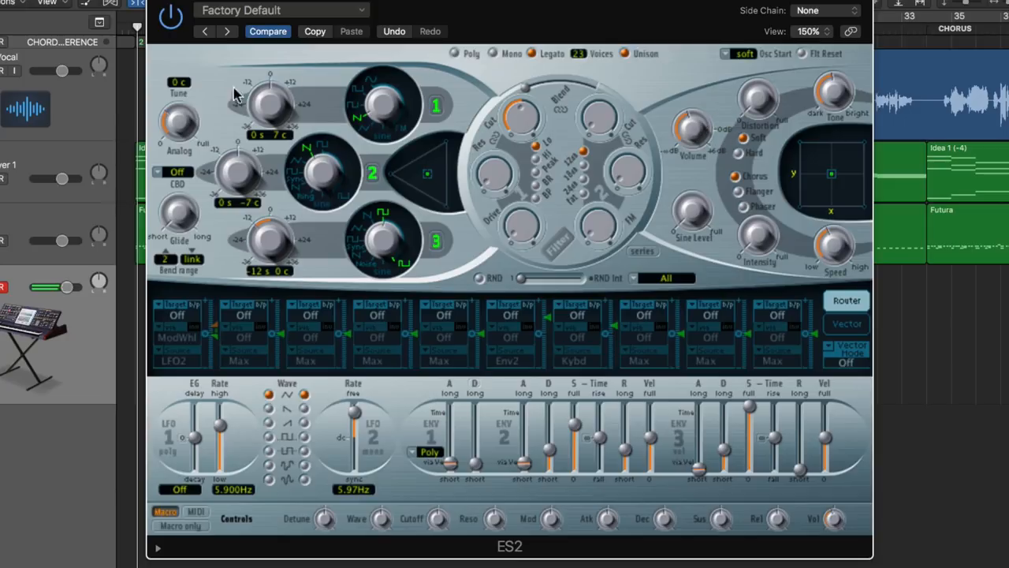
mouse_move(221, 96)
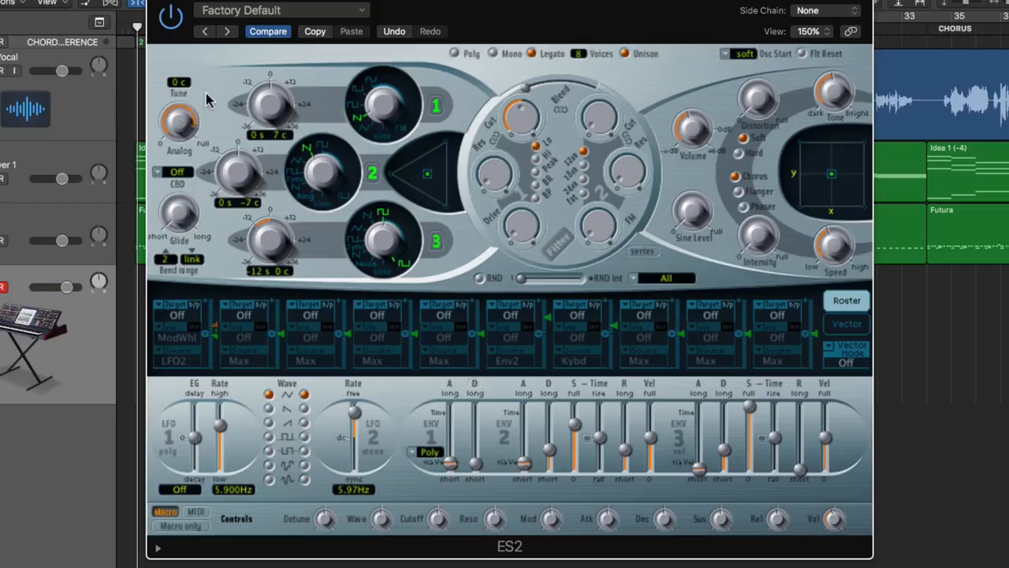
mouse_move(726, 71)
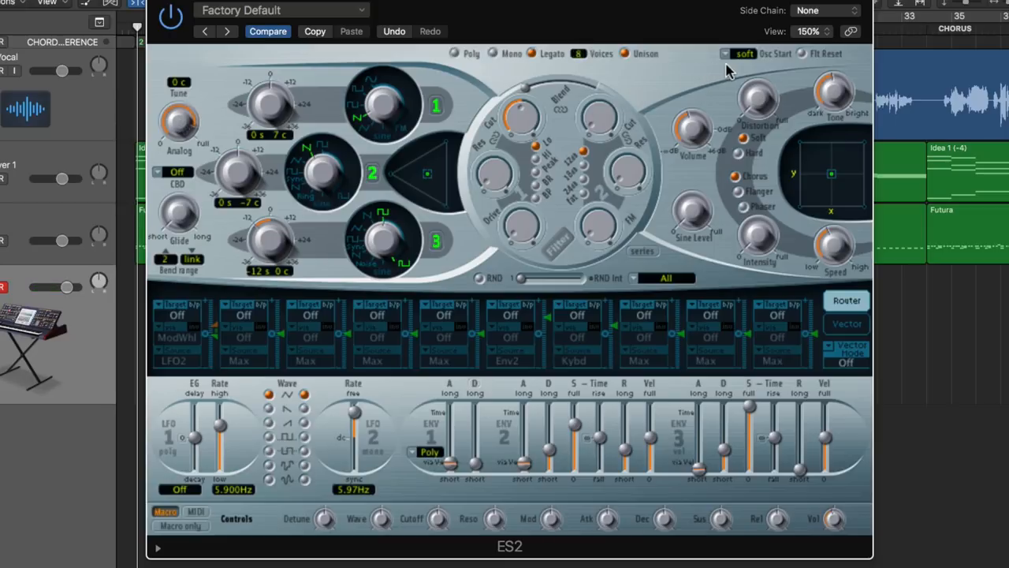
click(745, 53)
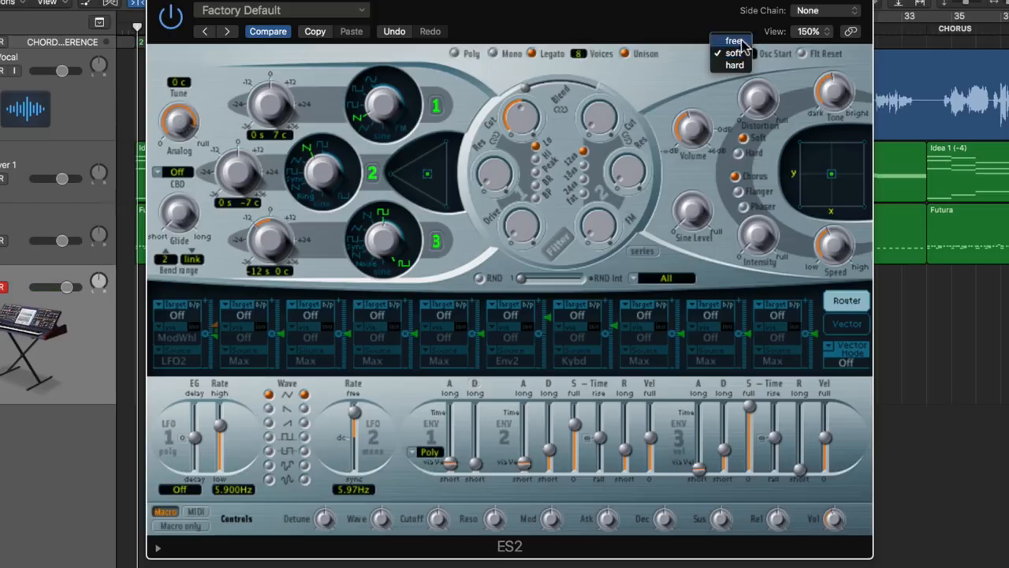
click(734, 52)
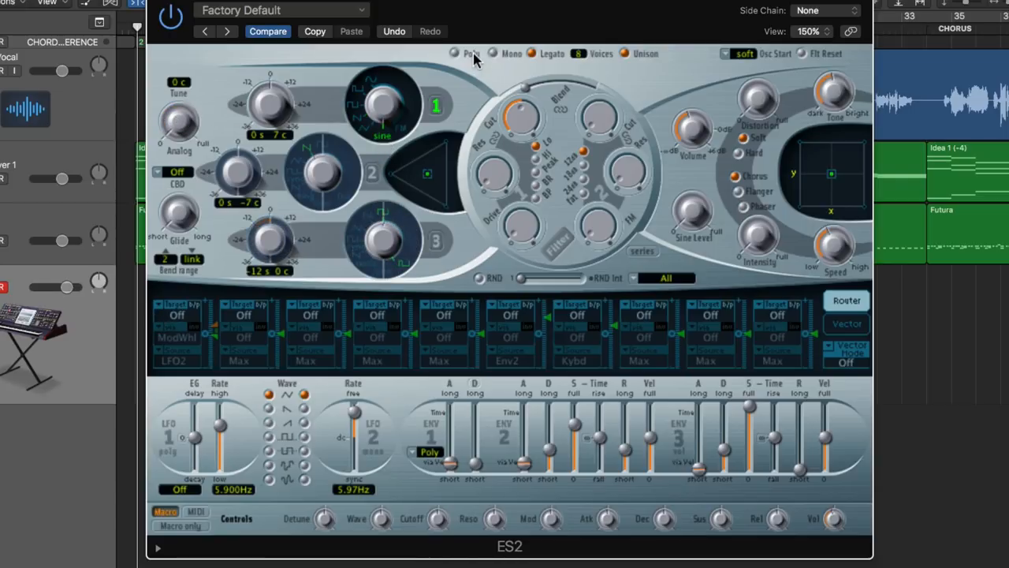
- Switch the ES2 voice mode to Poly
click(733, 53)
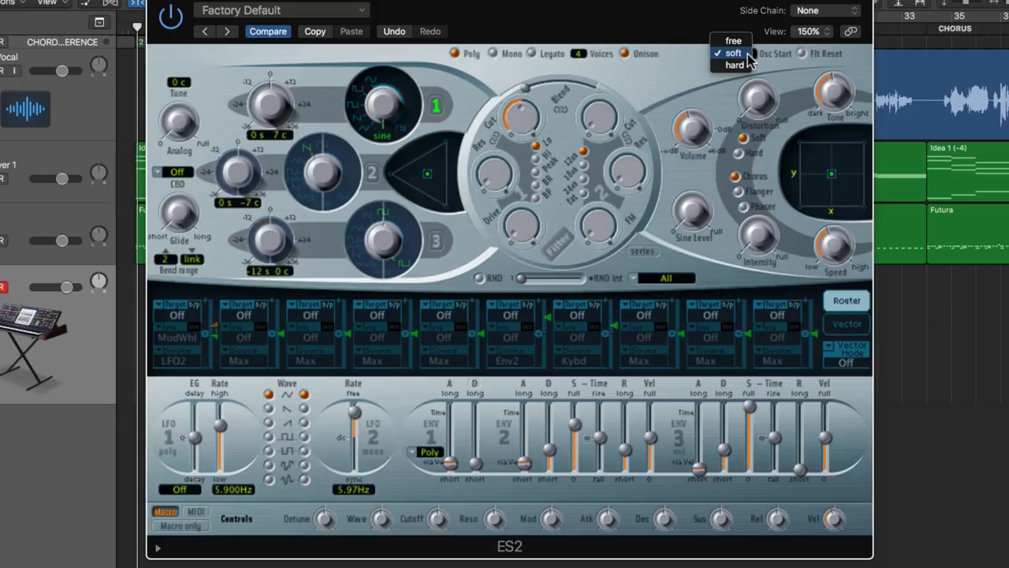
- Set the Osc Start phase to free
click(733, 40)
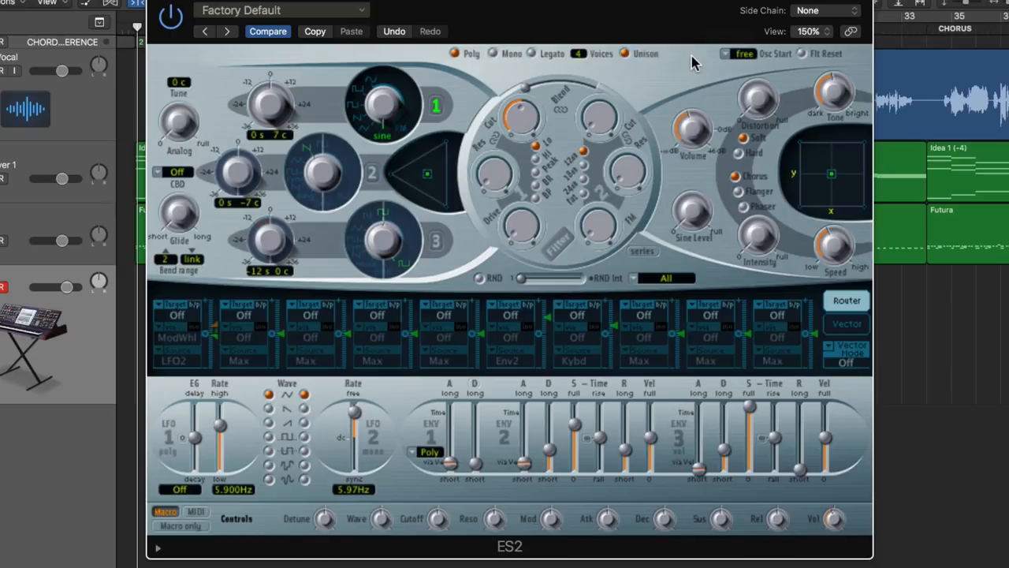
mouse_move(713, 62)
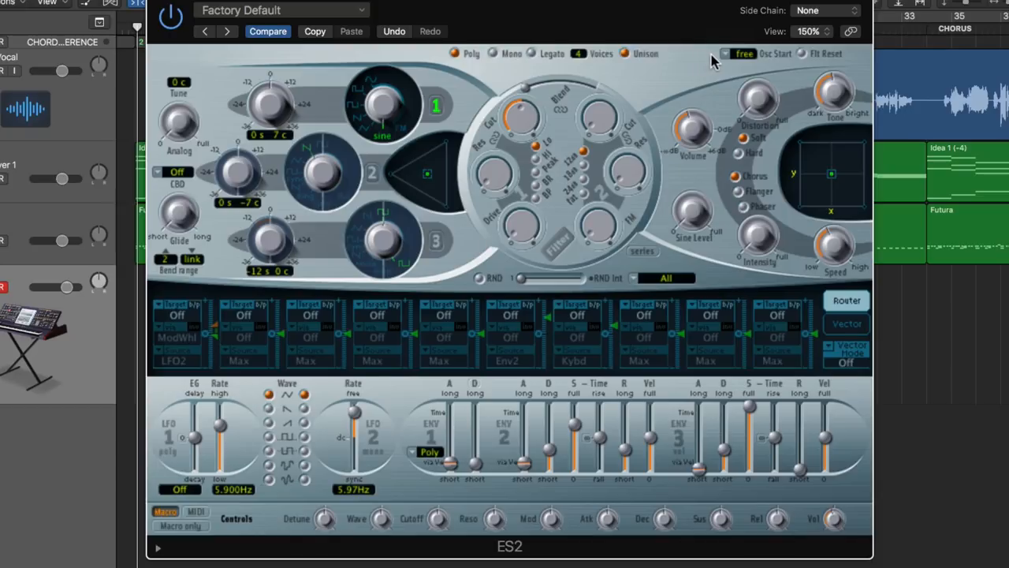
mouse_move(729, 61)
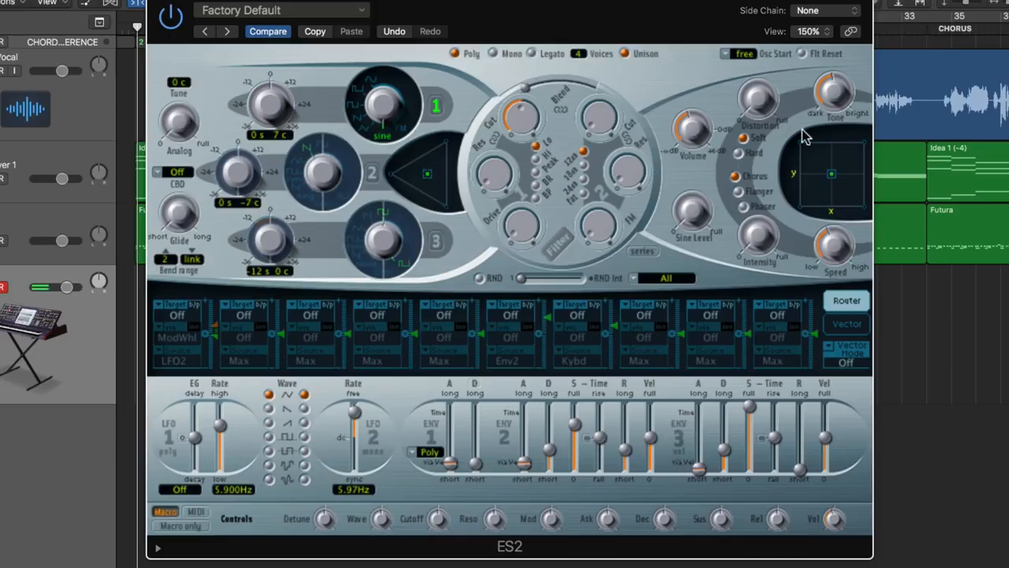
mouse_move(695, 86)
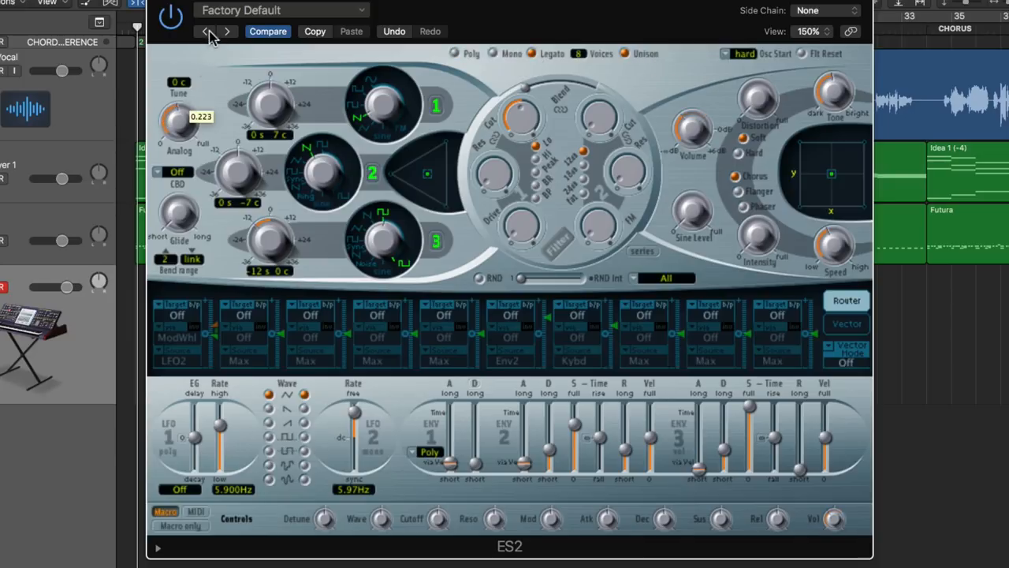
- Try soft and hard oscillator start phase, then settle on free
click(738, 53)
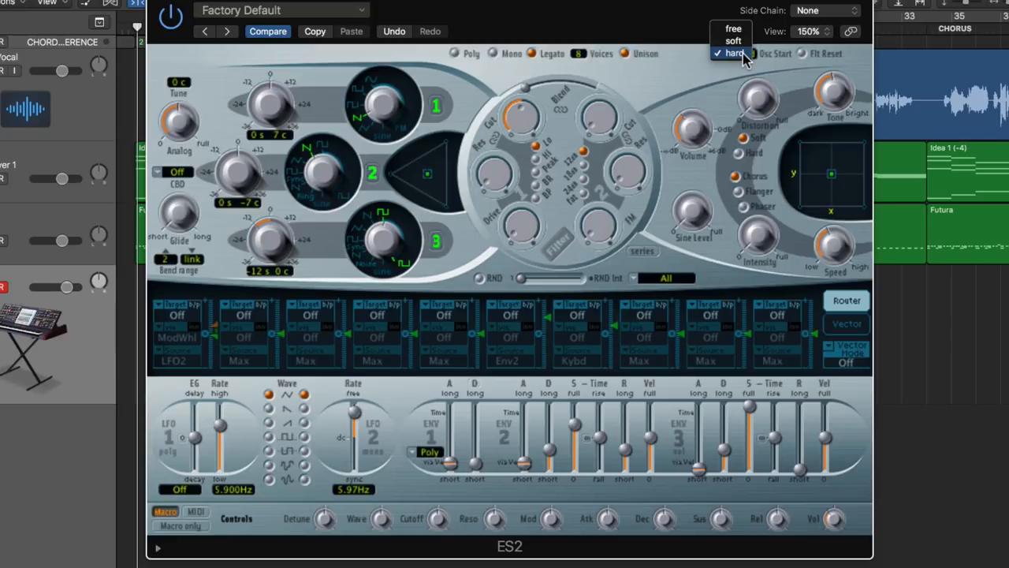
mouse_move(733, 40)
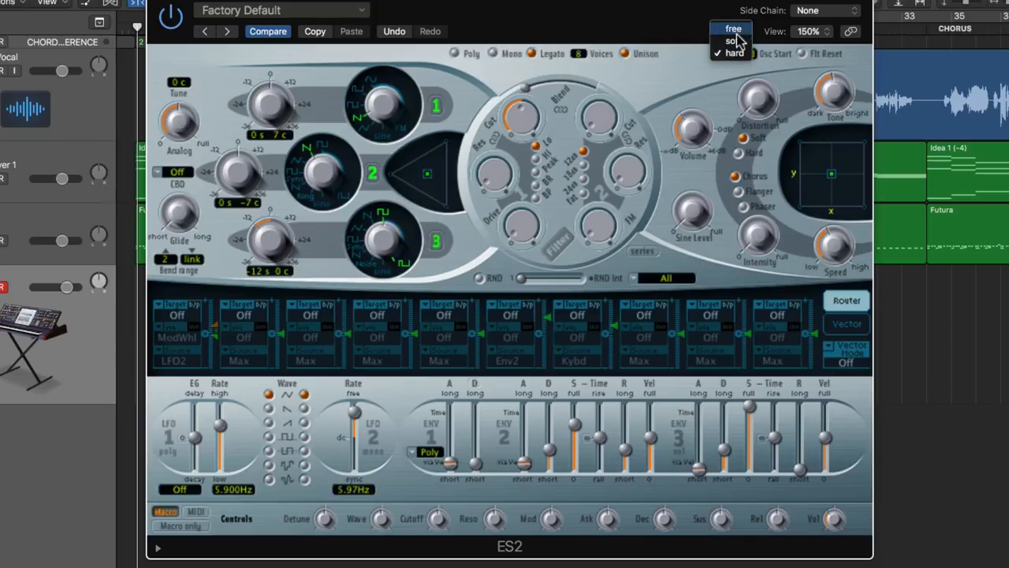
click(733, 41)
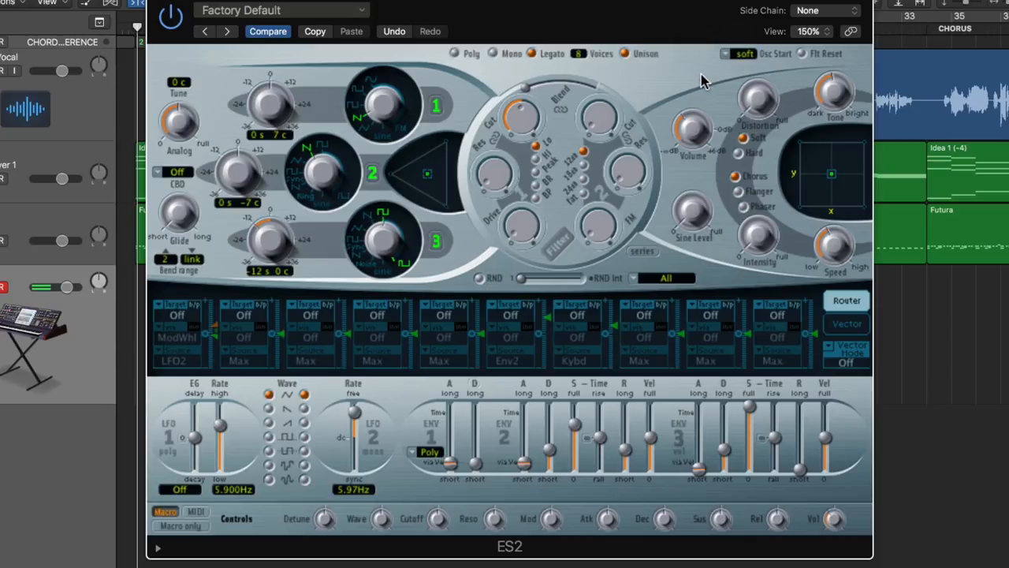
mouse_move(690, 130)
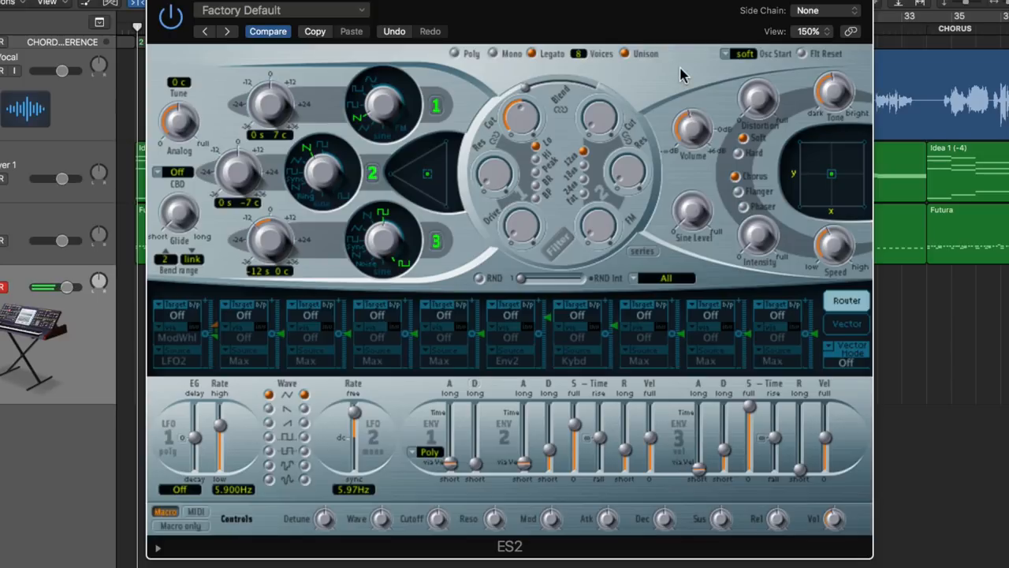
click(744, 53)
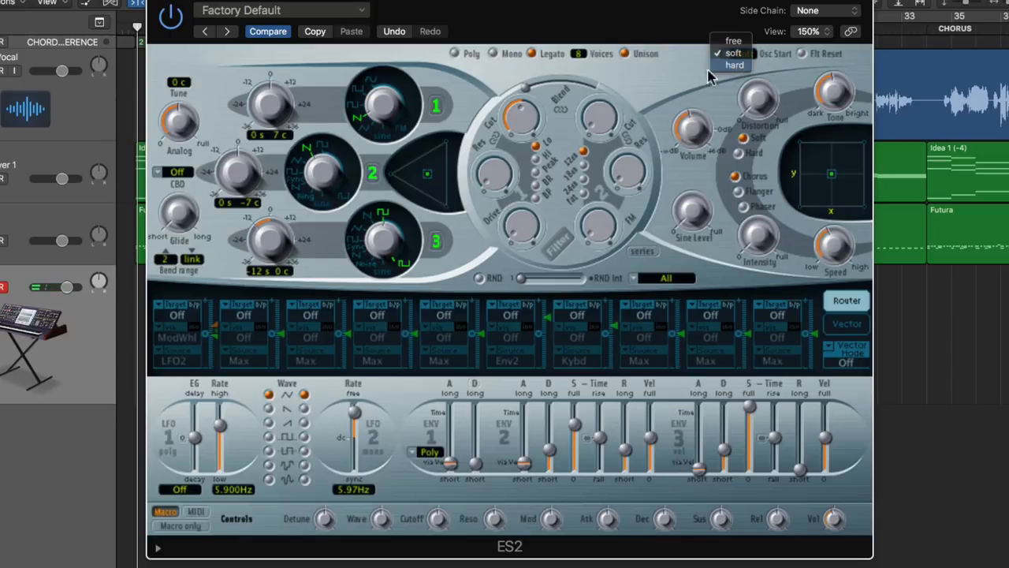
click(734, 65)
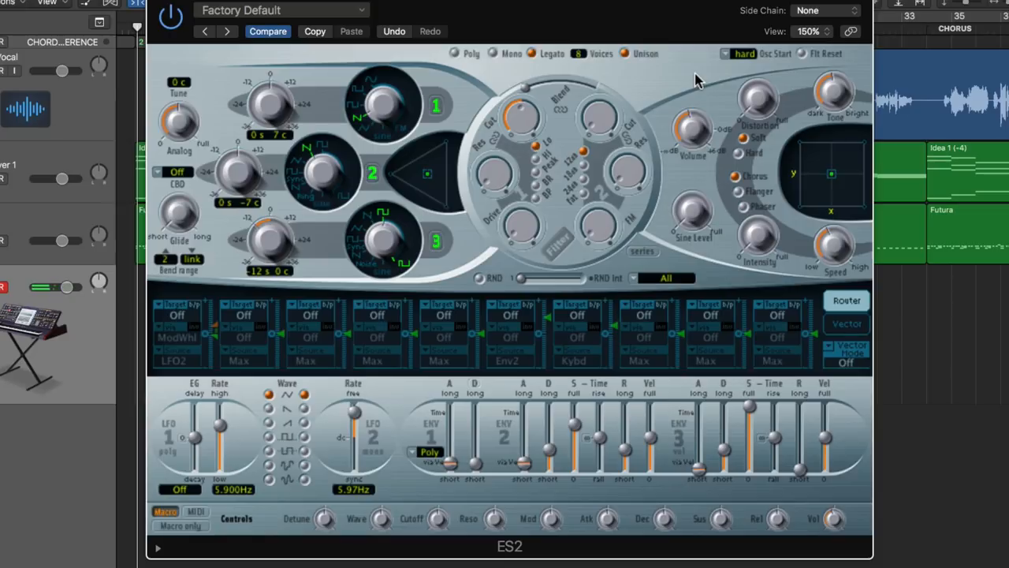
click(745, 53)
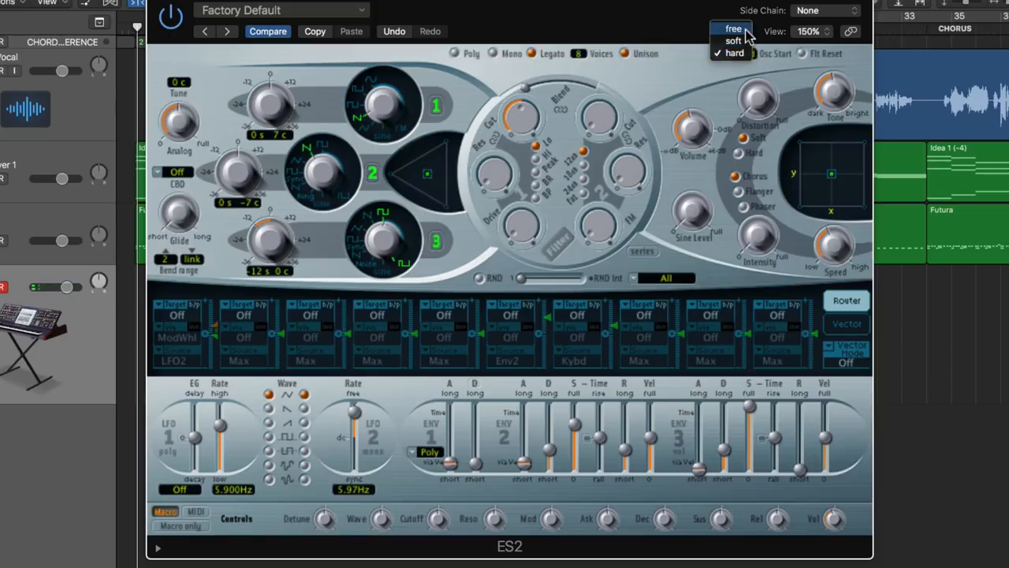
click(734, 29)
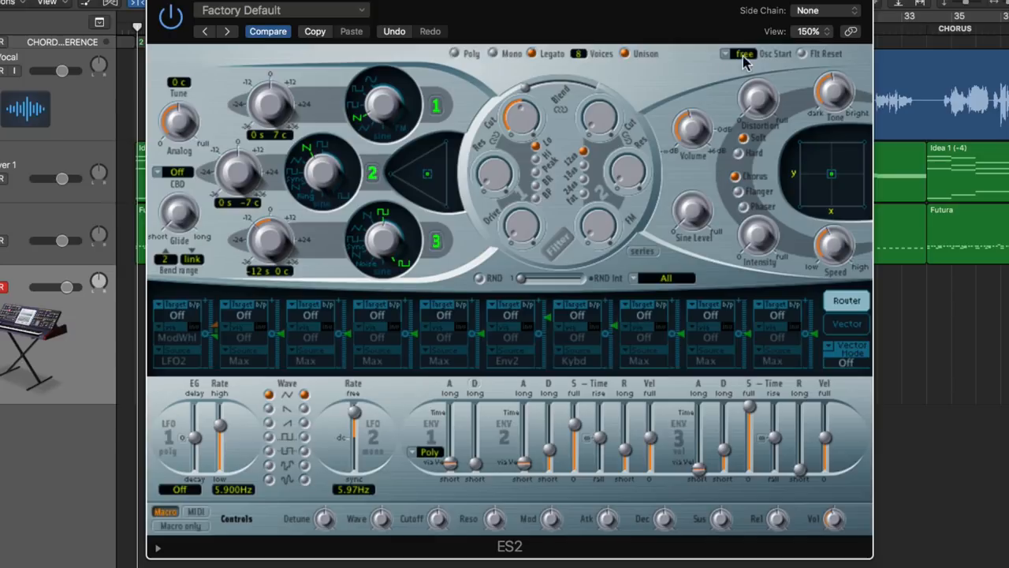
mouse_move(692, 64)
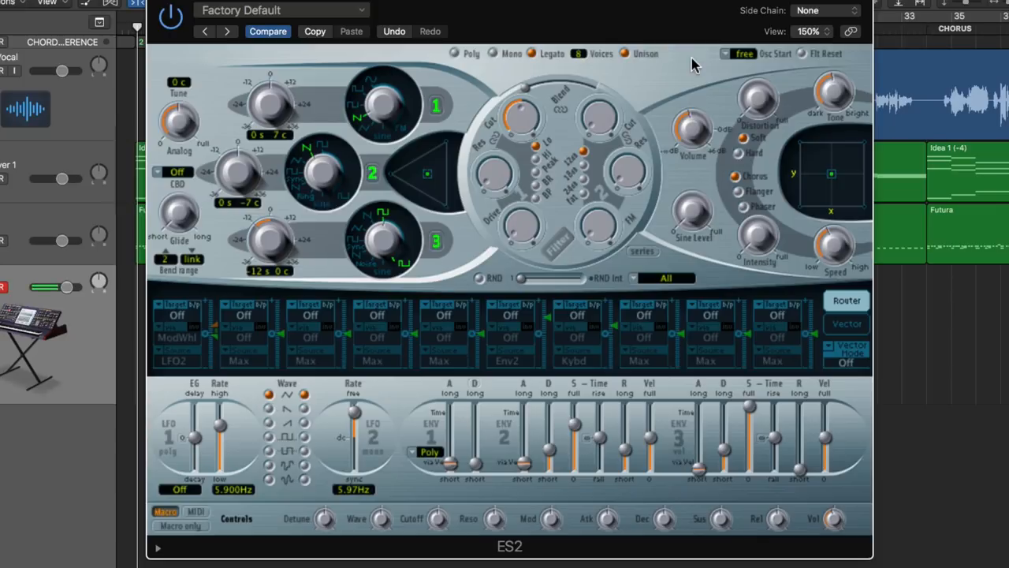
mouse_move(508, 48)
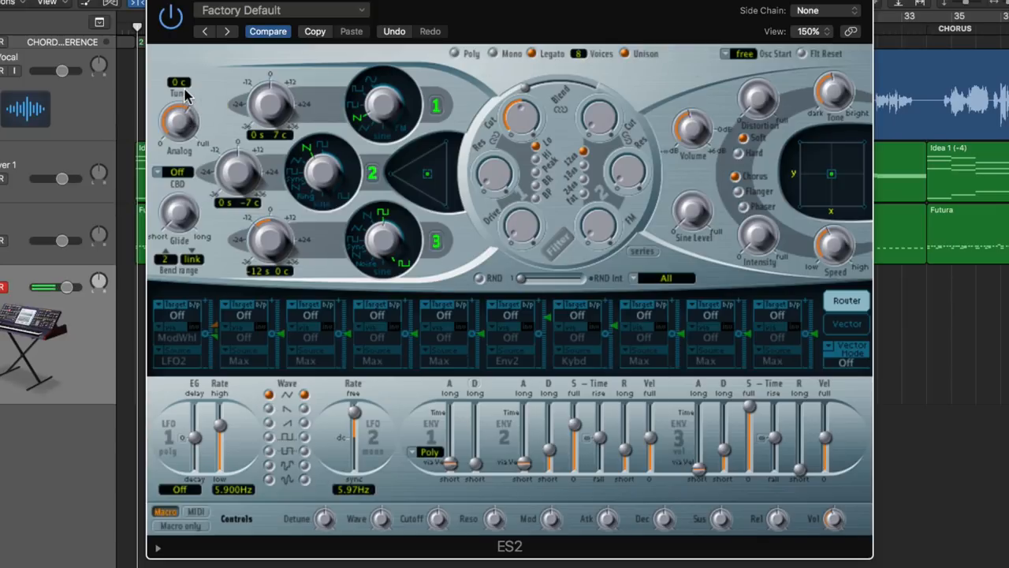
mouse_move(682, 91)
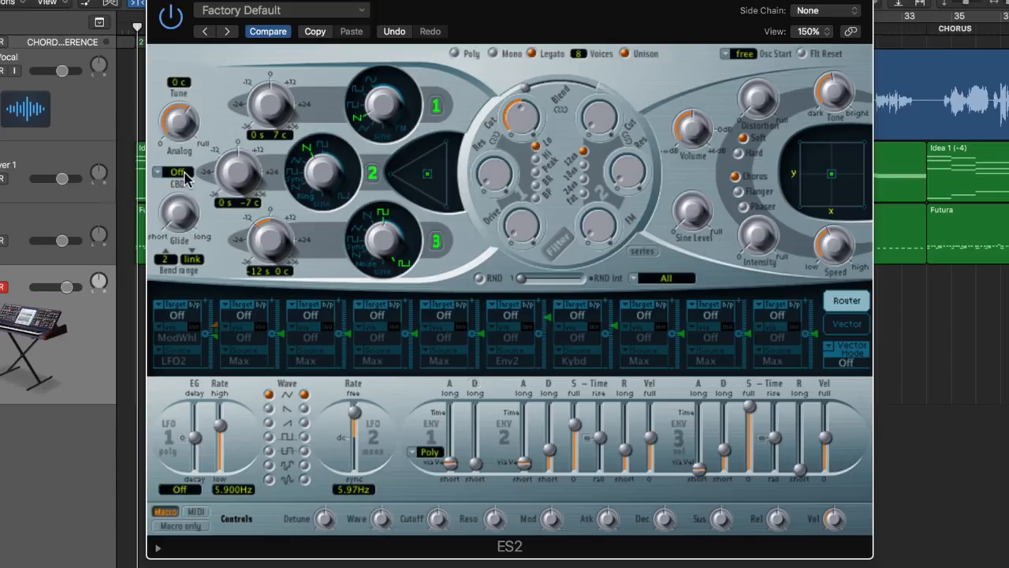
- Switch the ES2 to Poly mode and lower CBD detuning to 50%
click(178, 171)
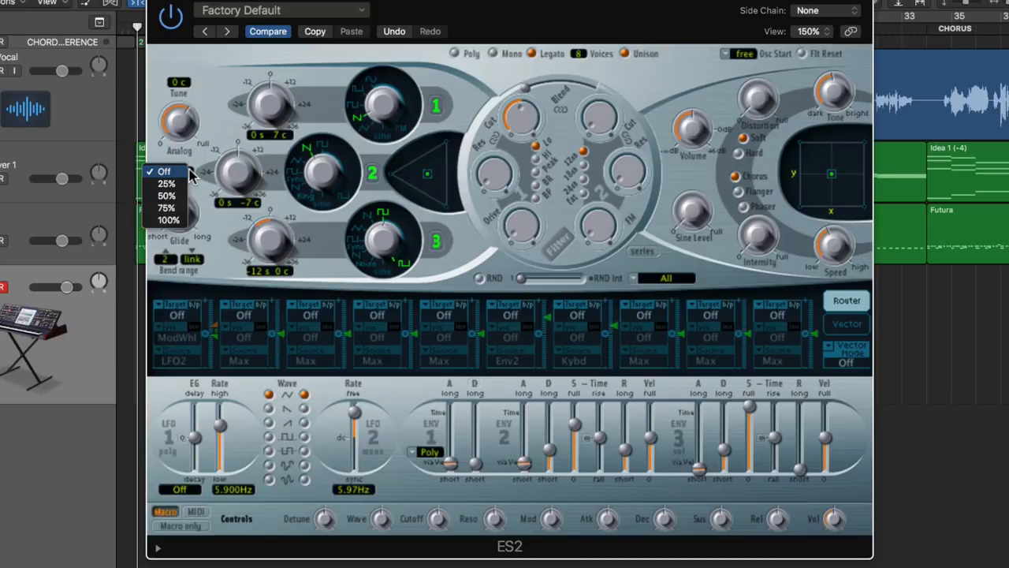
click(164, 171)
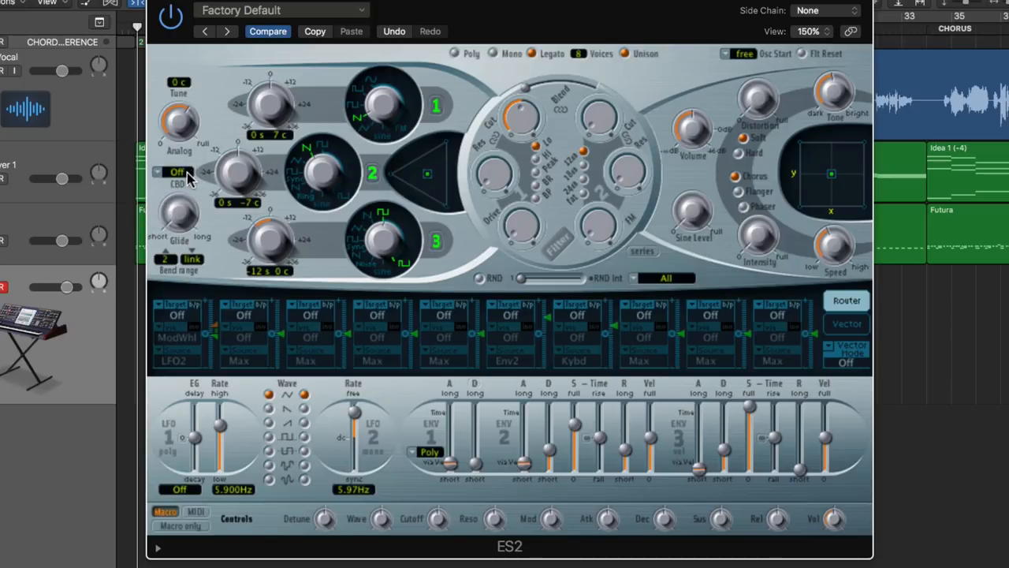
mouse_move(192, 178)
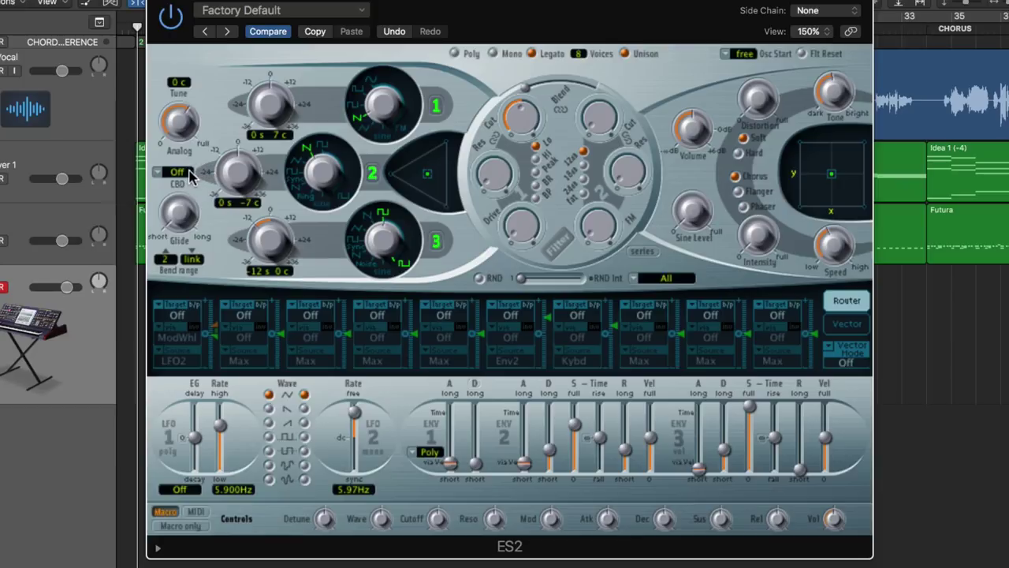
mouse_move(264, 122)
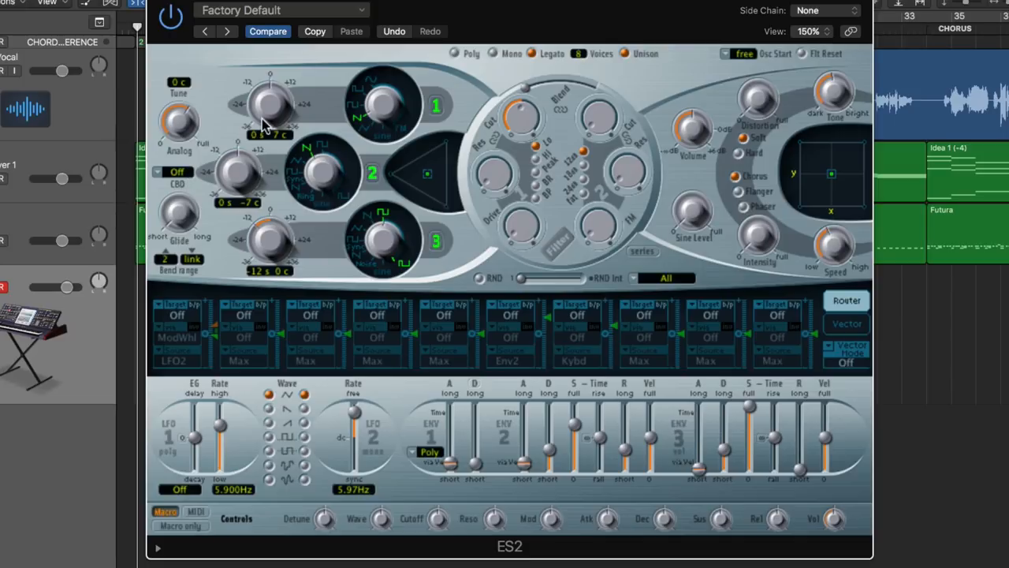
mouse_move(646, 55)
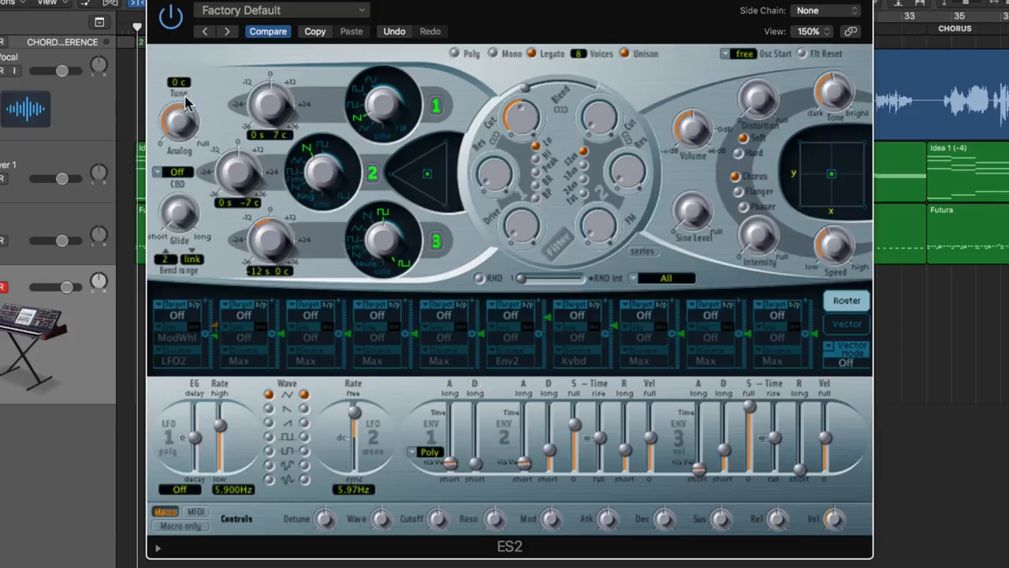
mouse_move(216, 97)
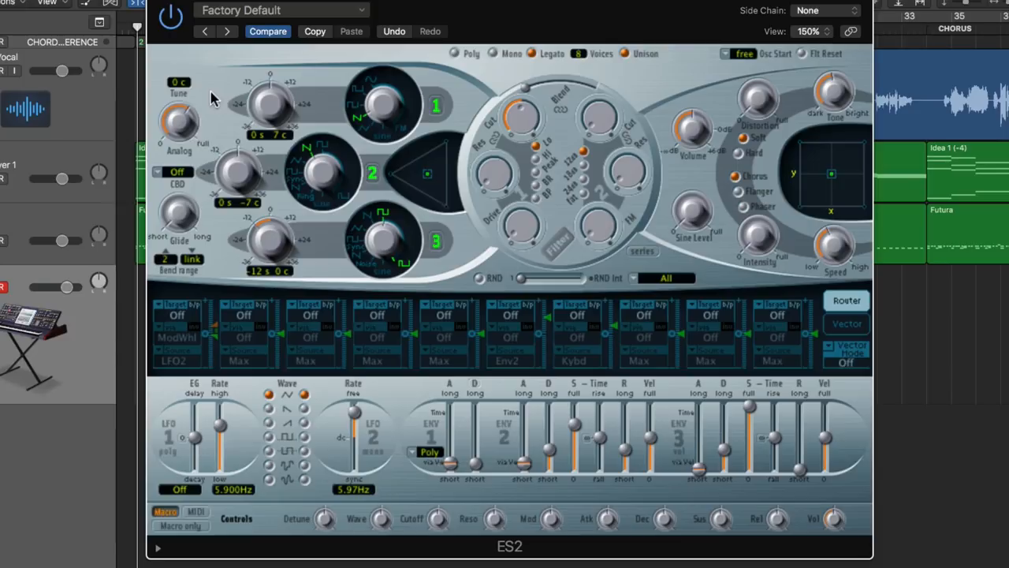
mouse_move(448, 63)
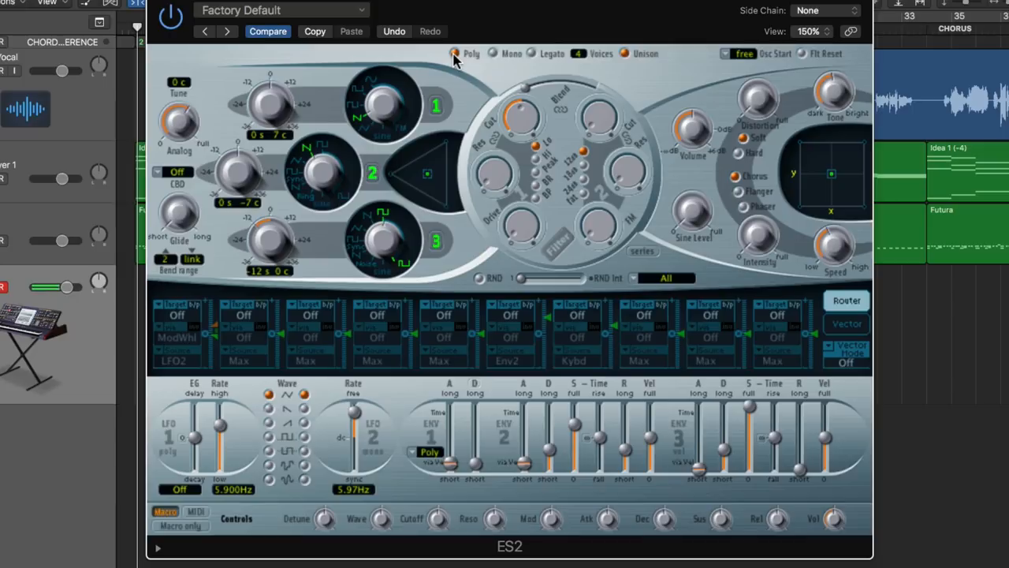
click(166, 171)
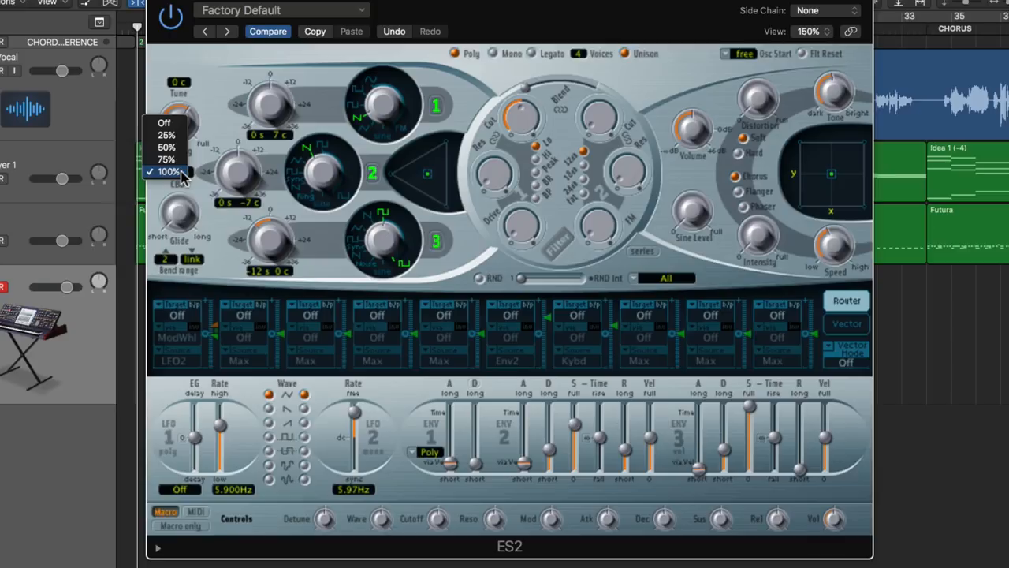
mouse_move(164, 123)
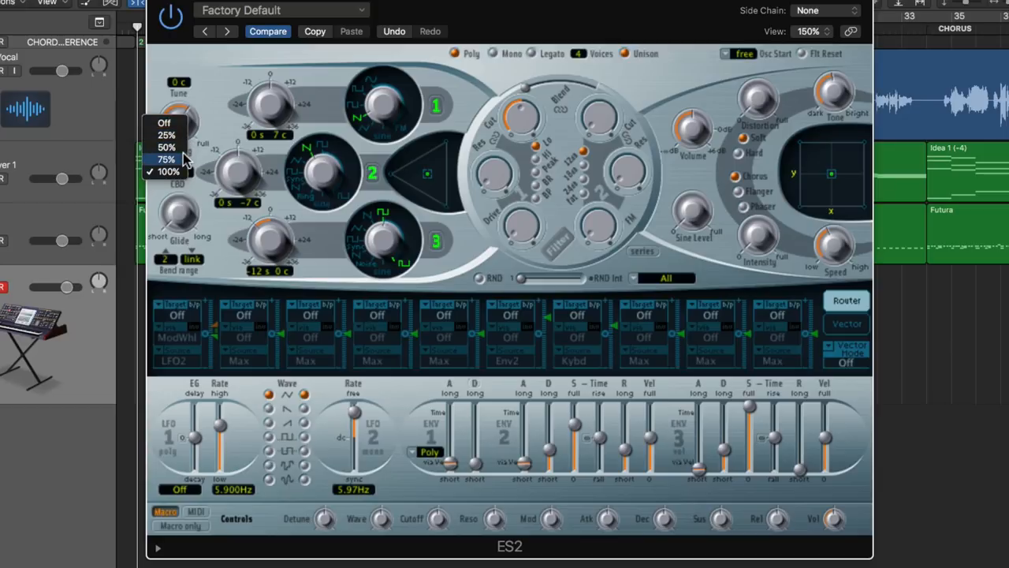
click(164, 171)
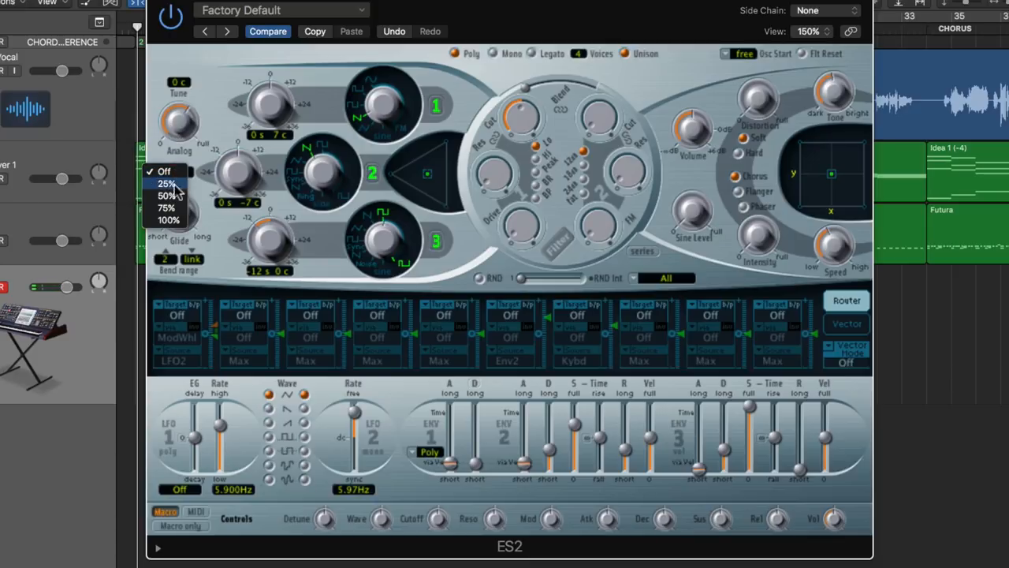
click(168, 220)
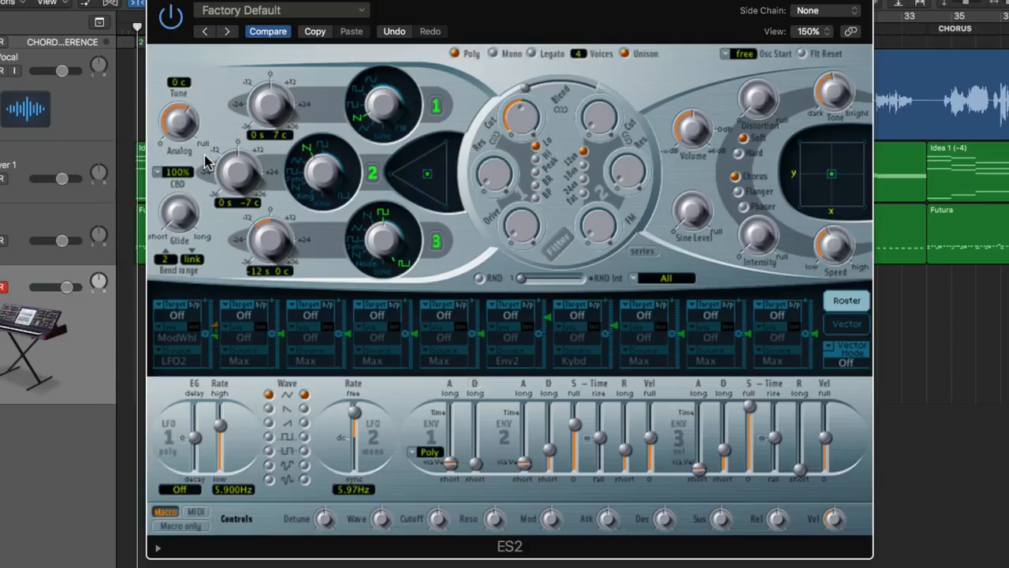
drag(178, 172, 178, 189)
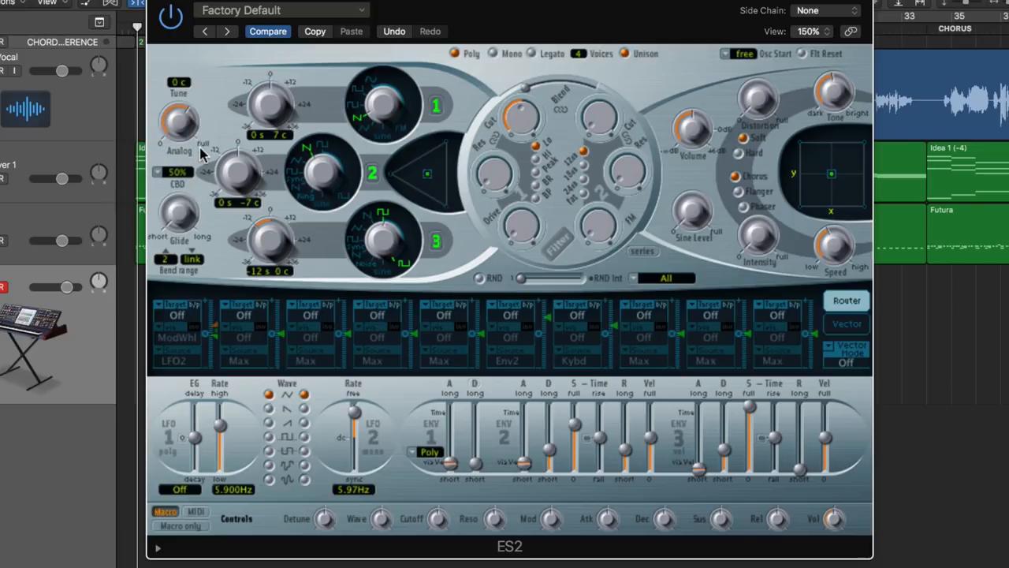
mouse_move(550, 55)
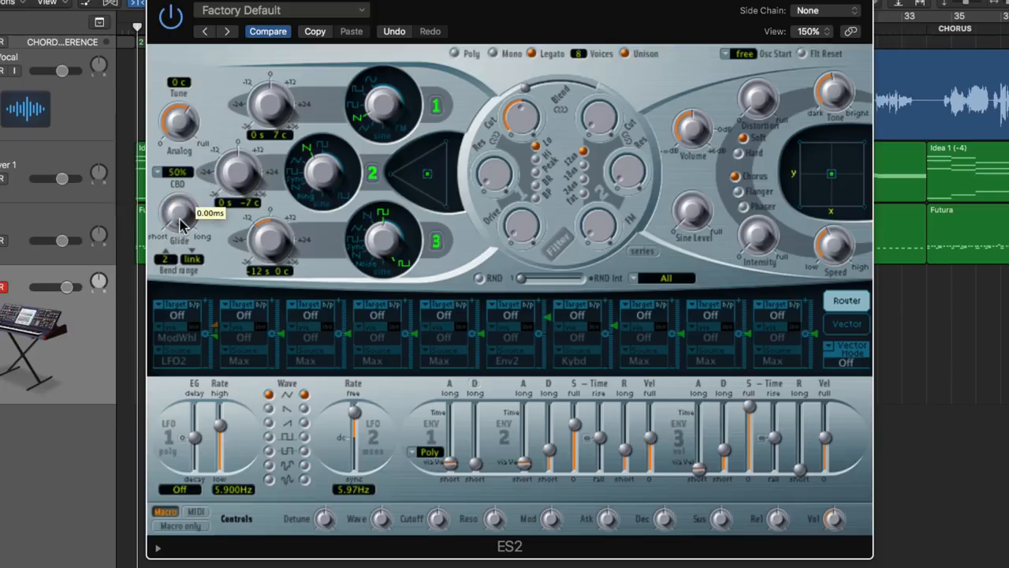
- Raise the Glide knob through 360 ms to about 480 ms
drag(178, 213, 178, 205)
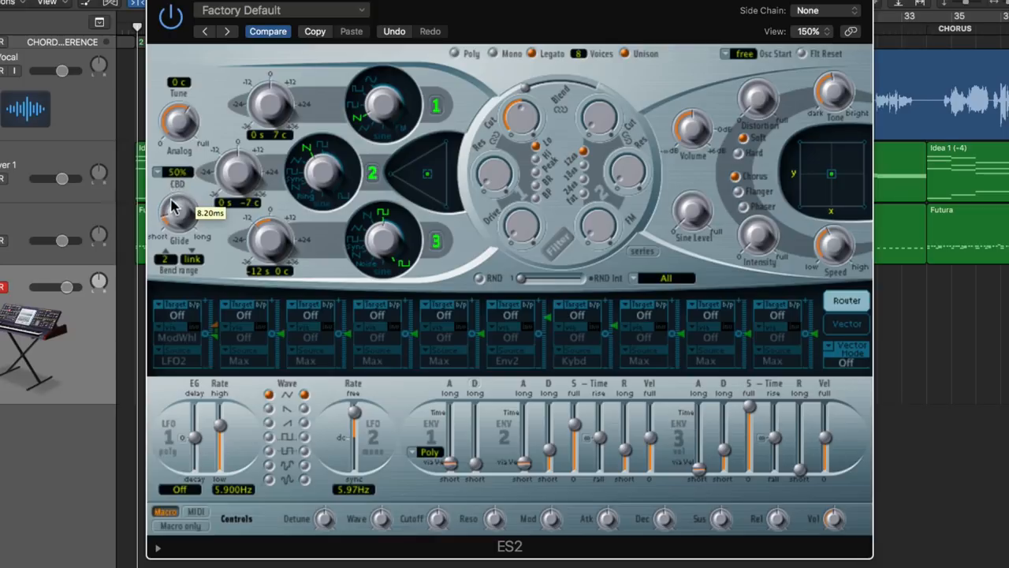
mouse_move(373, 134)
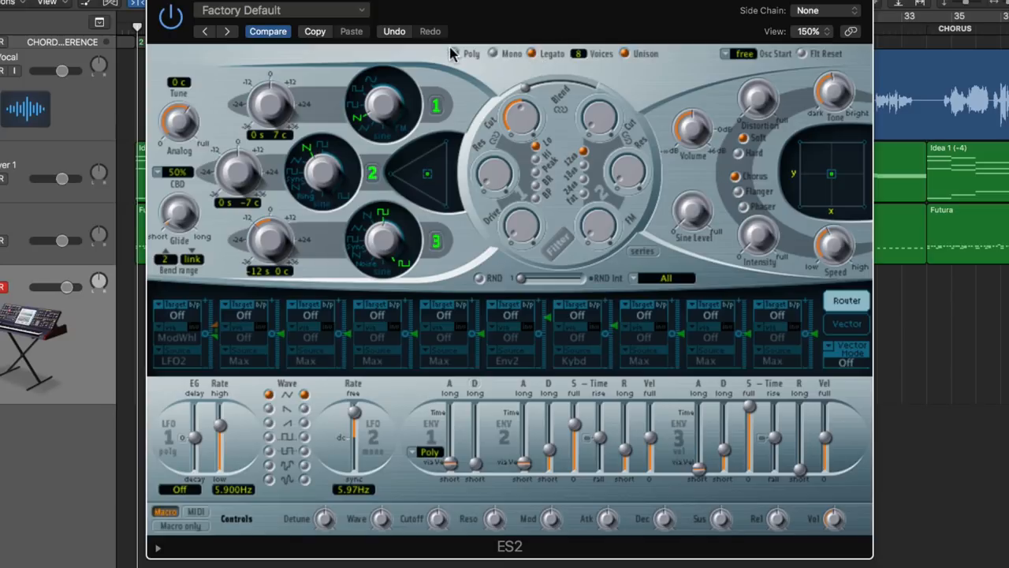
mouse_move(173, 260)
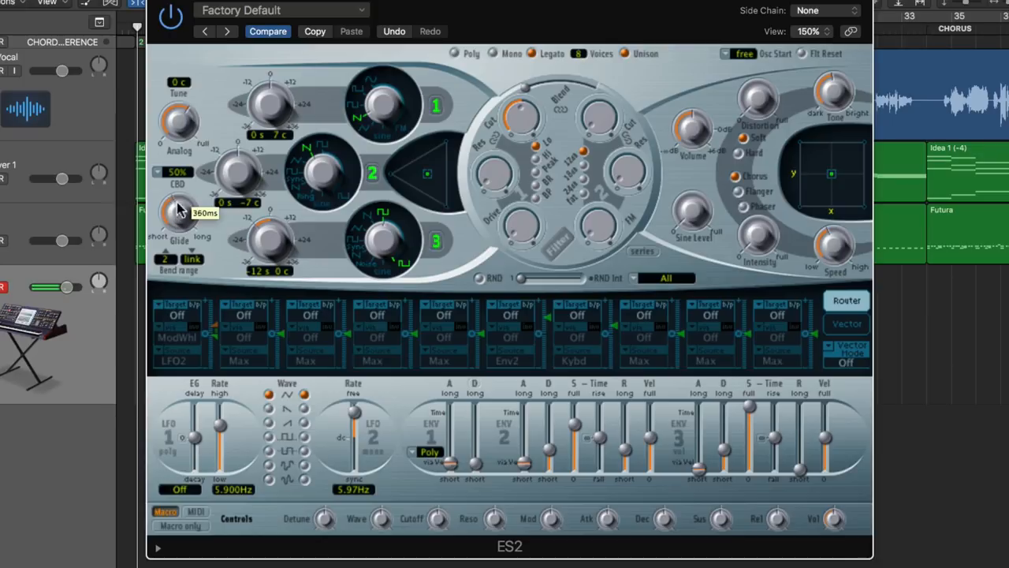
drag(177, 213, 178, 142)
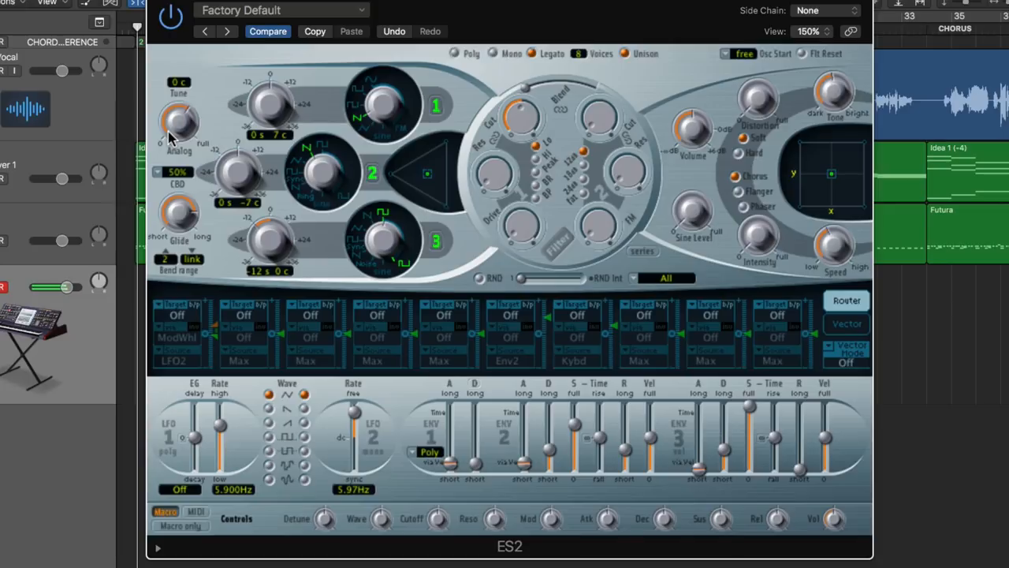
mouse_move(129, 130)
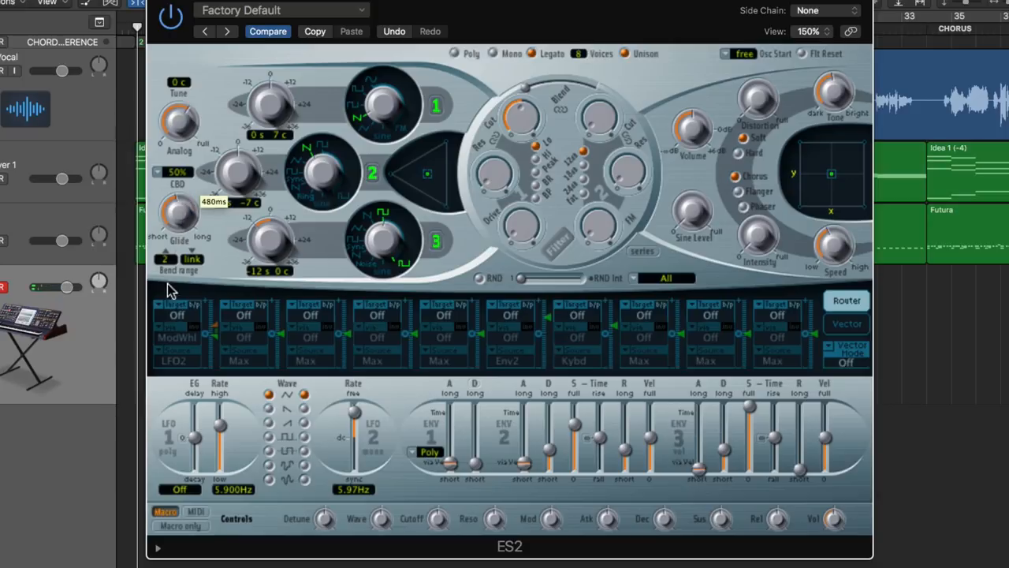
drag(174, 283, 177, 253)
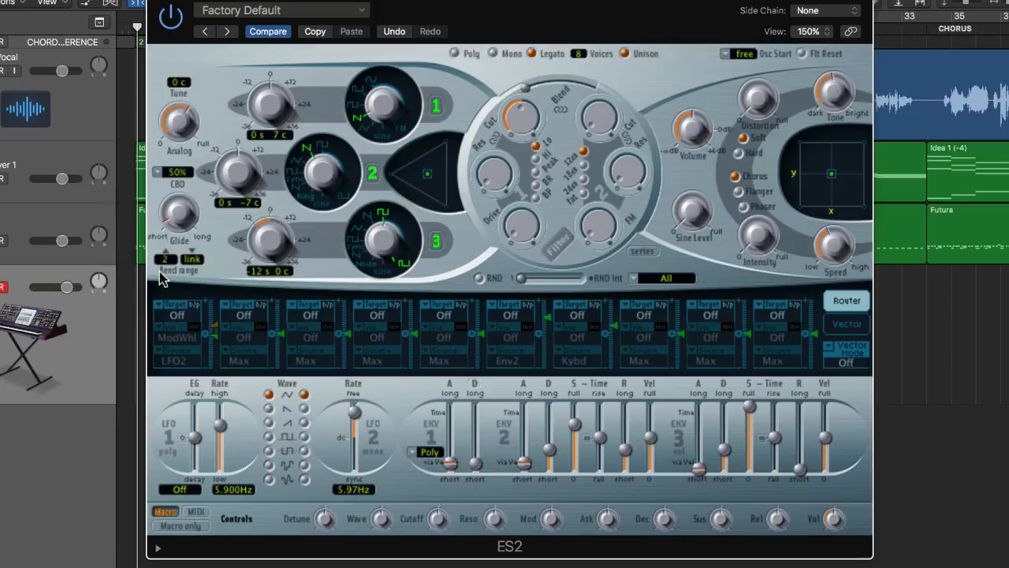
mouse_move(196, 281)
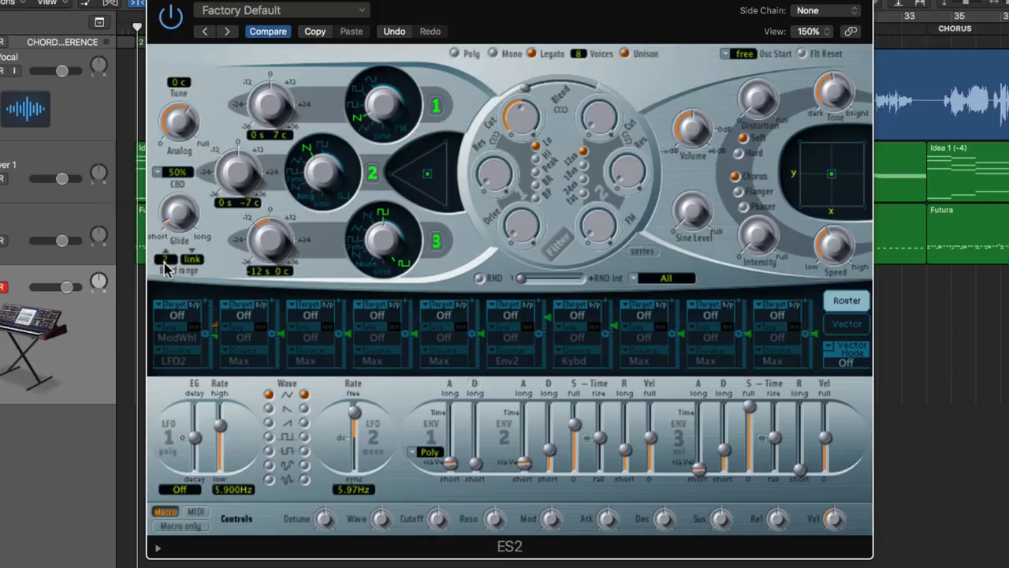
mouse_move(170, 268)
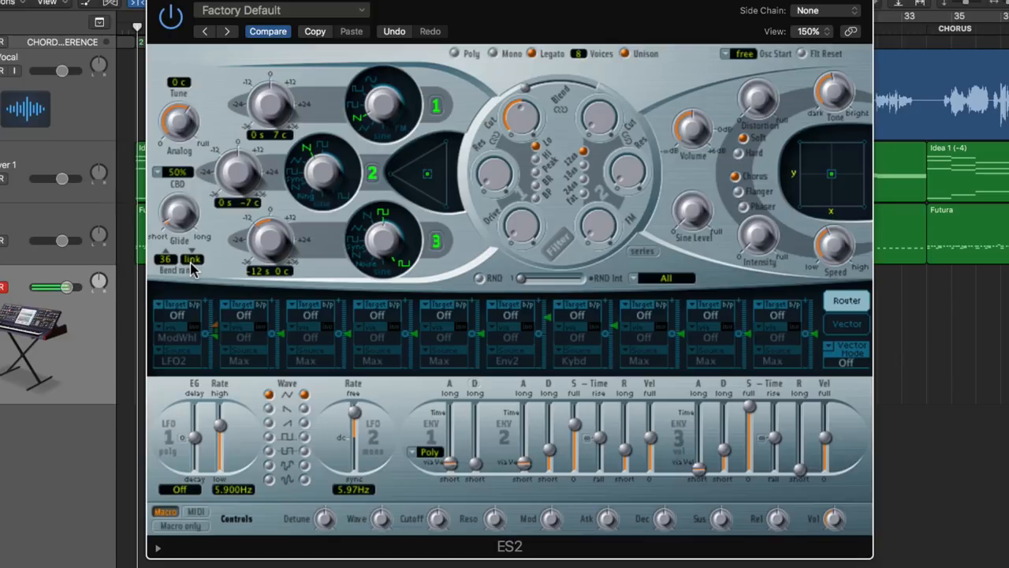
- Set the upward bend range to 12 and unlink the downward range at 2
double_click(164, 258)
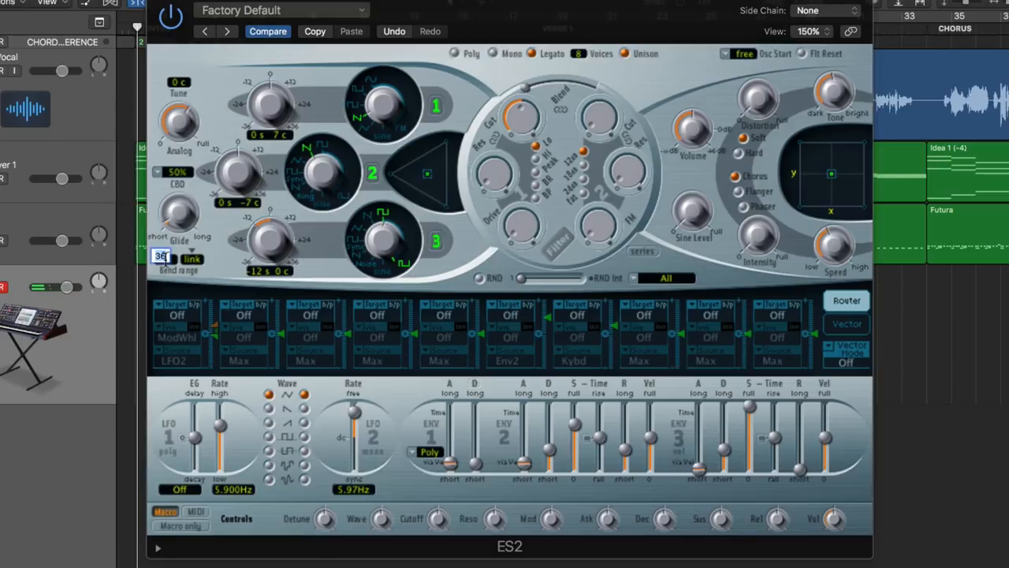
drag(162, 255, 162, 268)
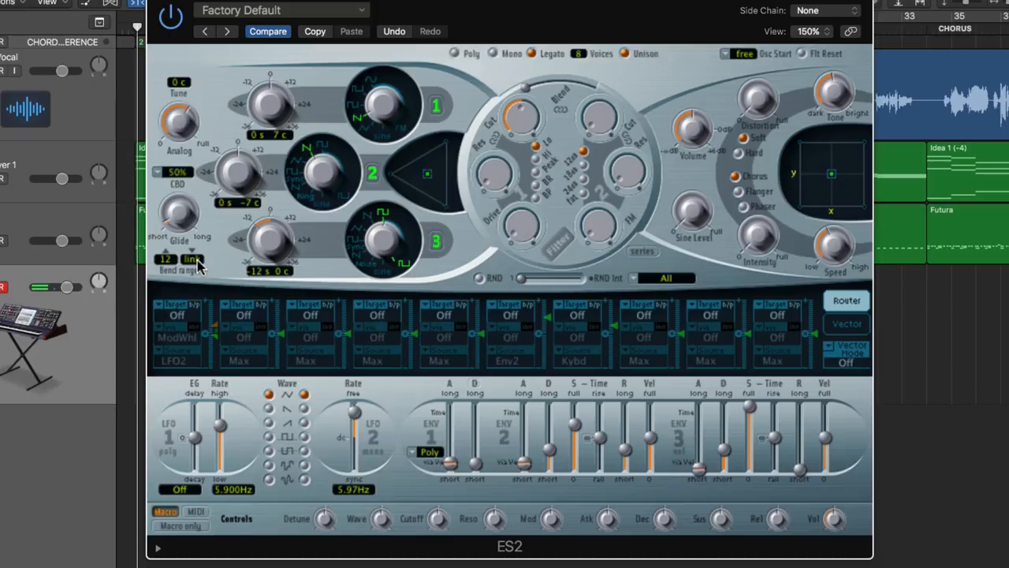
mouse_move(172, 260)
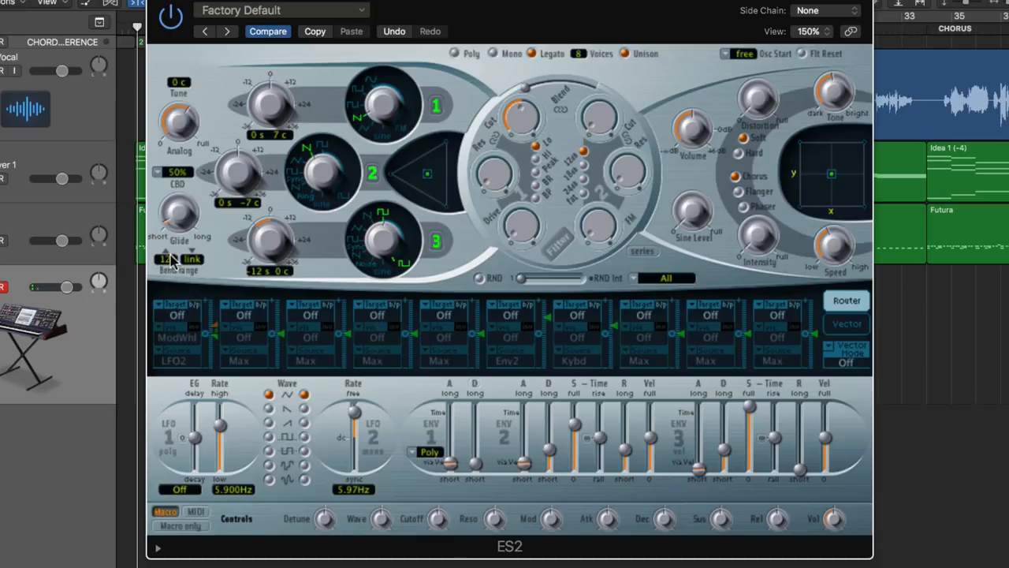
double_click(190, 258)
text(2)
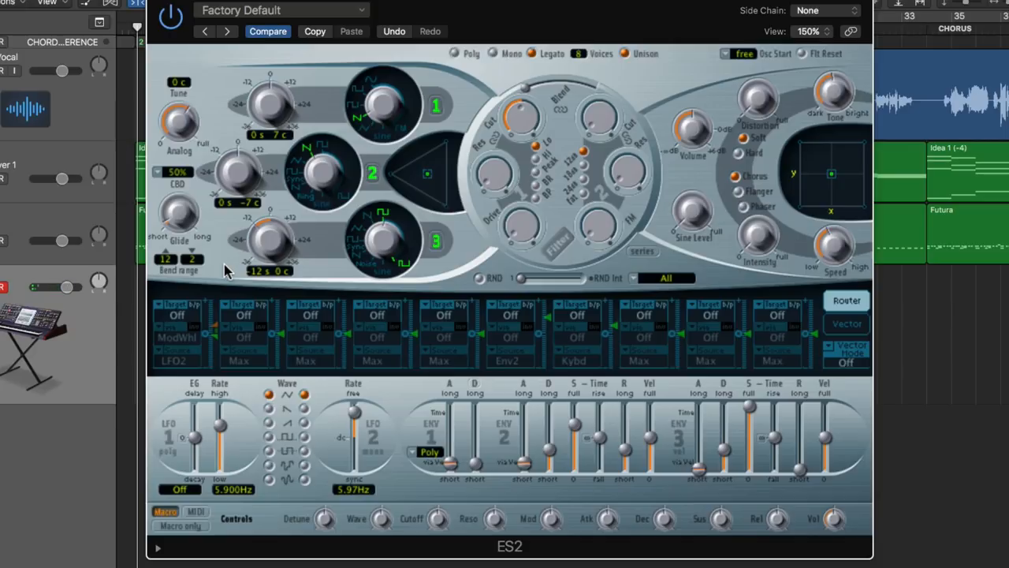
mouse_move(489, 142)
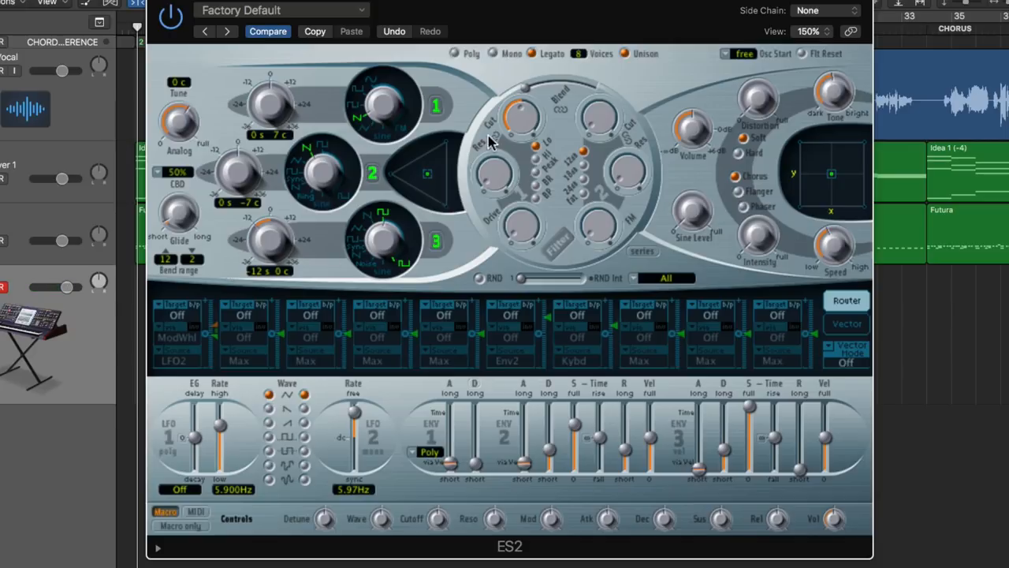
mouse_move(321, 89)
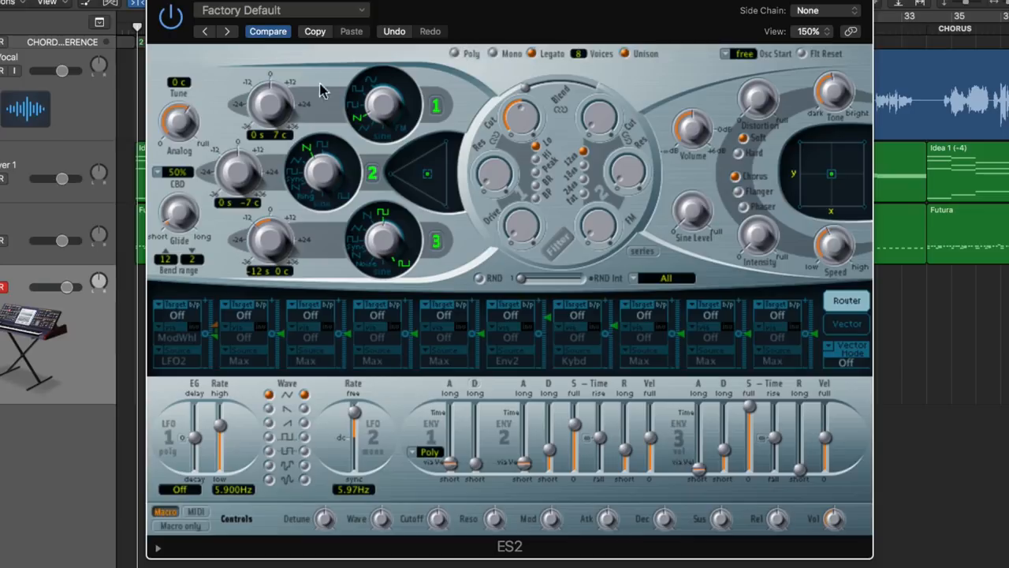
mouse_move(643, 69)
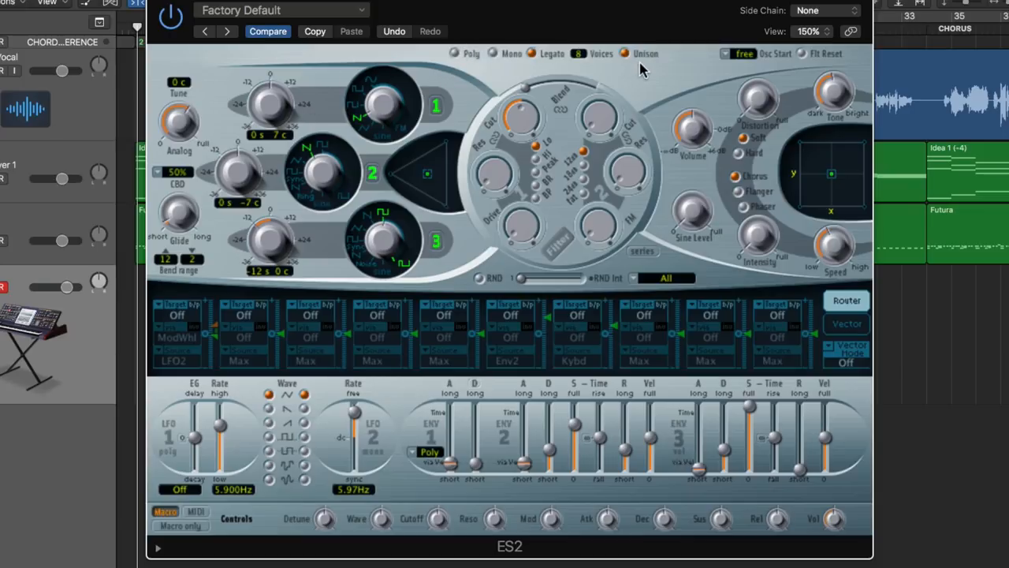
mouse_move(354, 130)
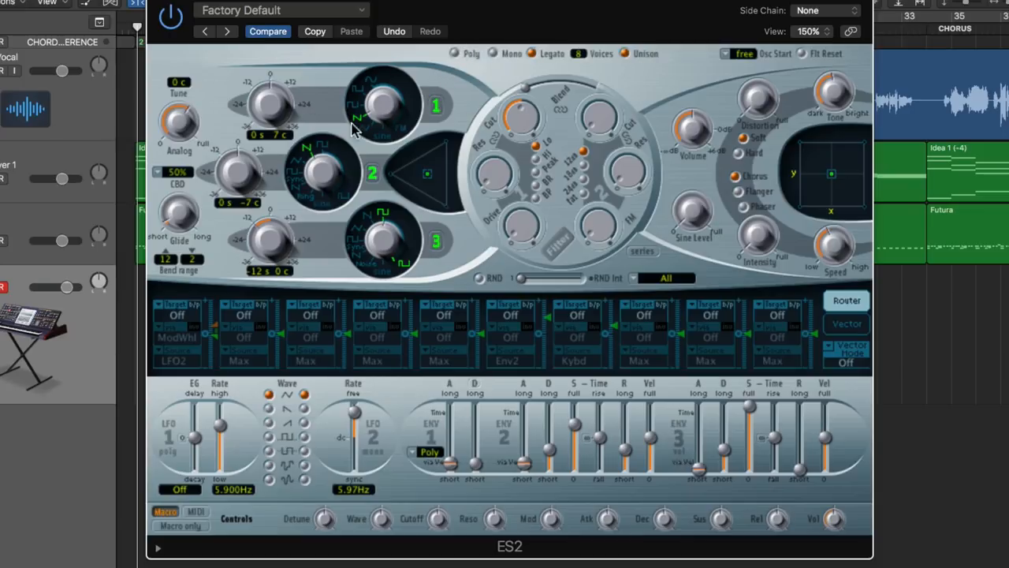
mouse_move(335, 182)
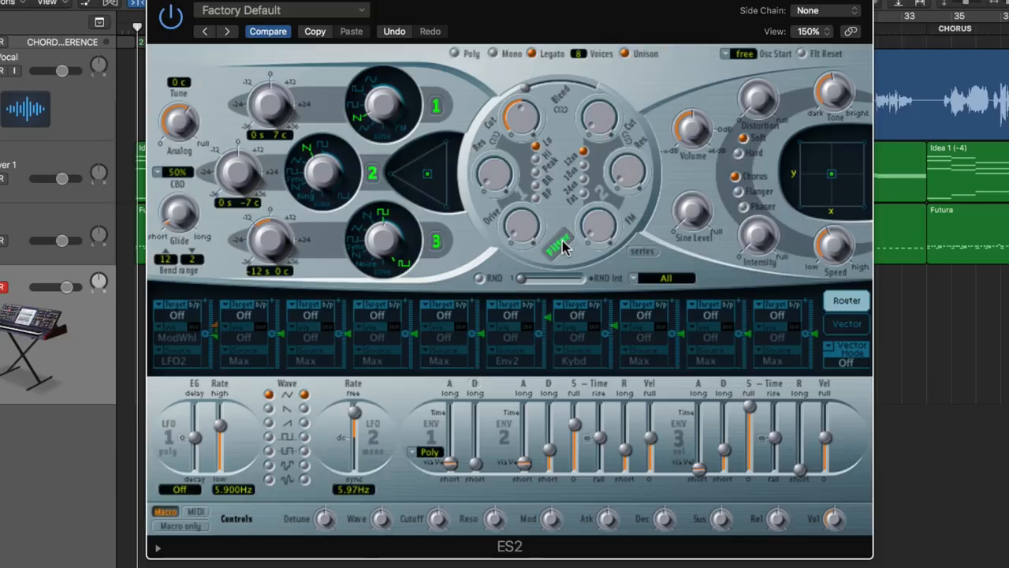
mouse_move(603, 118)
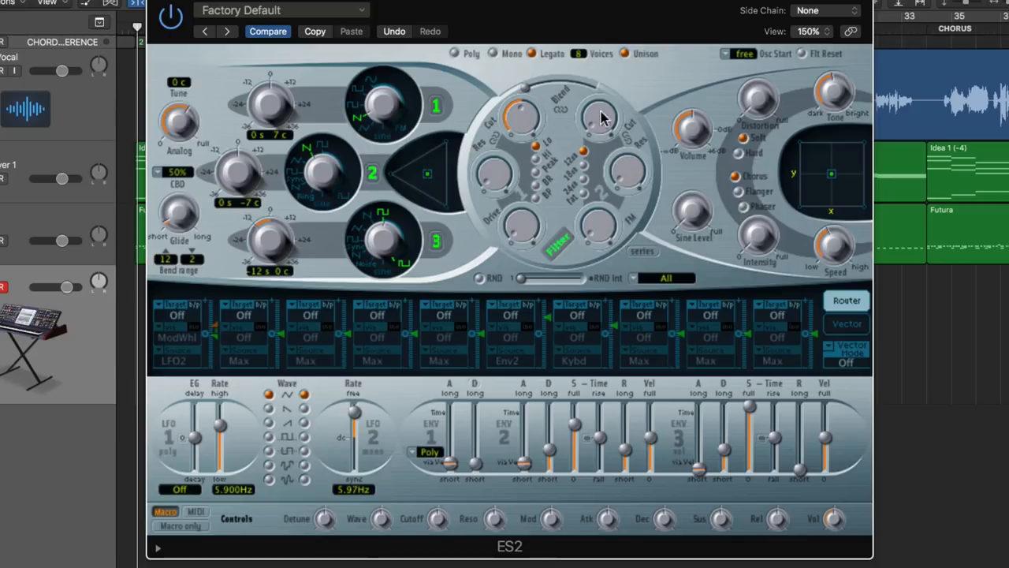
mouse_move(529, 122)
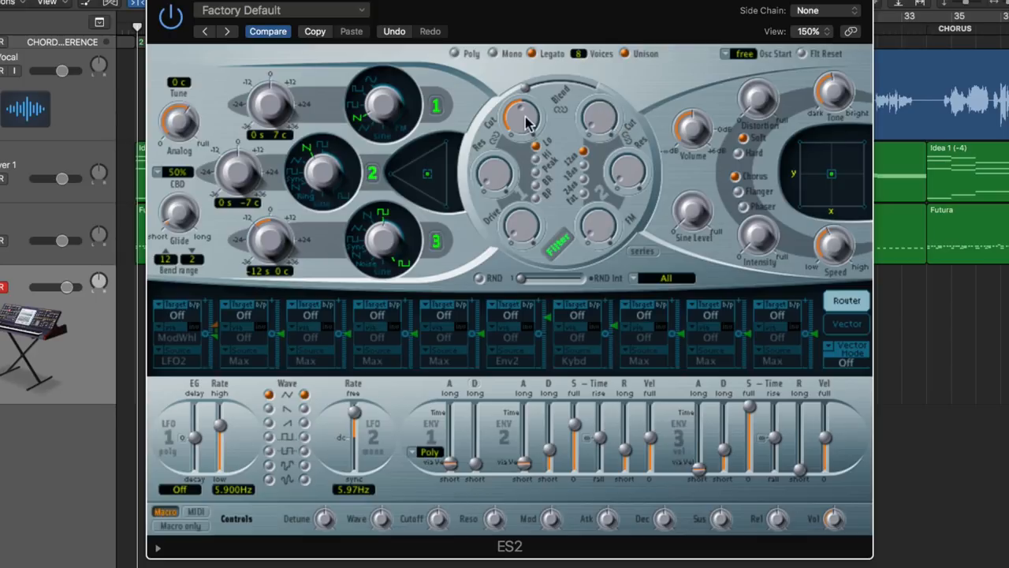
mouse_move(530, 91)
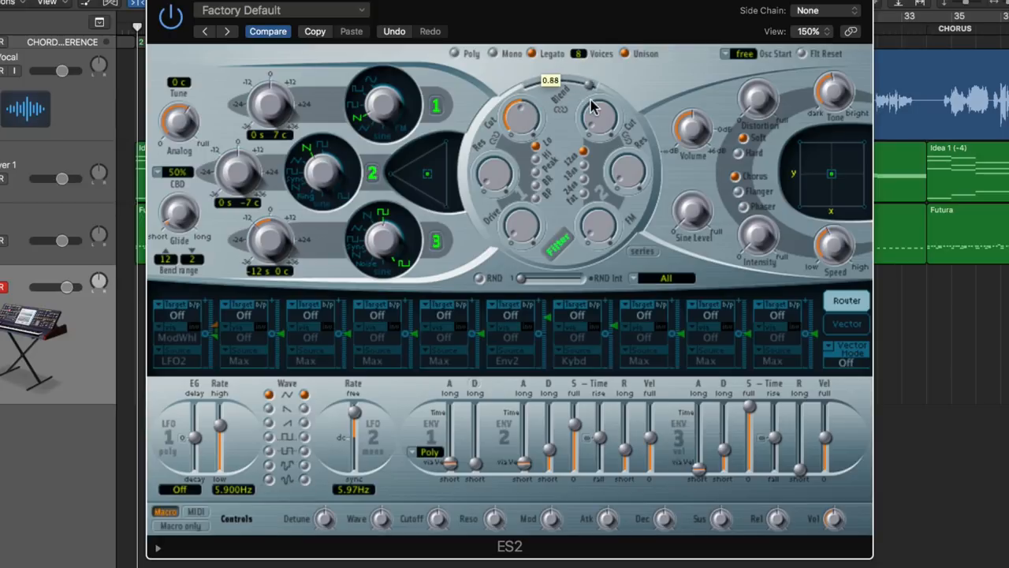
mouse_move(596, 208)
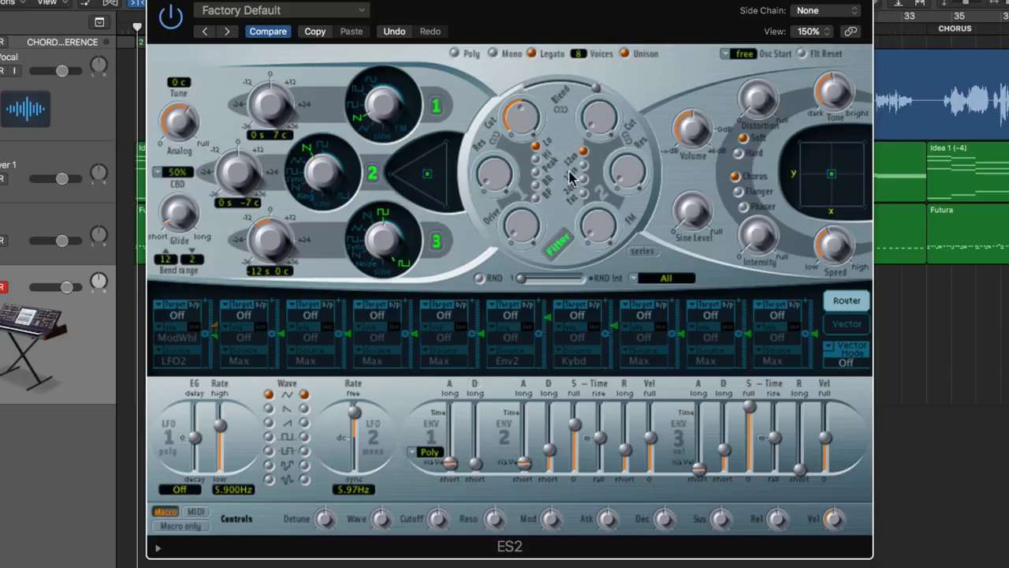
mouse_move(556, 224)
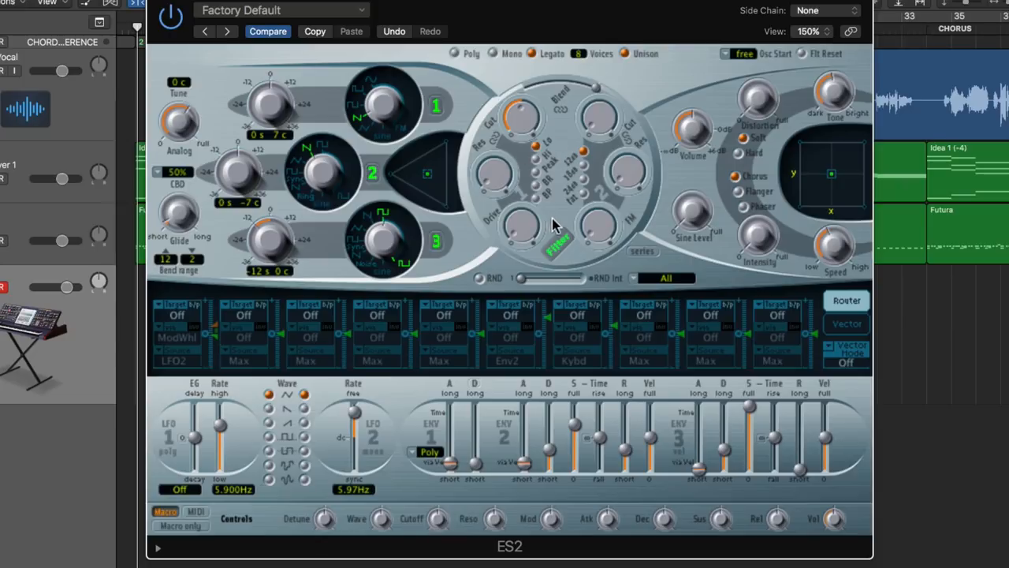
mouse_move(658, 260)
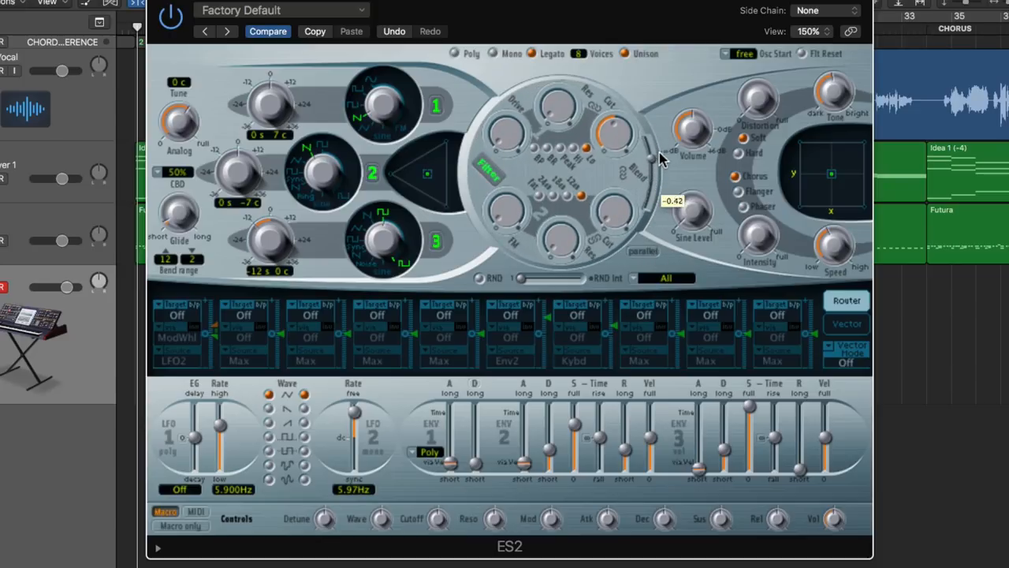
- Drag the filter Blend to about -0.42, then further toward Filter 1 at -0.66
drag(662, 157, 647, 179)
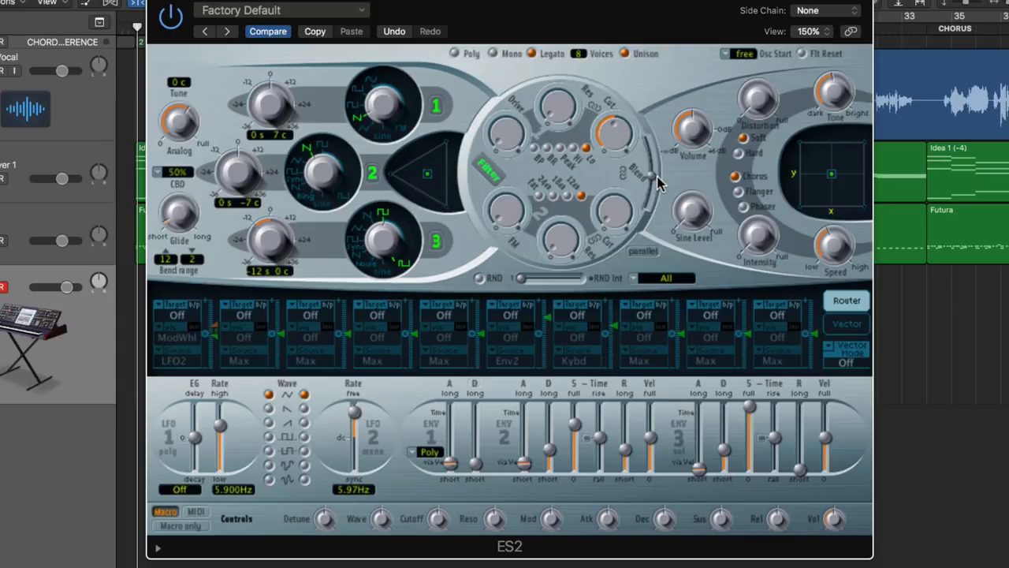
mouse_move(373, 168)
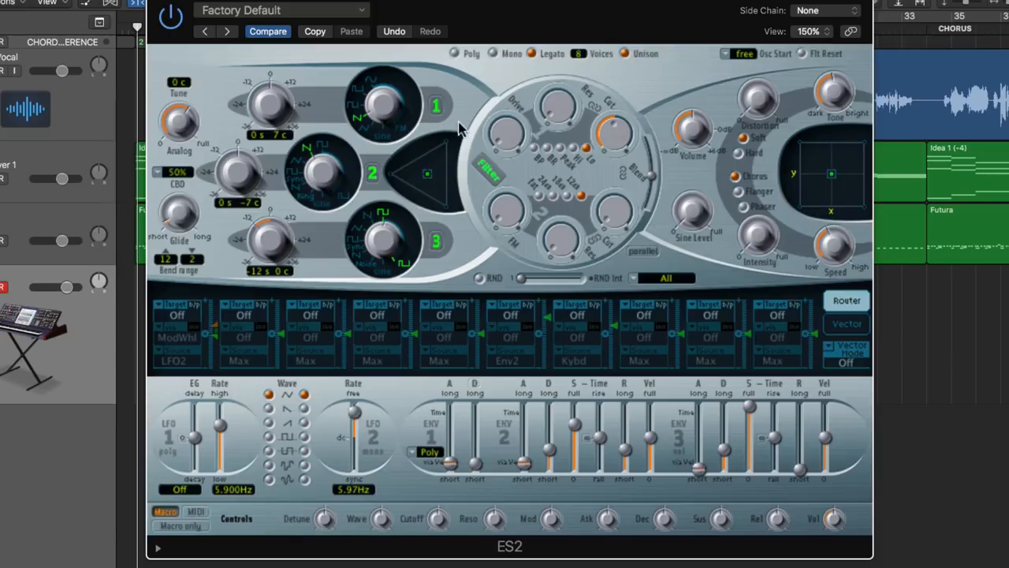
mouse_move(637, 243)
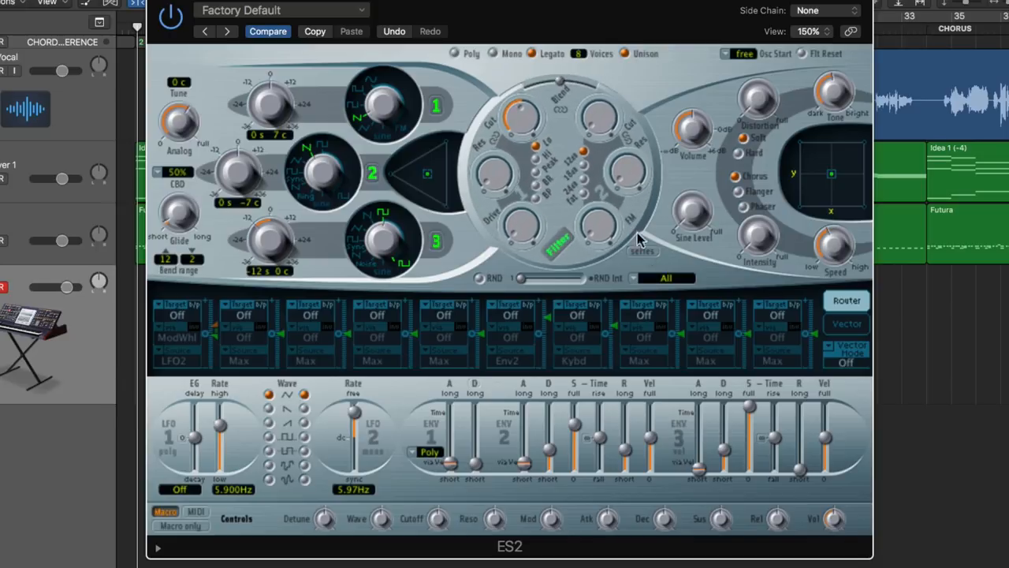
mouse_move(512, 134)
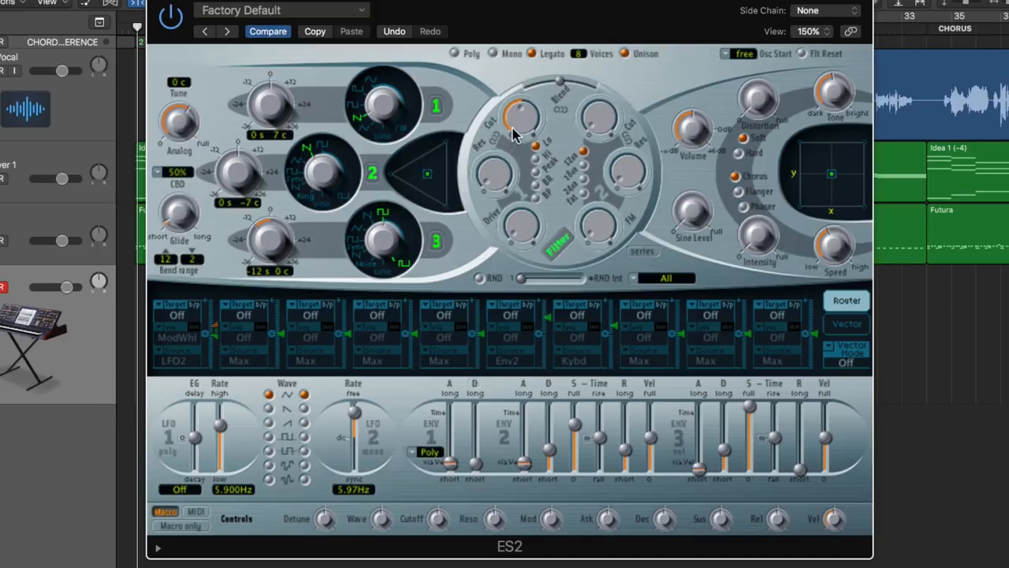
mouse_move(607, 183)
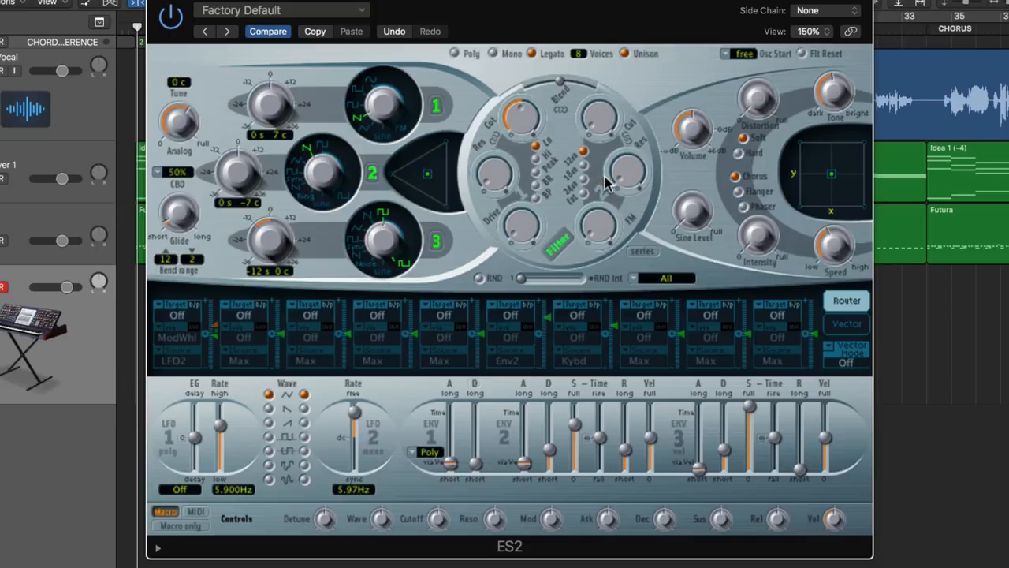
mouse_move(596, 190)
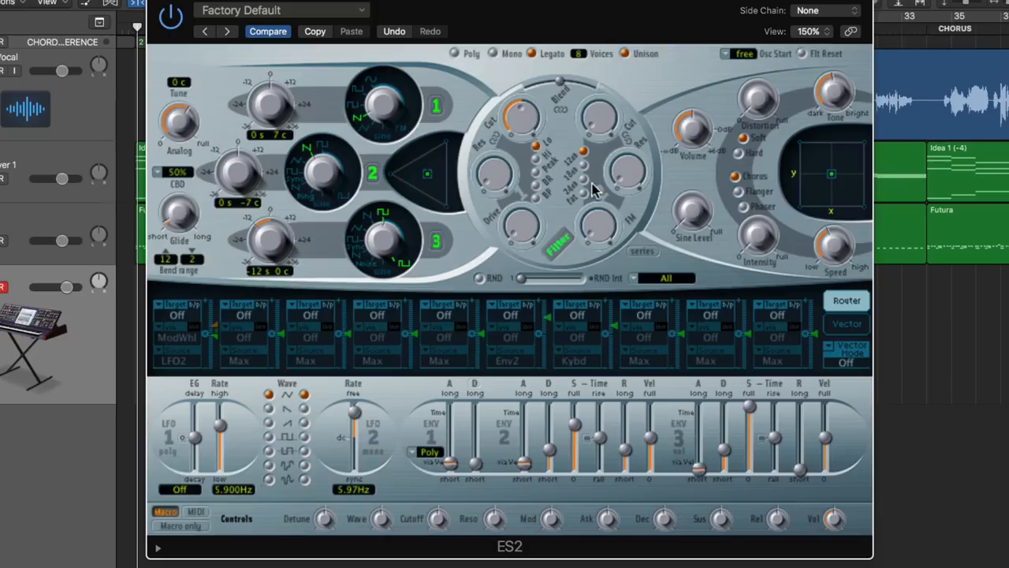
mouse_move(523, 219)
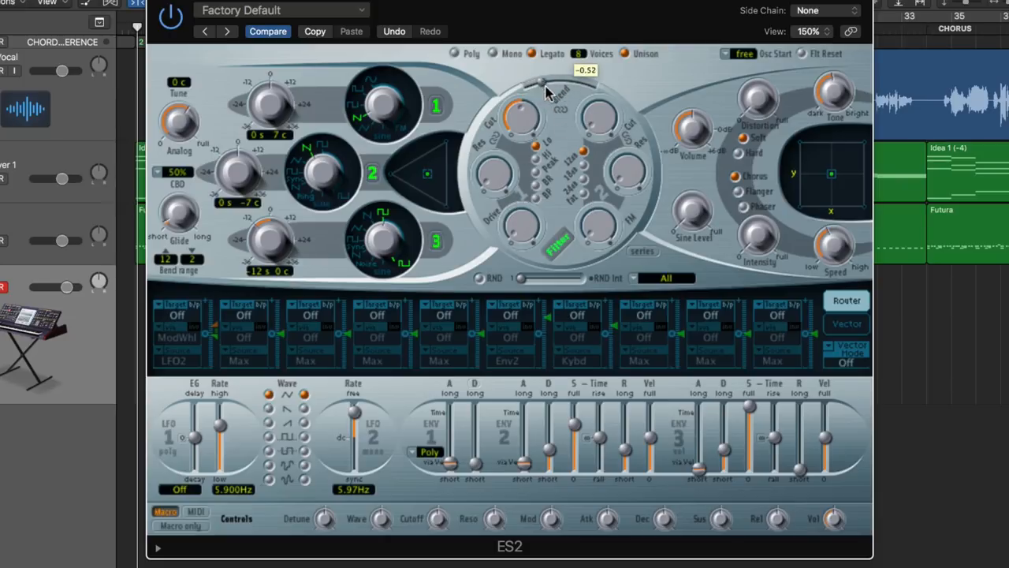
drag(544, 91, 540, 107)
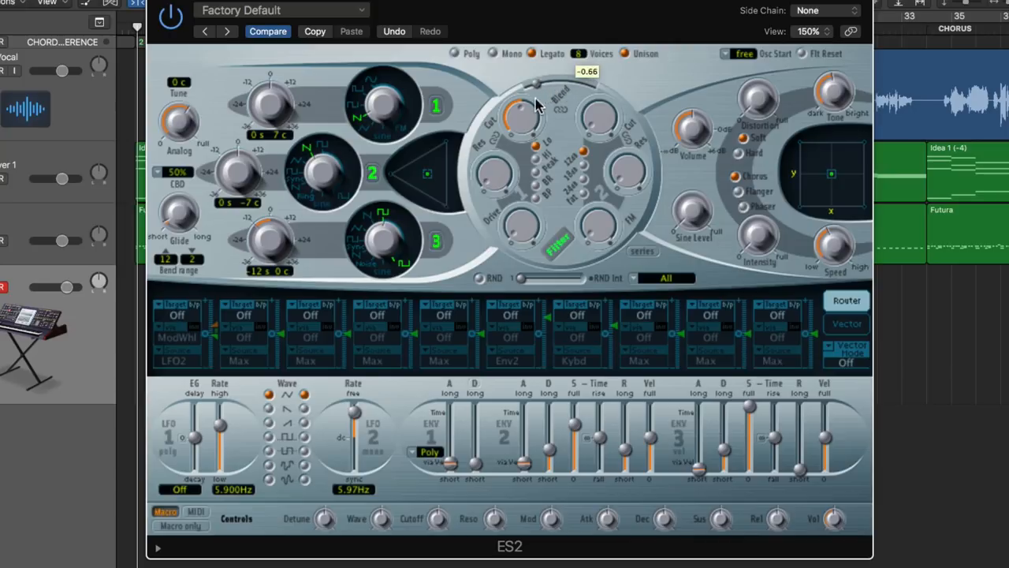
mouse_move(509, 228)
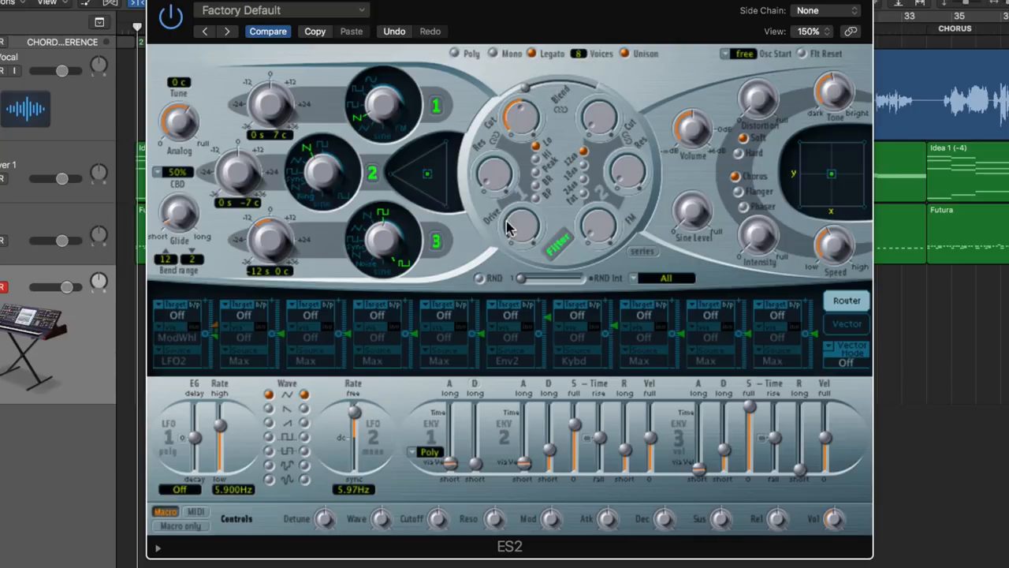
mouse_move(521, 122)
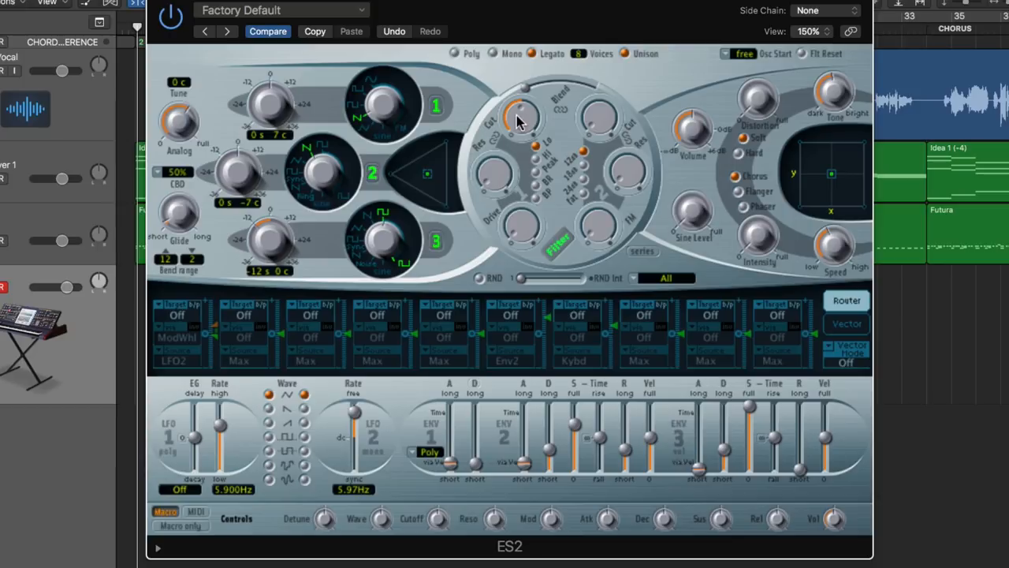
mouse_move(538, 155)
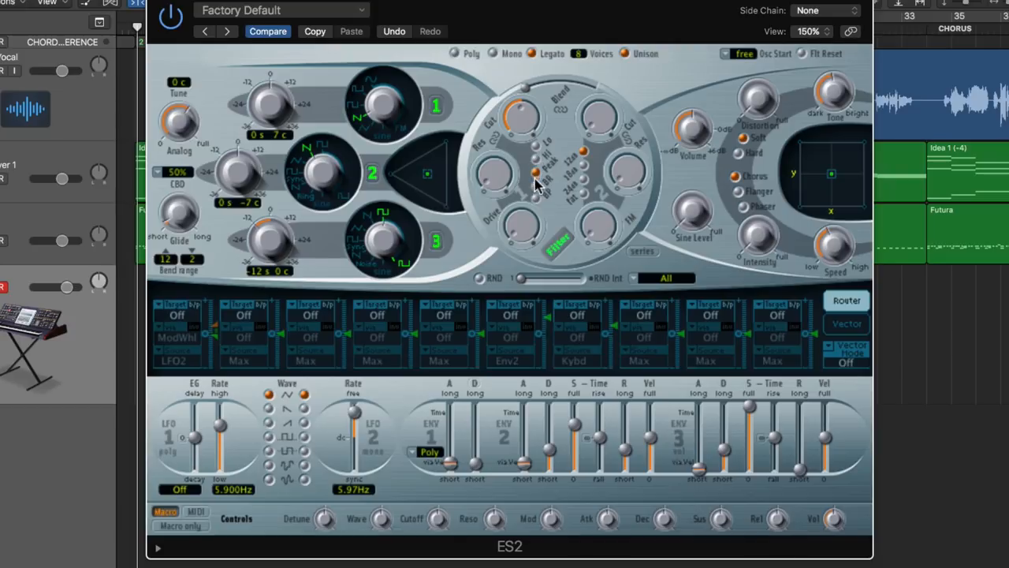
mouse_move(540, 196)
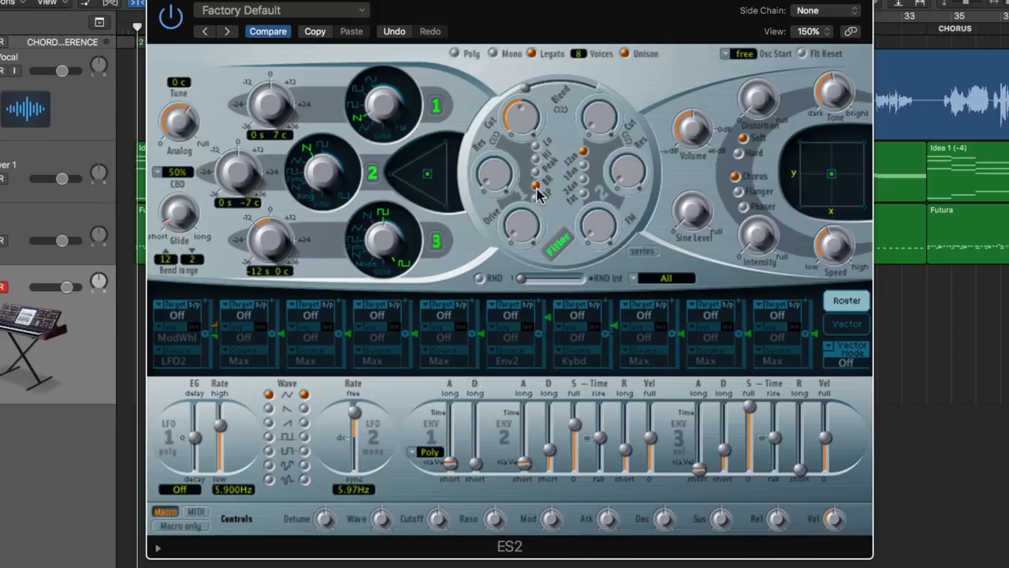
mouse_move(560, 218)
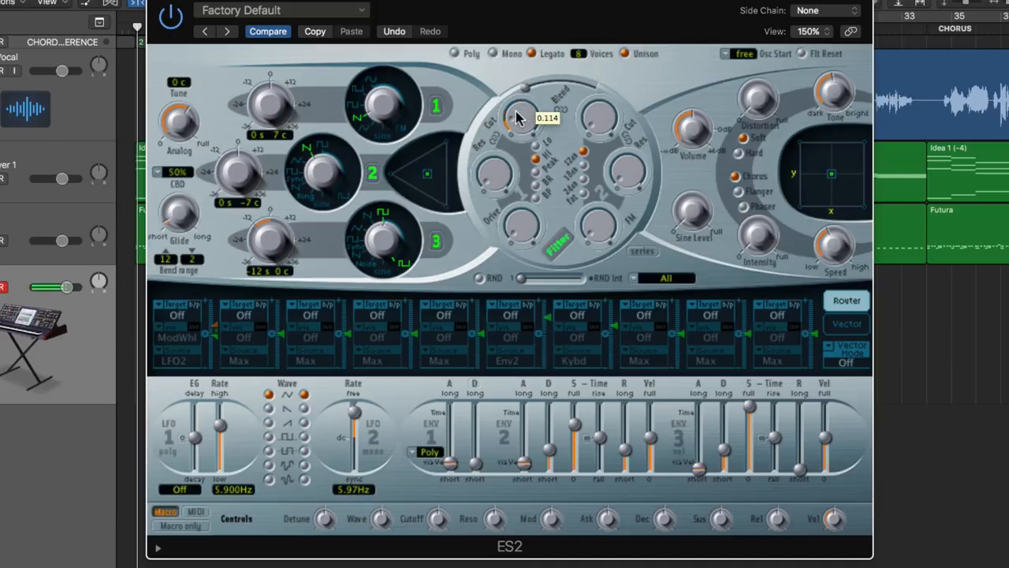
- Sweep Filter 1 cutoff from about 0.11 to 0.22, ending near 0.81
drag(520, 115, 526, 103)
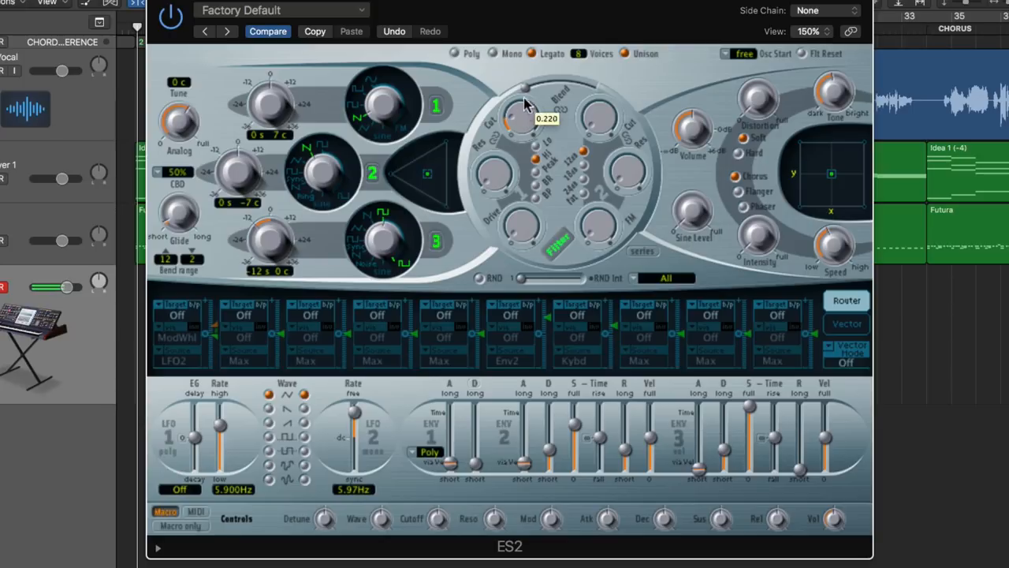
drag(525, 103, 528, 125)
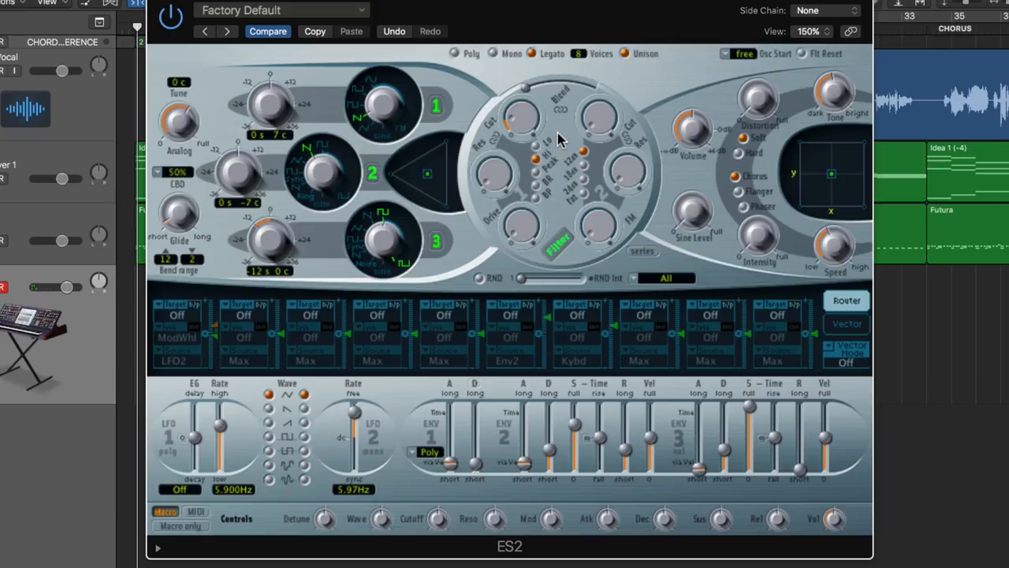
mouse_move(519, 136)
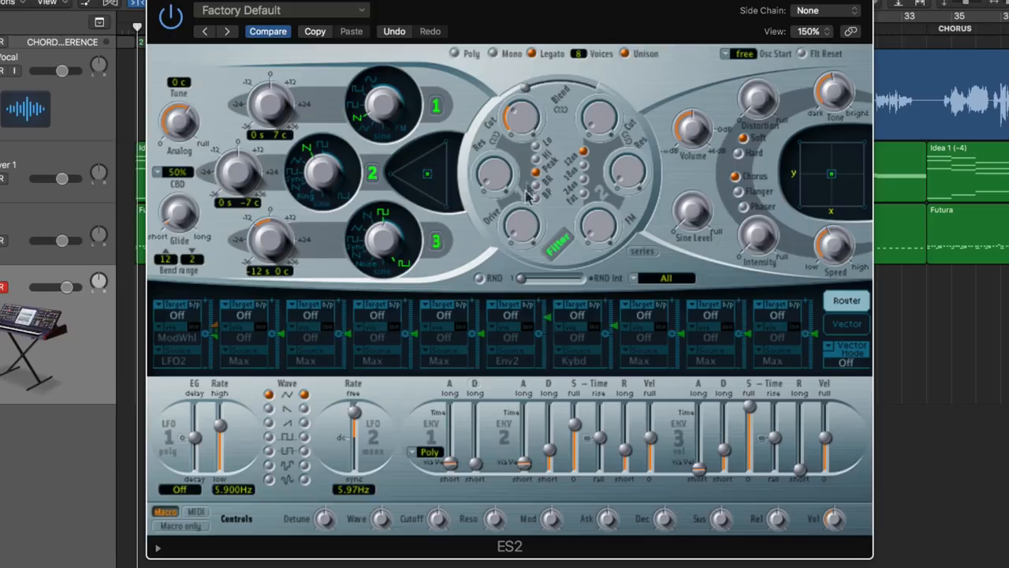
mouse_move(521, 130)
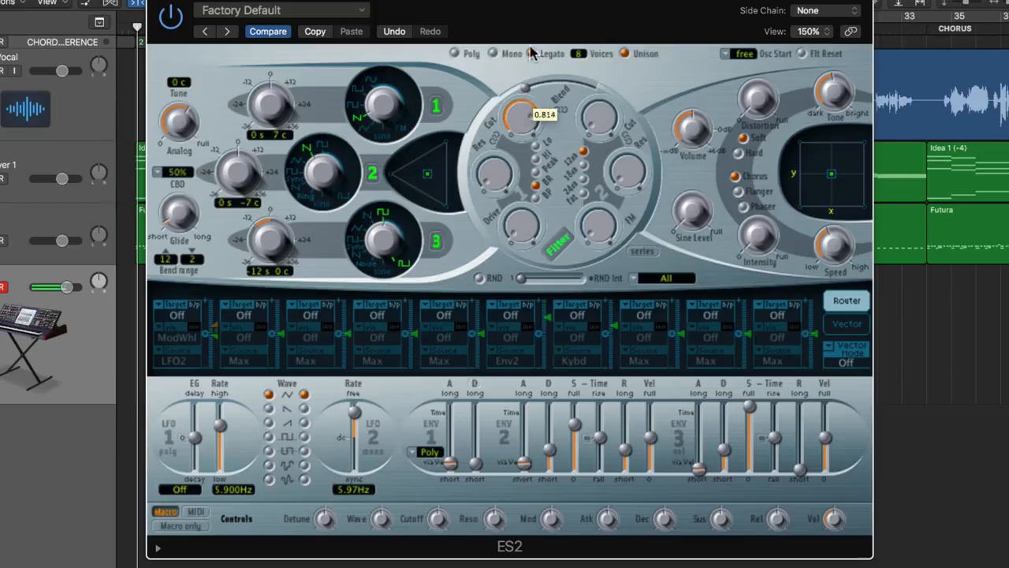
drag(521, 114, 512, 154)
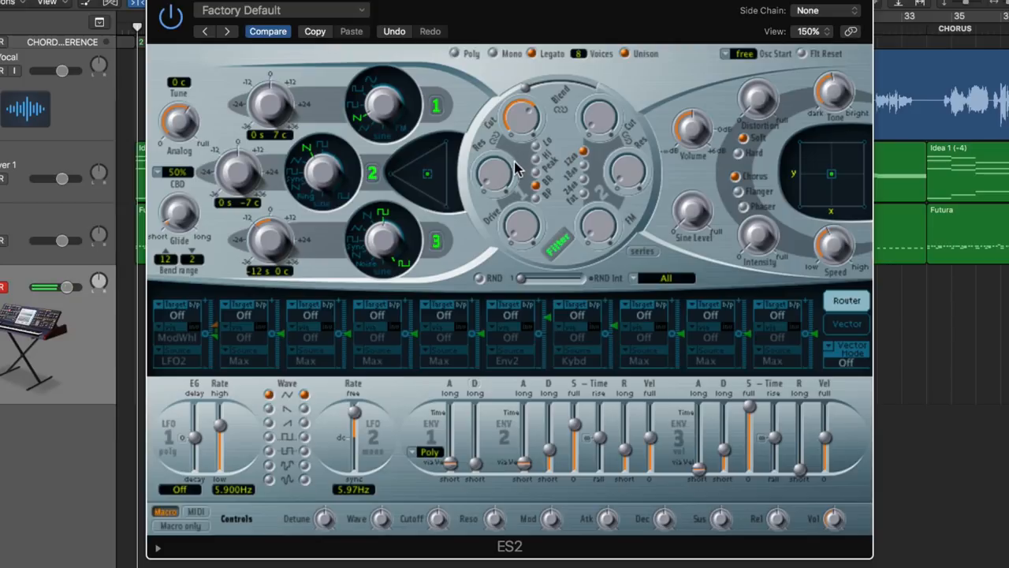
mouse_move(524, 162)
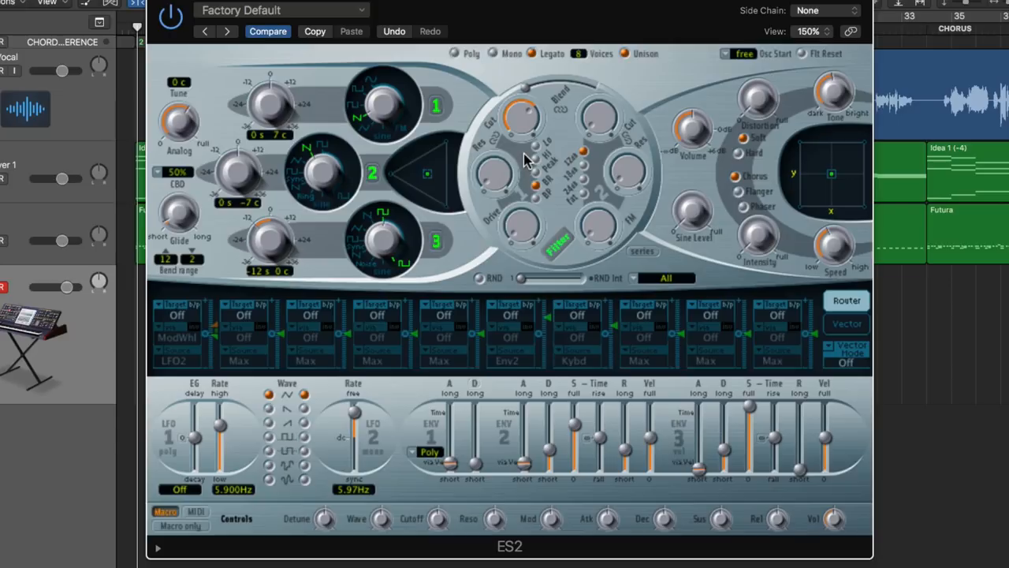
mouse_move(548, 213)
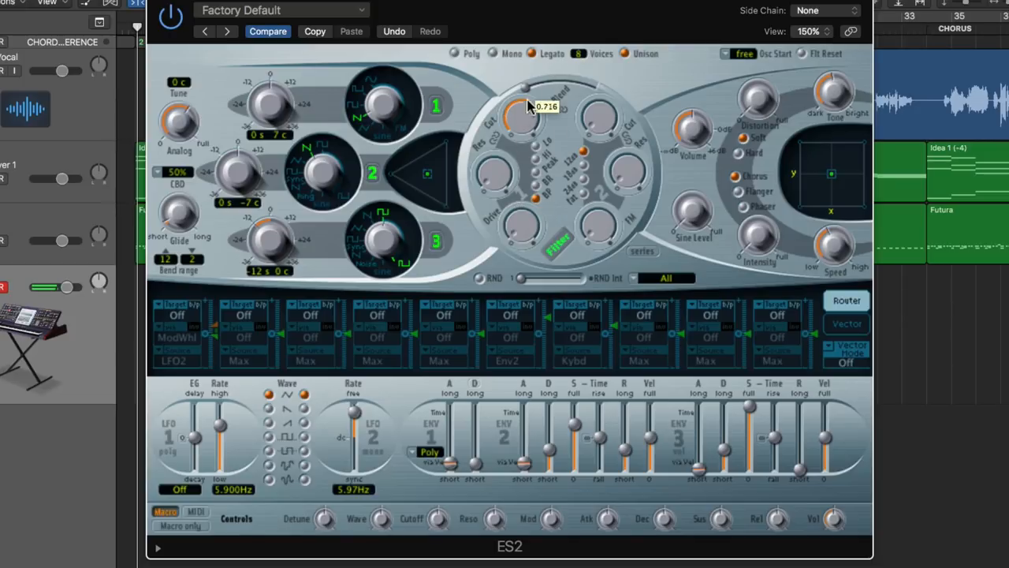
mouse_move(520, 142)
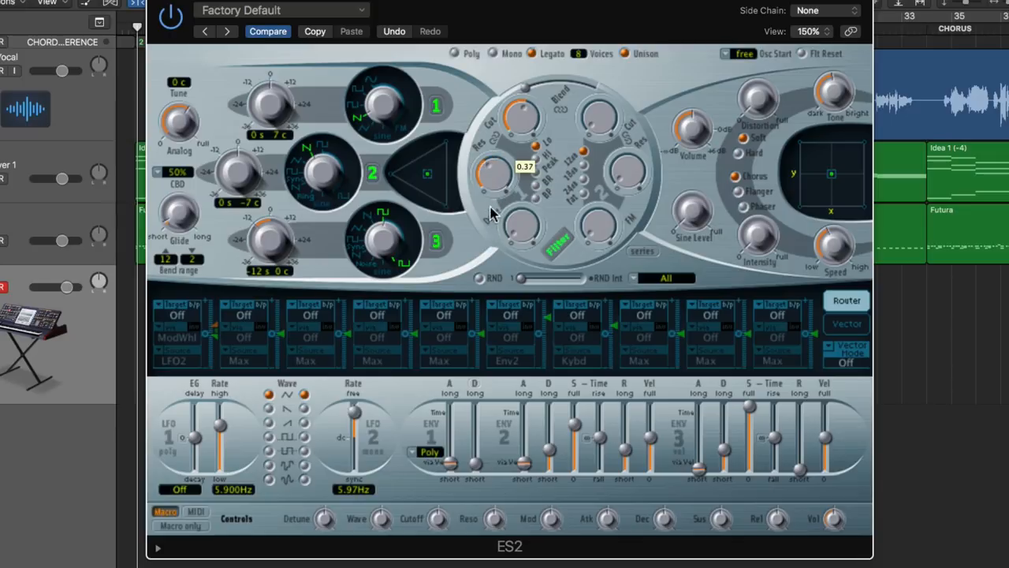
mouse_move(493, 214)
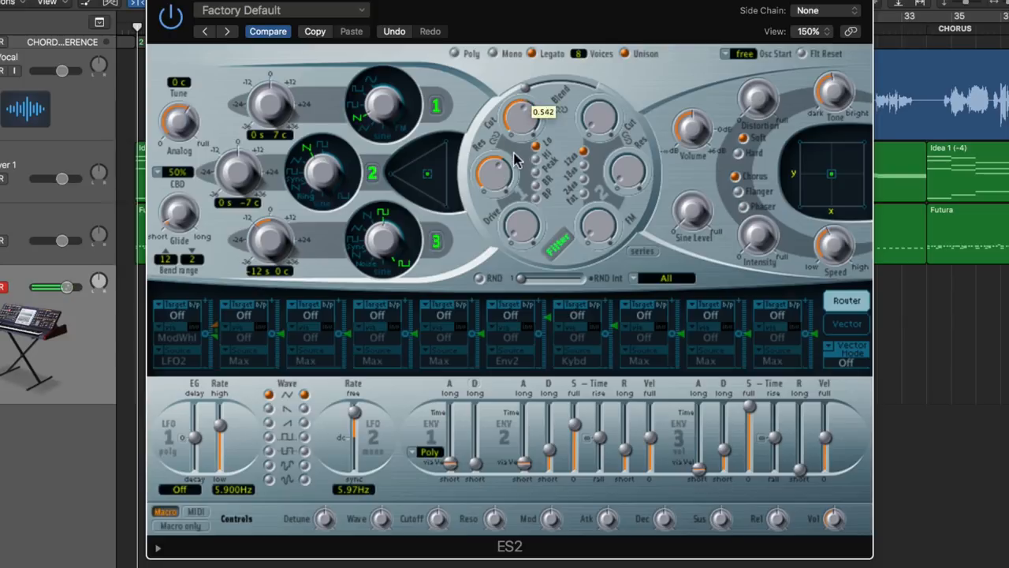
- Raise Filter 1 resonance to about 0.78 and cutoff to about 0.81
drag(493, 166, 493, 154)
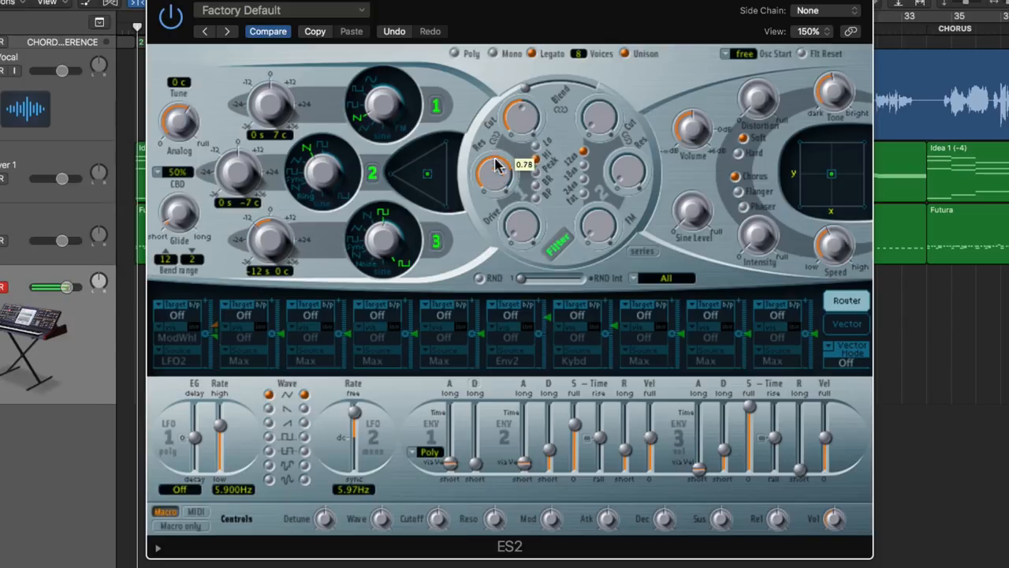
drag(497, 169, 504, 134)
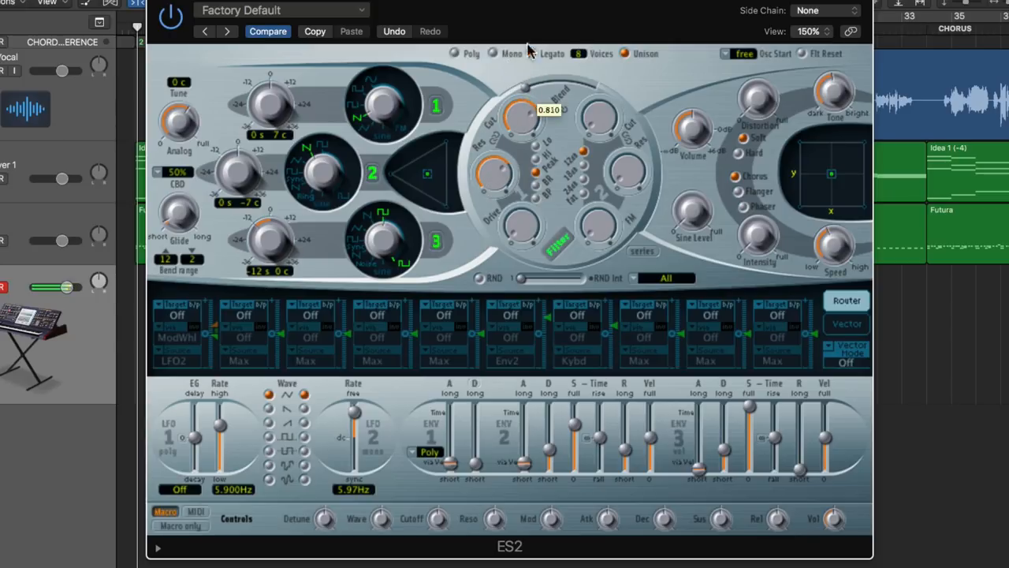
drag(520, 127, 516, 146)
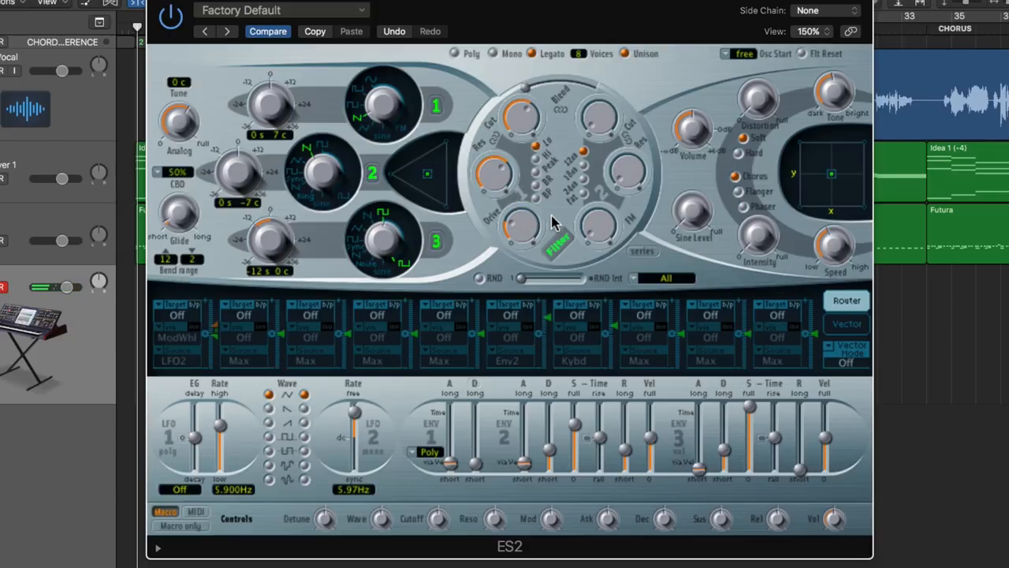
mouse_move(534, 91)
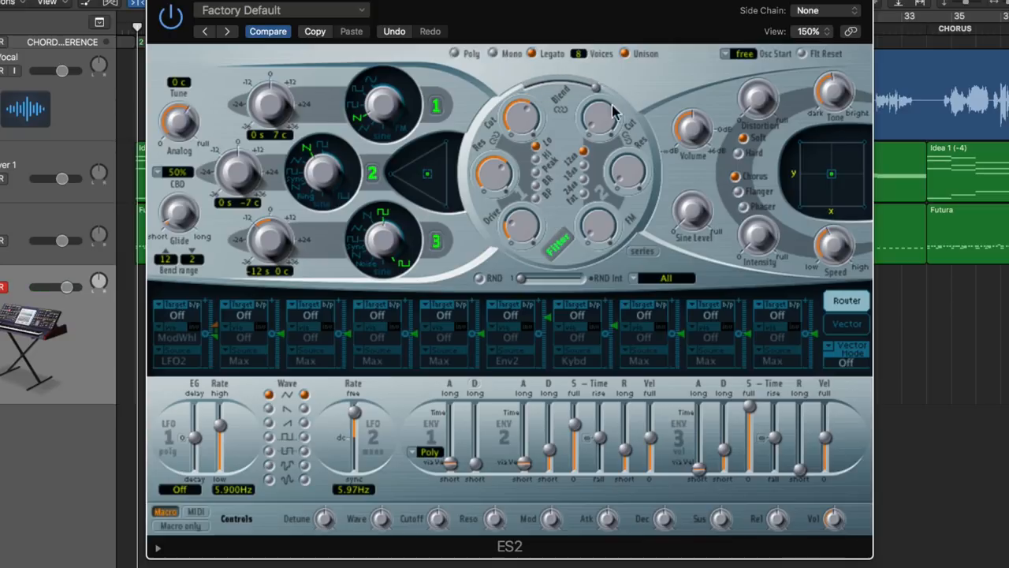
mouse_move(613, 126)
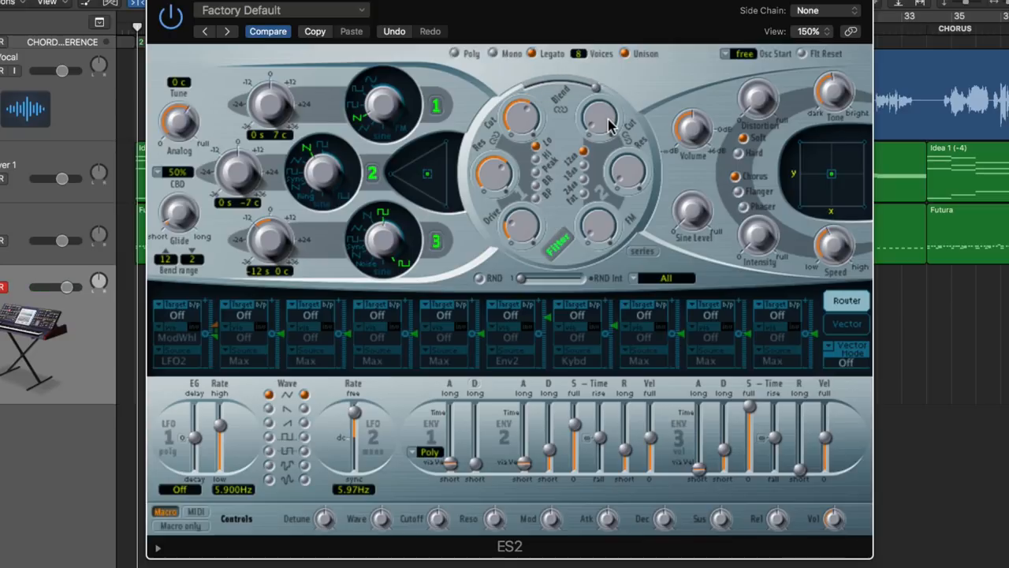
mouse_move(591, 157)
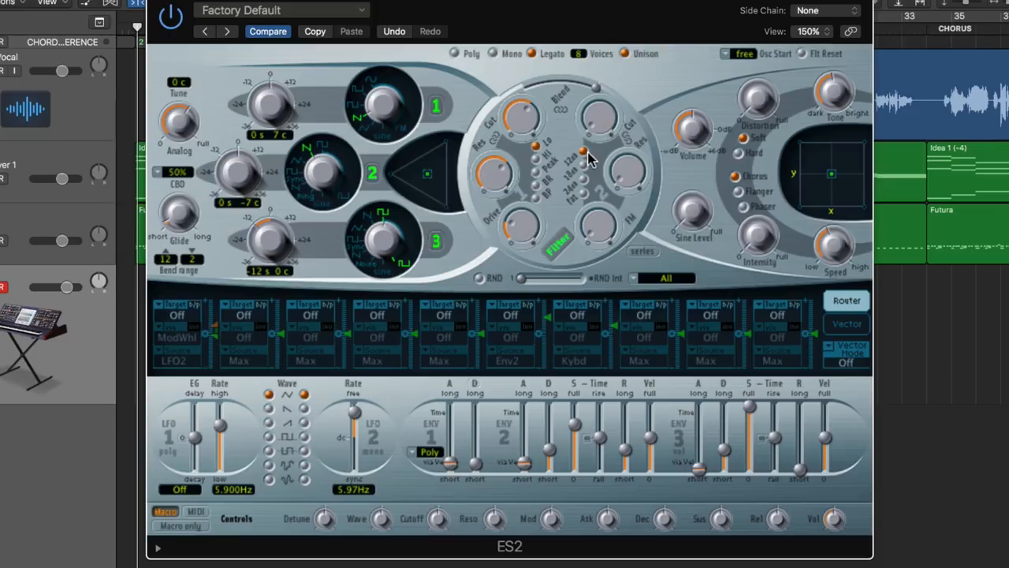
mouse_move(596, 184)
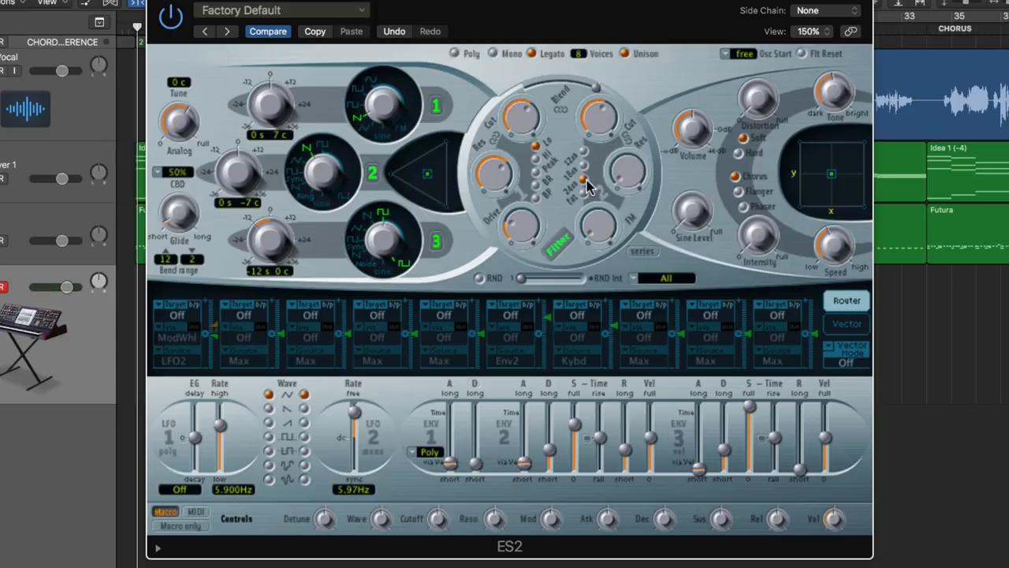
mouse_move(591, 158)
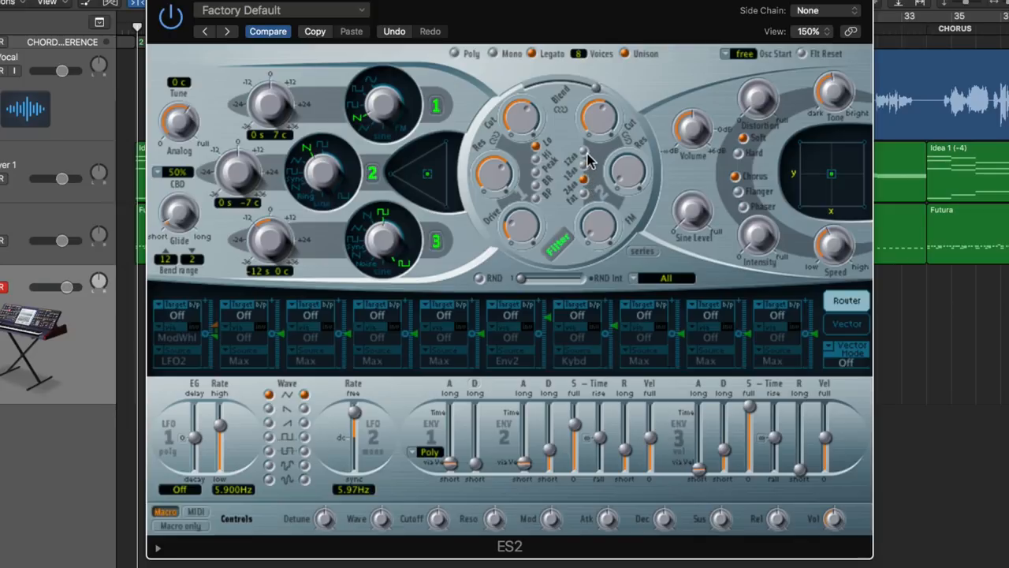
mouse_move(611, 156)
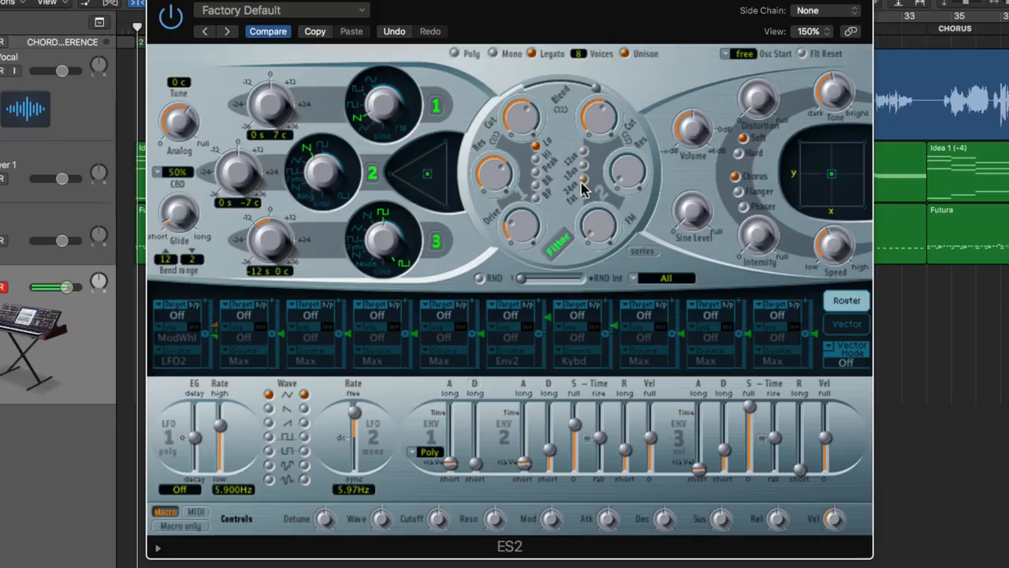
mouse_move(583, 181)
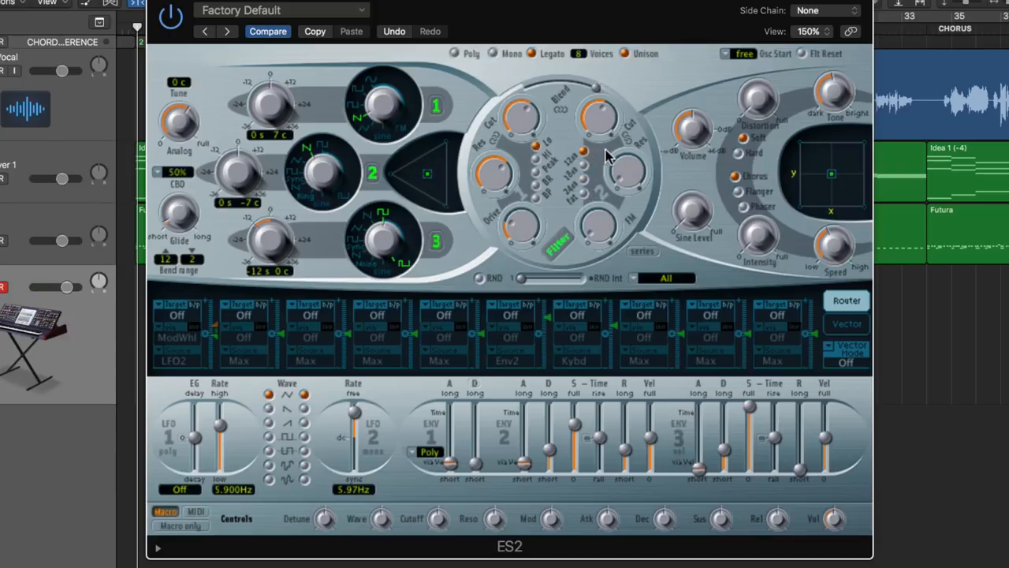
mouse_move(630, 177)
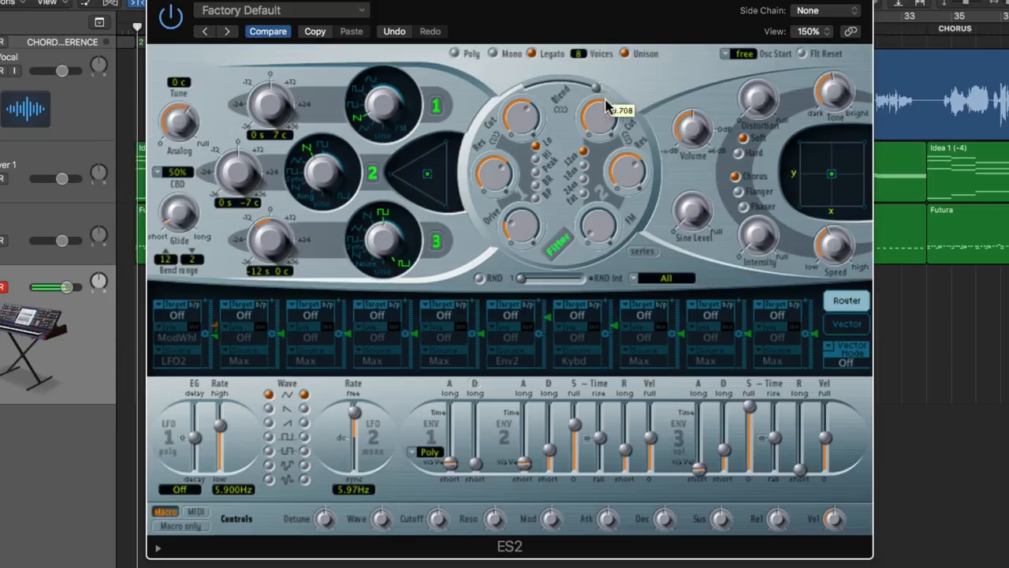
mouse_move(619, 197)
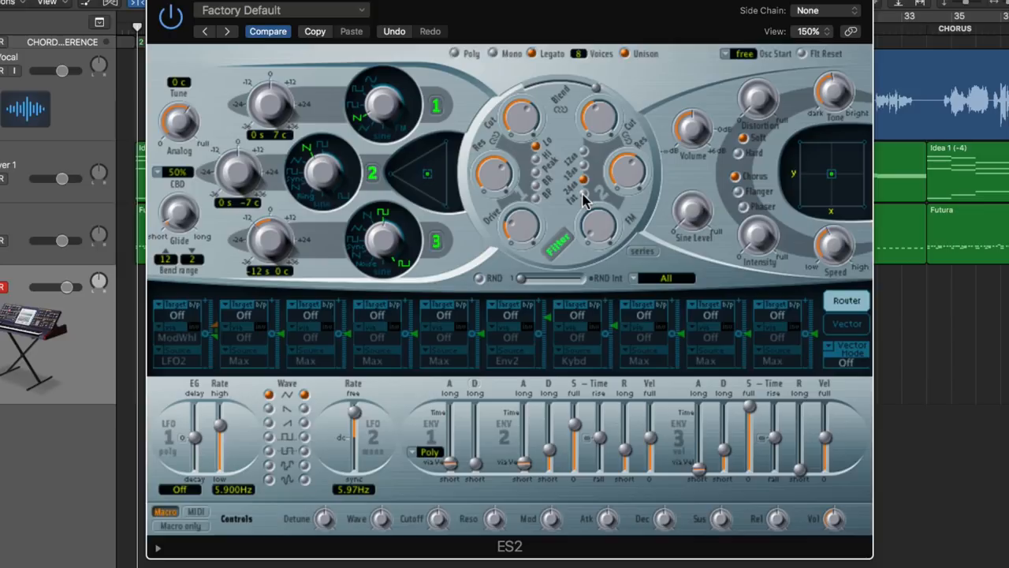
mouse_move(588, 197)
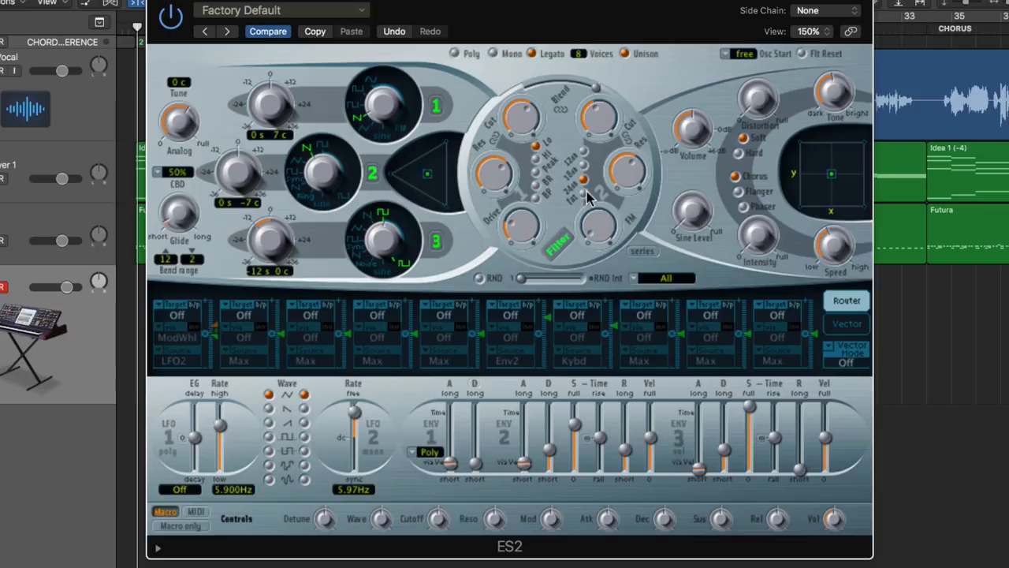
mouse_move(701, 204)
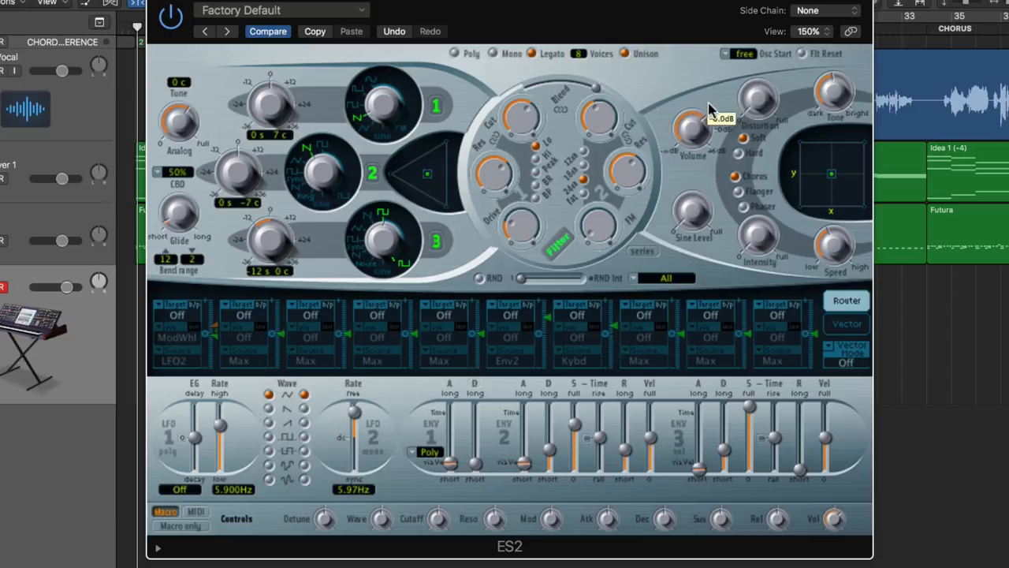
mouse_move(697, 217)
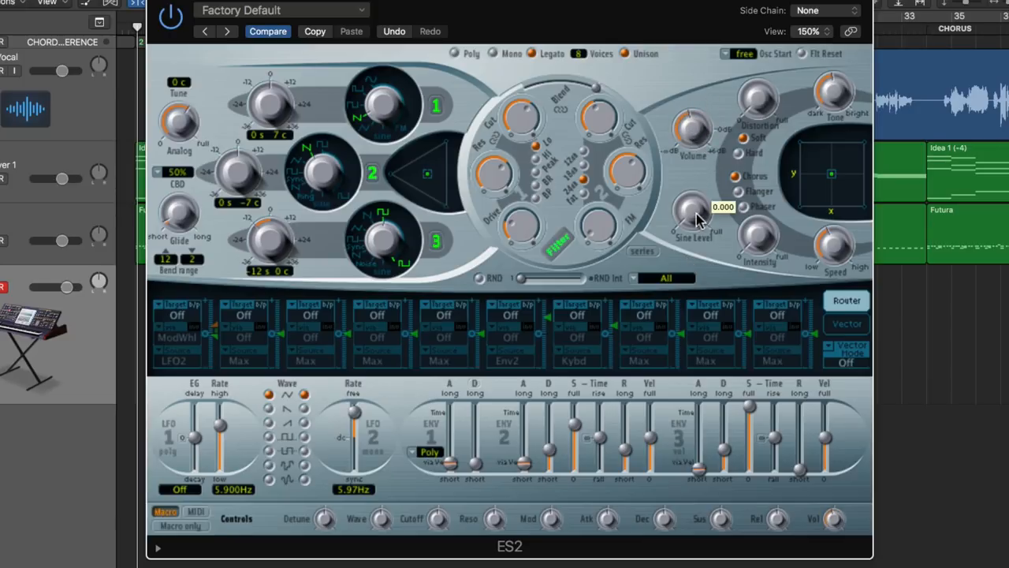
- Adjust the Sine Level knob up and down, finishing at about 0.44
drag(692, 214, 694, 201)
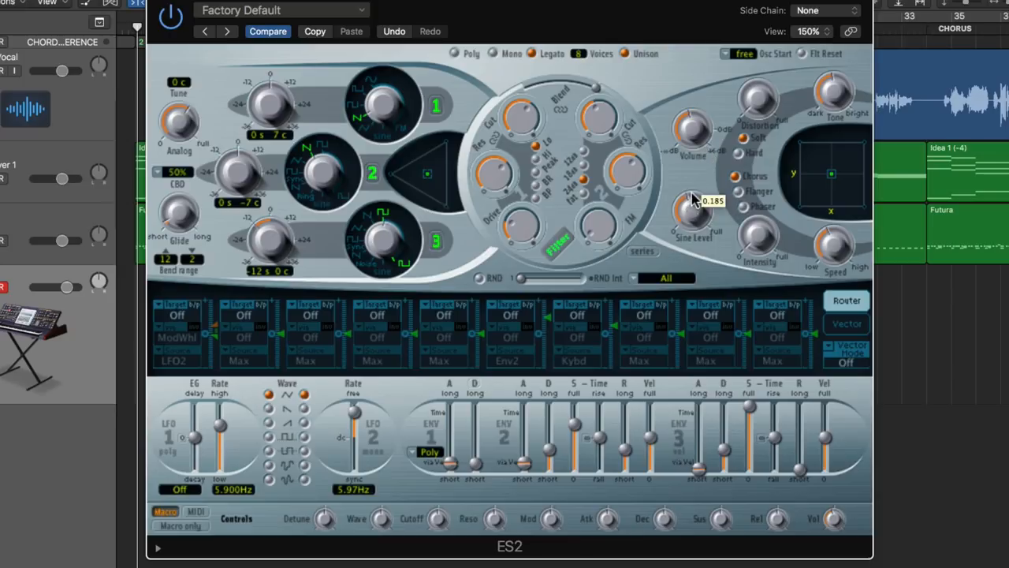
drag(692, 209, 686, 276)
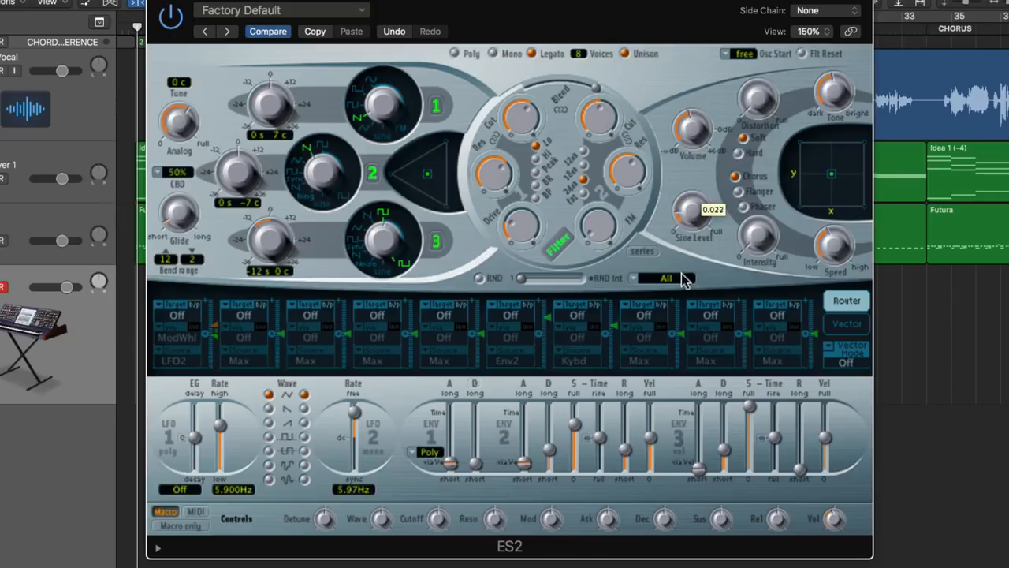
drag(692, 211, 691, 197)
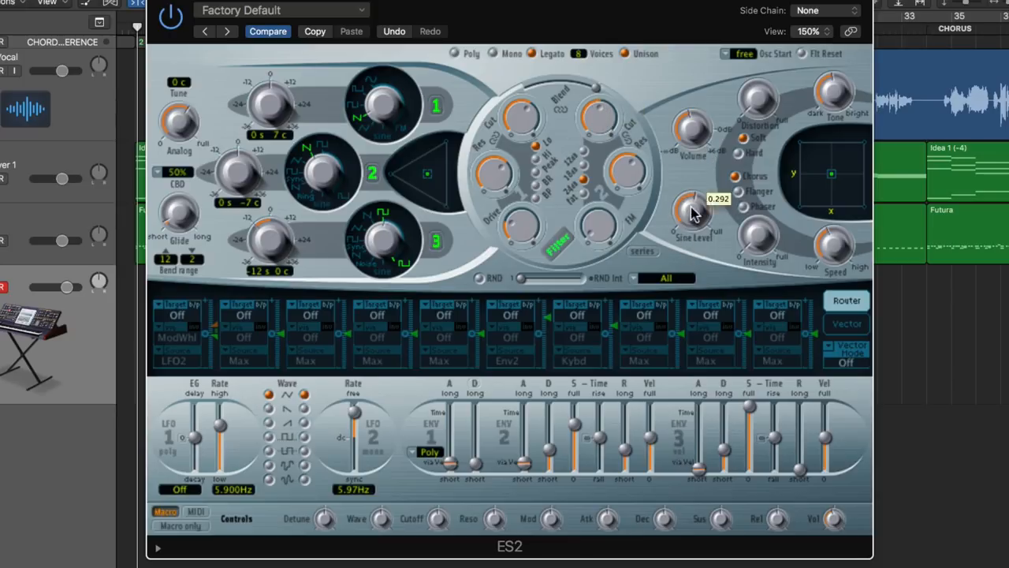
drag(692, 216, 700, 205)
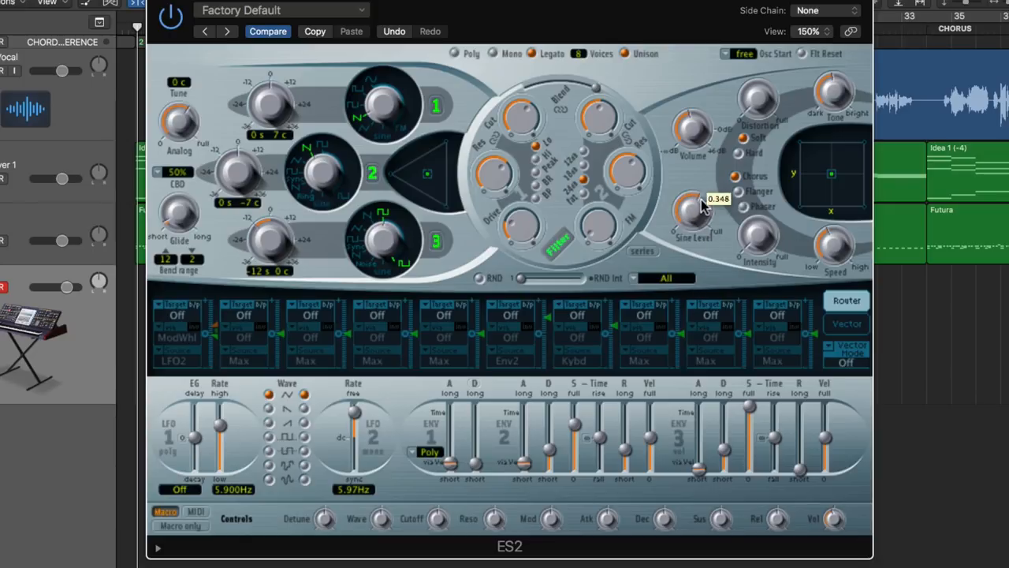
mouse_move(696, 179)
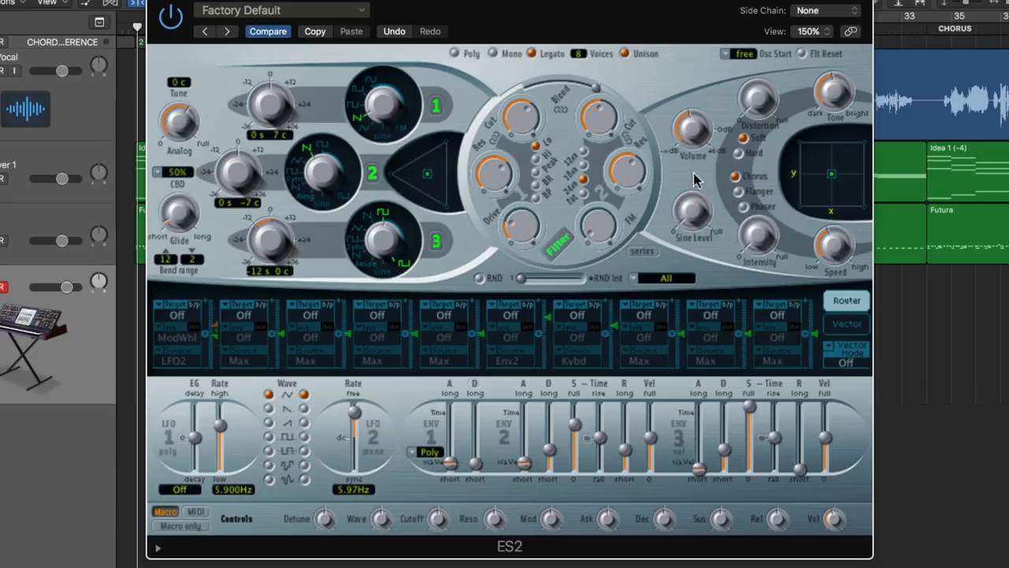
mouse_move(700, 216)
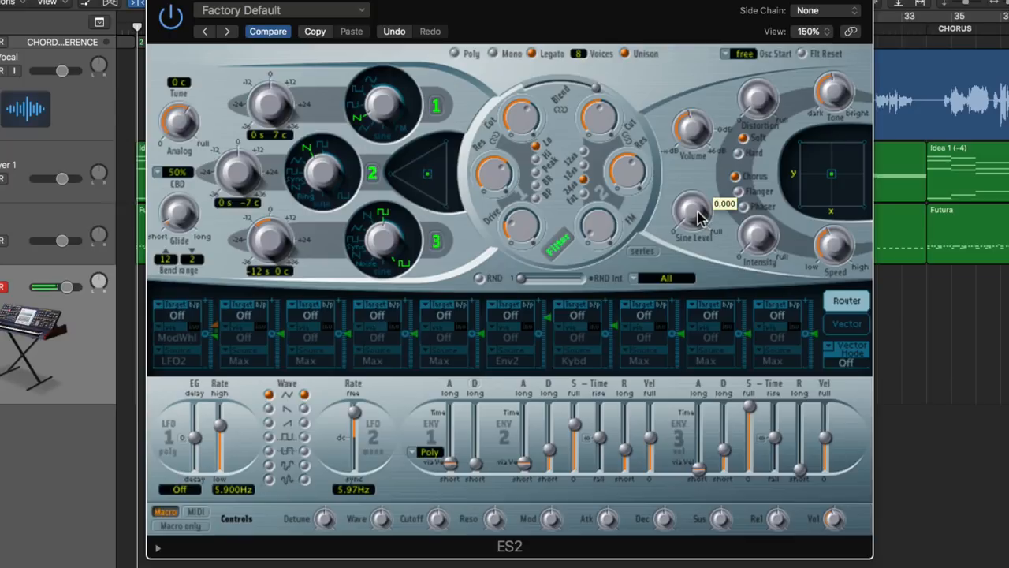
drag(694, 213, 695, 193)
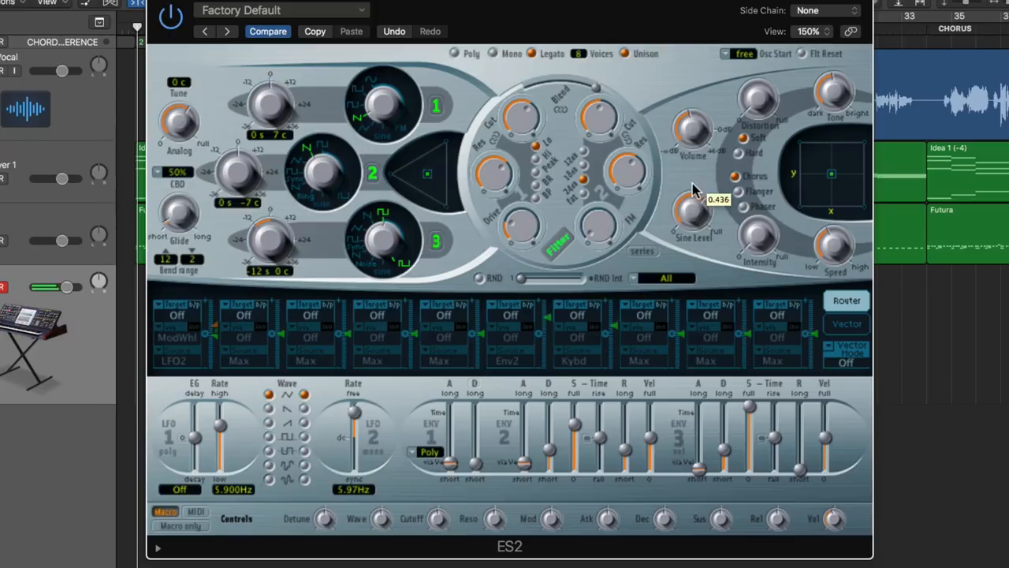
mouse_move(611, 118)
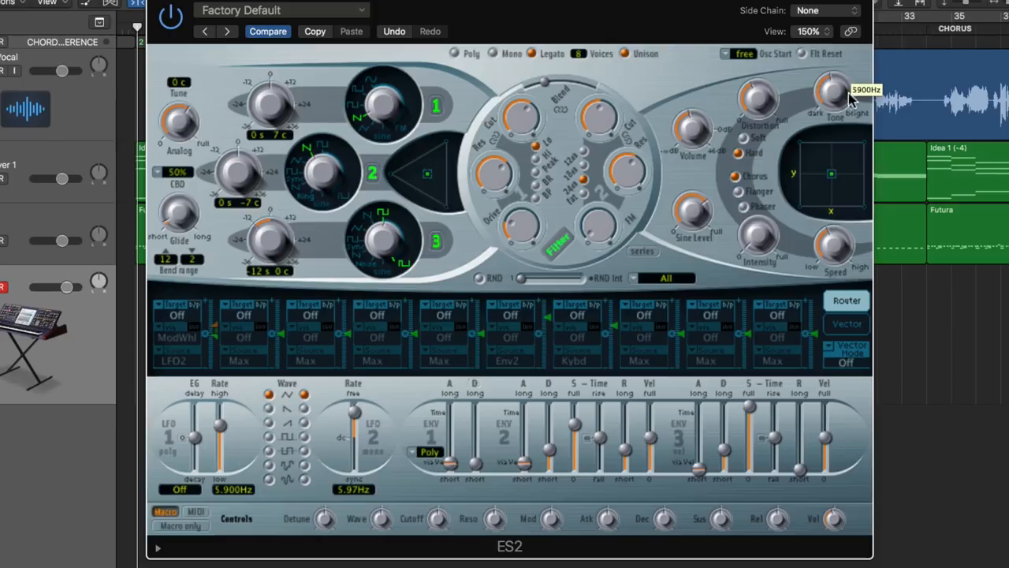
mouse_move(758, 97)
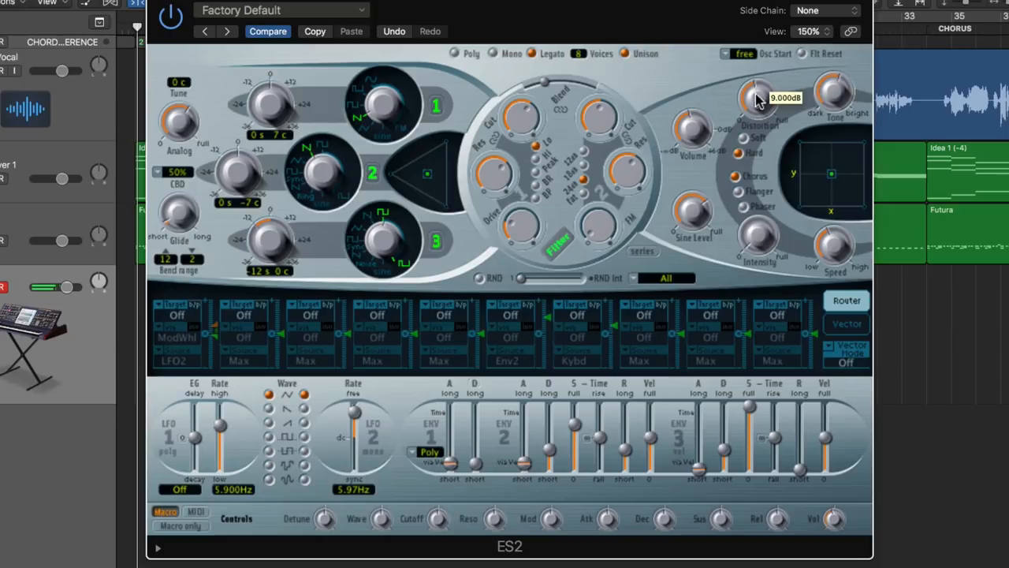
mouse_move(799, 128)
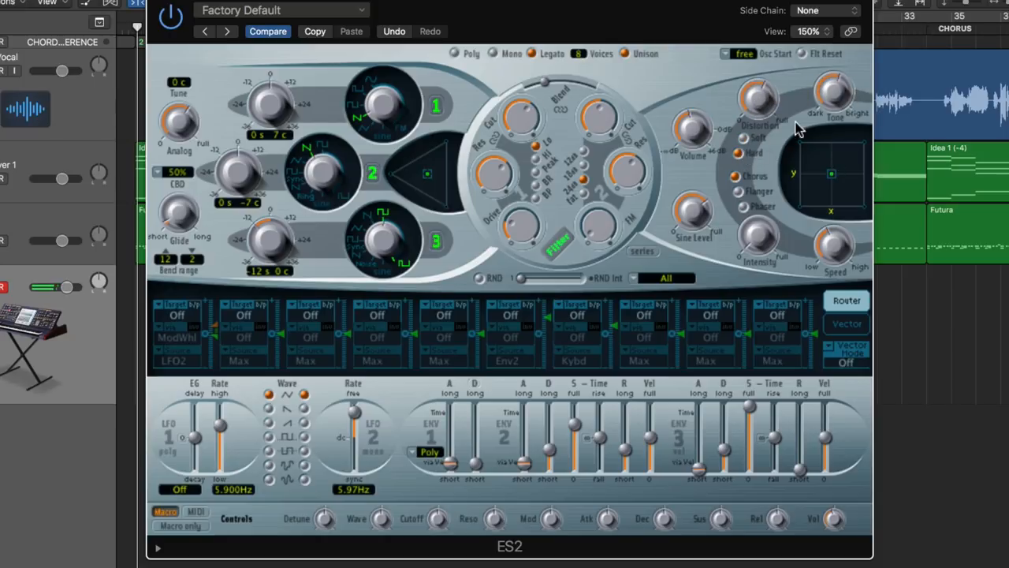
mouse_move(812, 130)
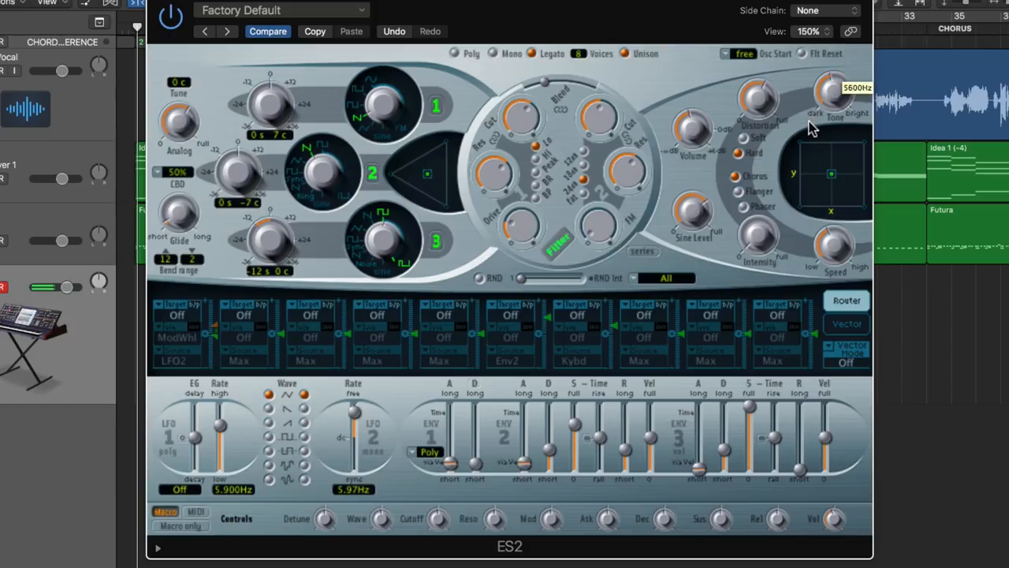
mouse_move(807, 152)
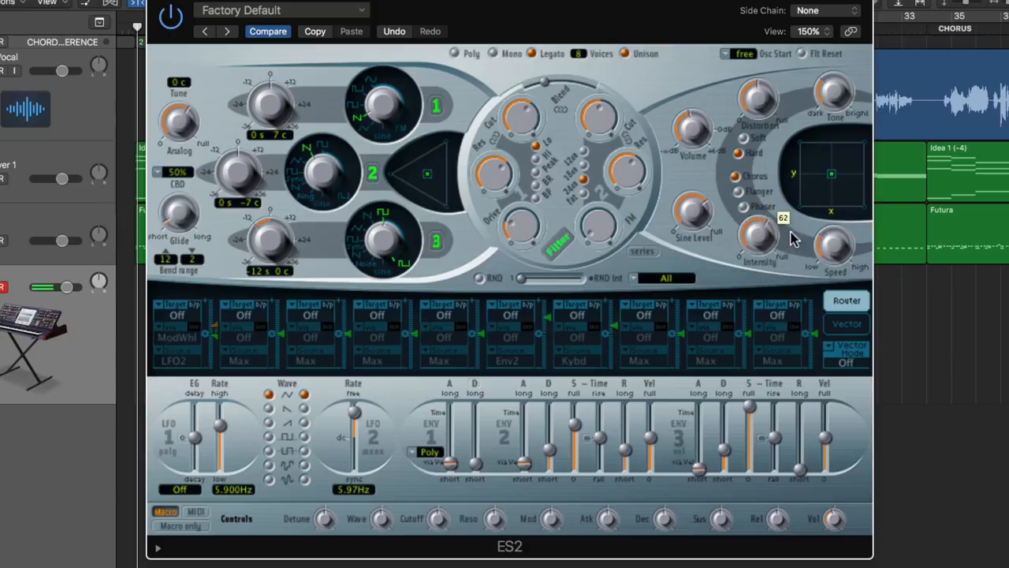
mouse_move(773, 209)
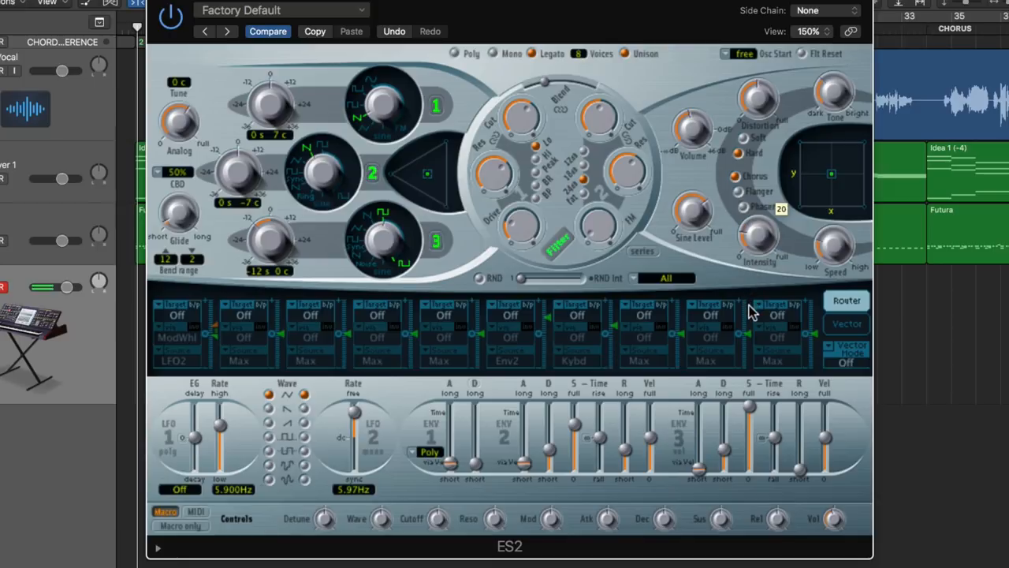
mouse_move(802, 245)
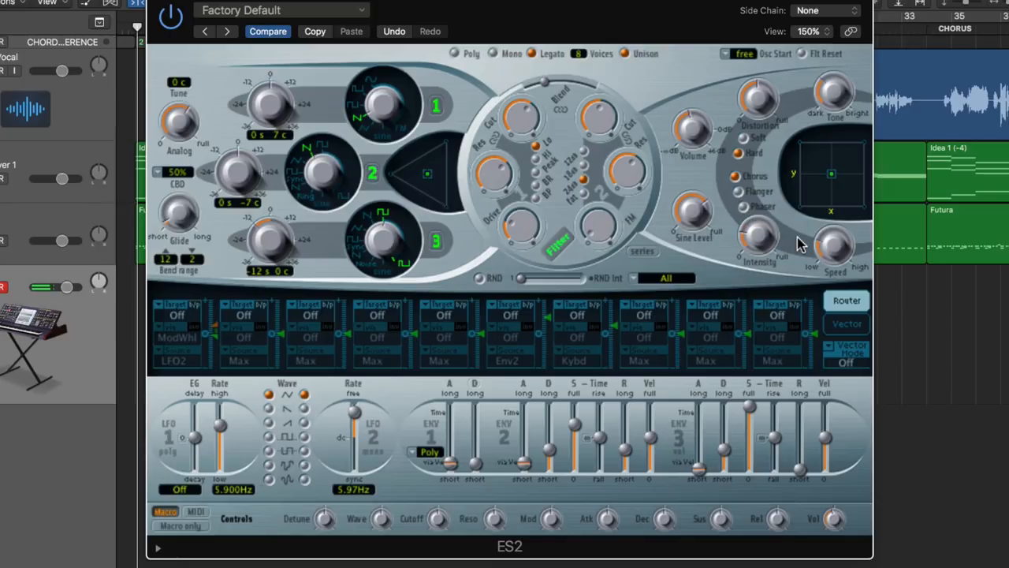
mouse_move(842, 128)
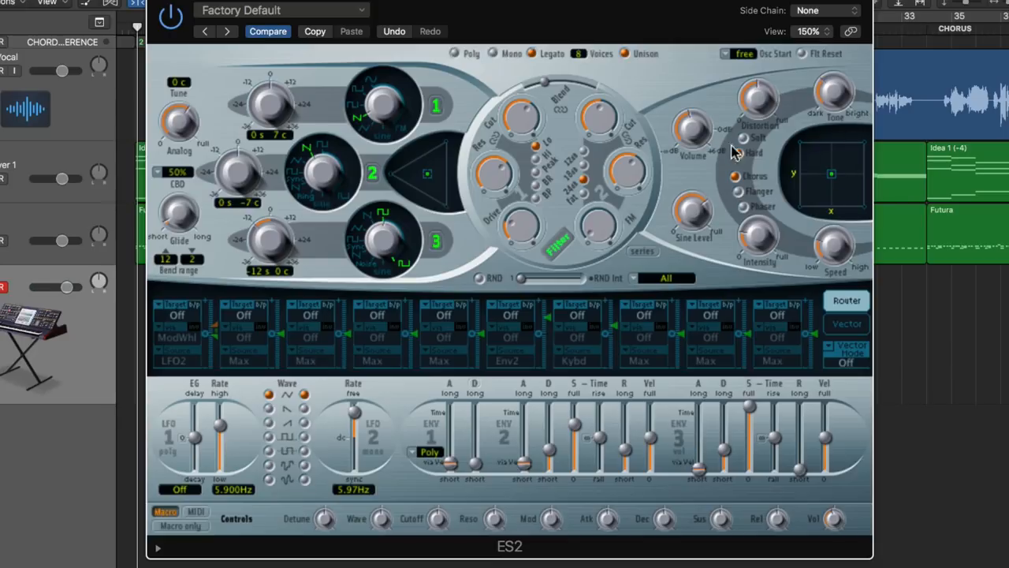
mouse_move(845, 244)
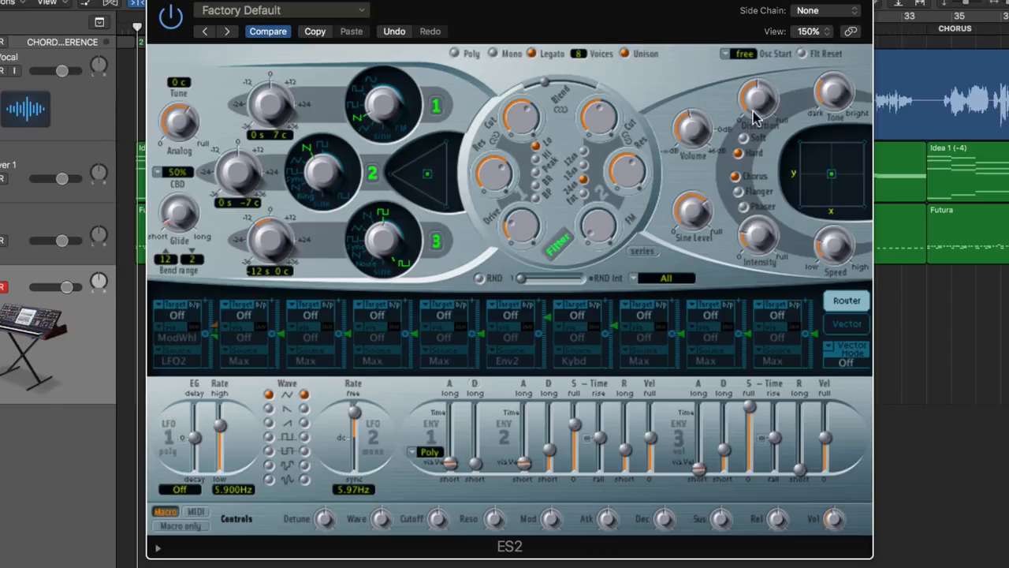
mouse_move(830, 185)
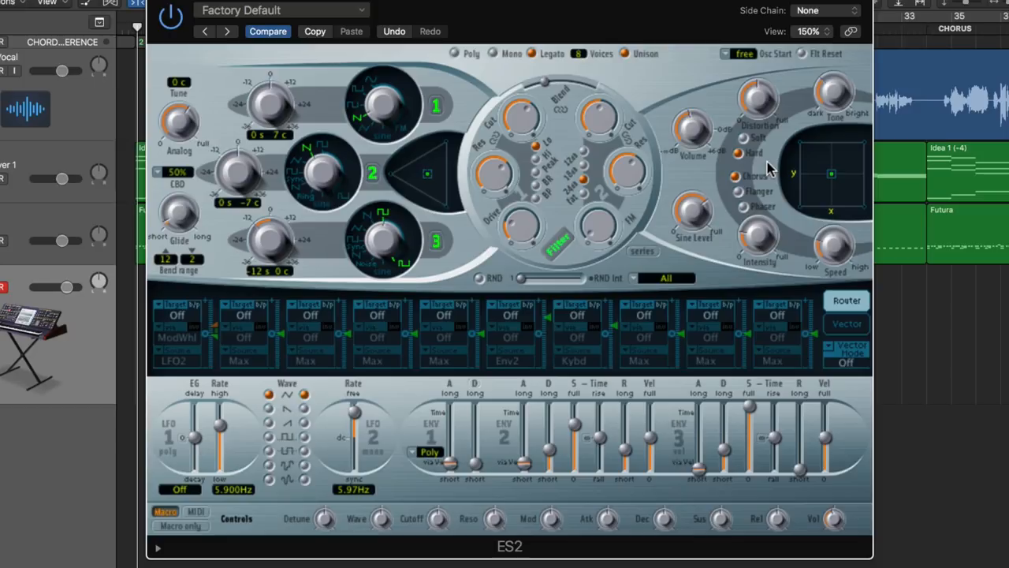
mouse_move(808, 158)
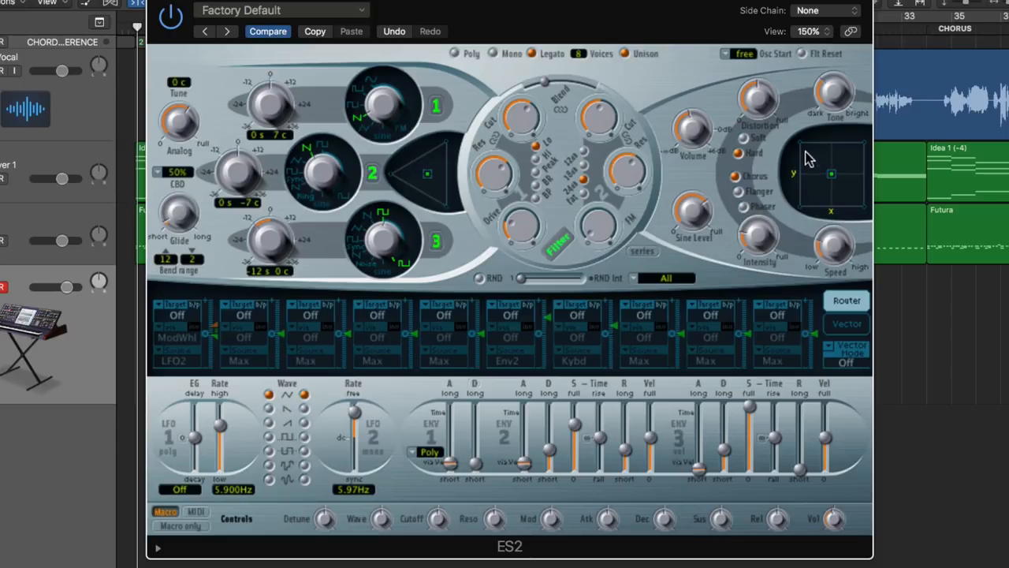
mouse_move(782, 158)
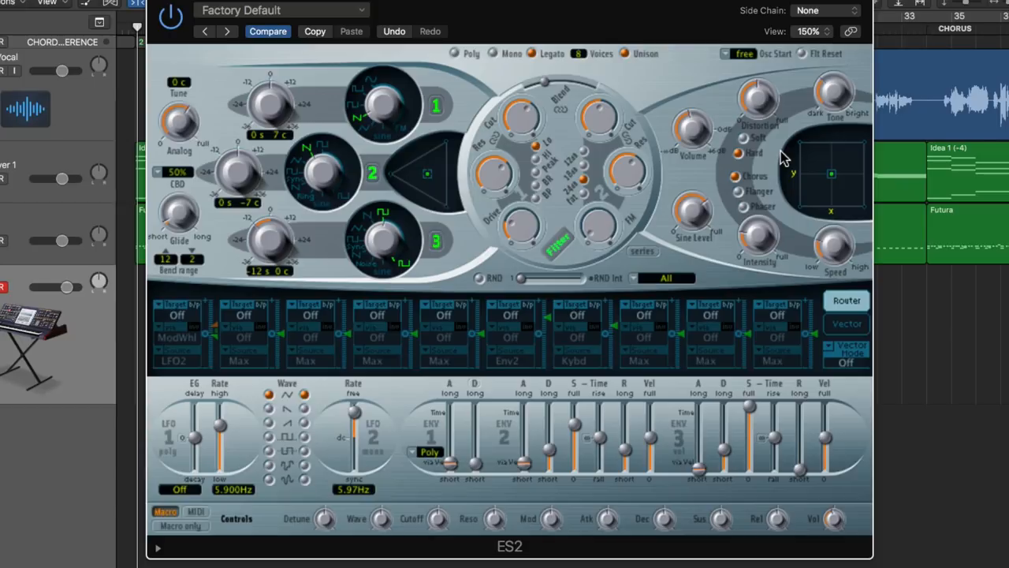
mouse_move(445, 361)
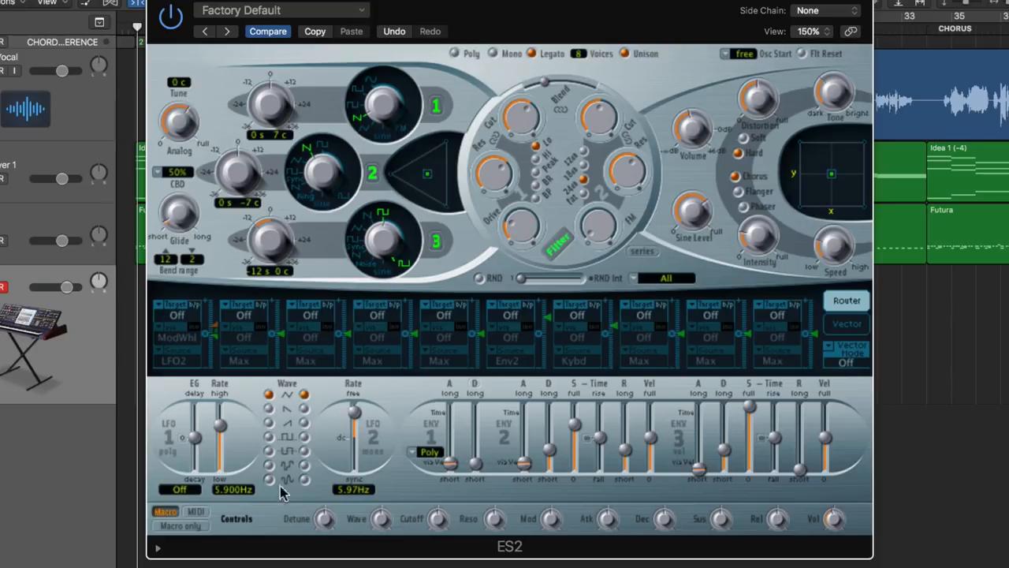
mouse_move(519, 404)
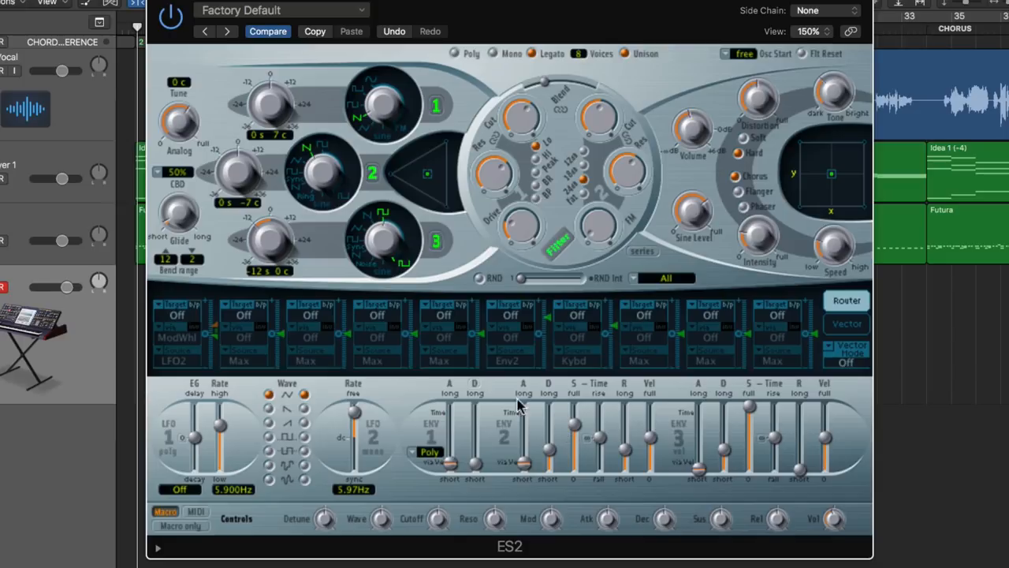
mouse_move(817, 200)
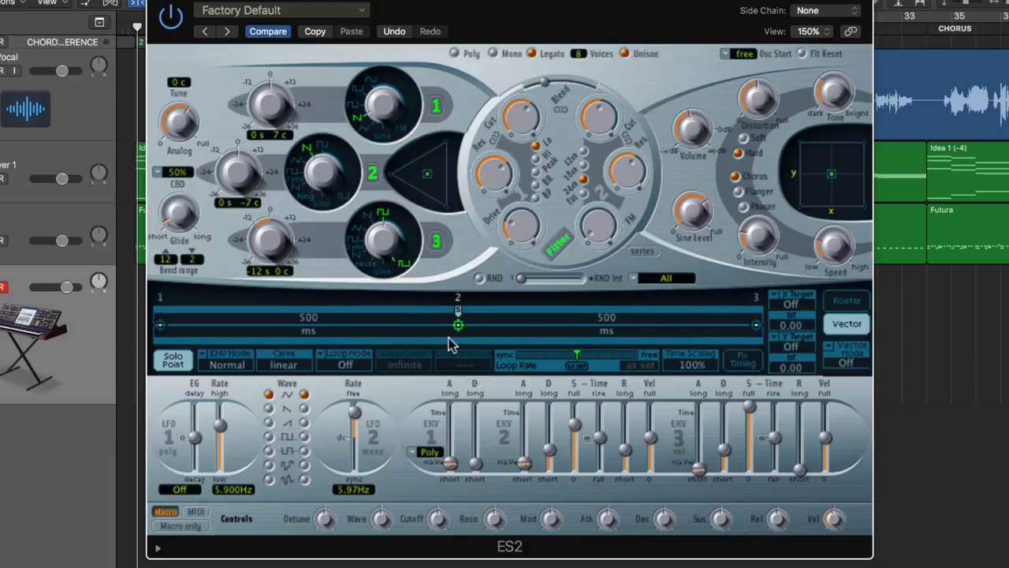
mouse_move(398, 113)
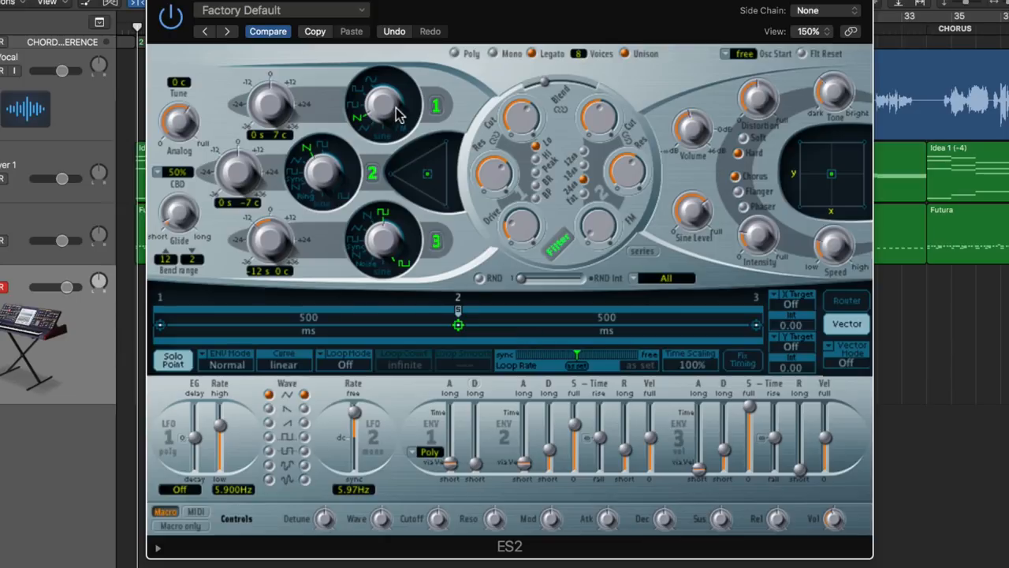